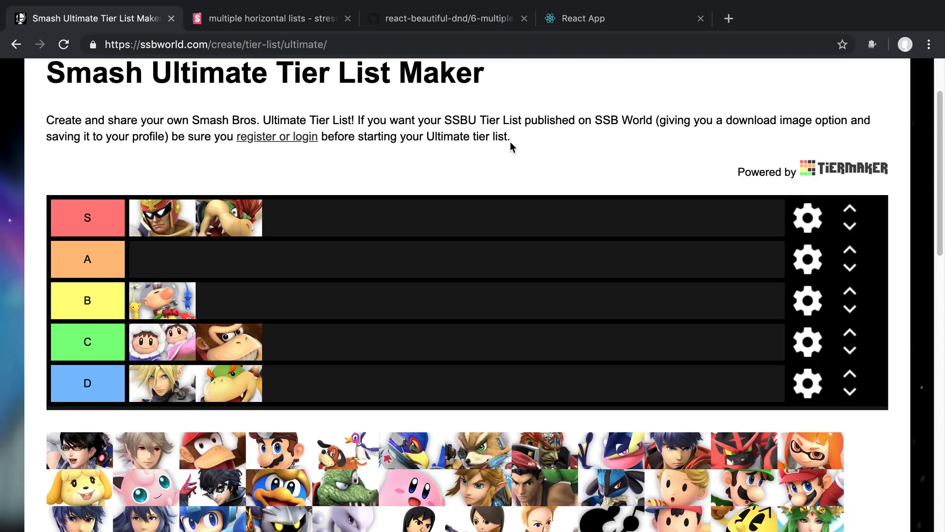
mouse_move(241, 191)
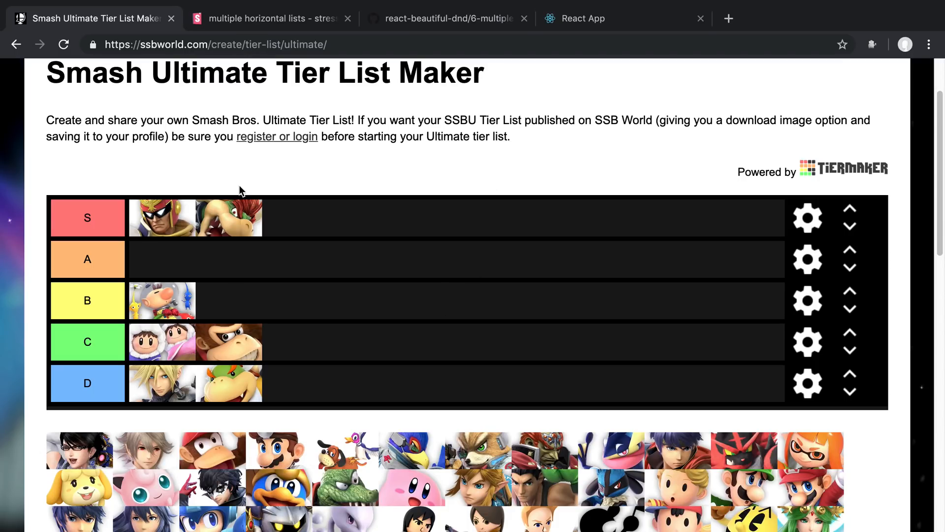
mouse_move(469, 505)
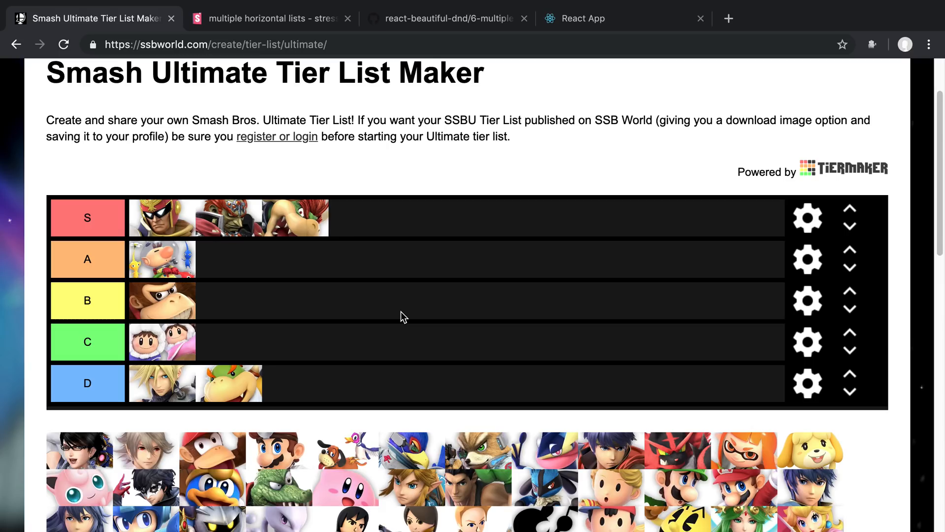
mouse_move(312, 440)
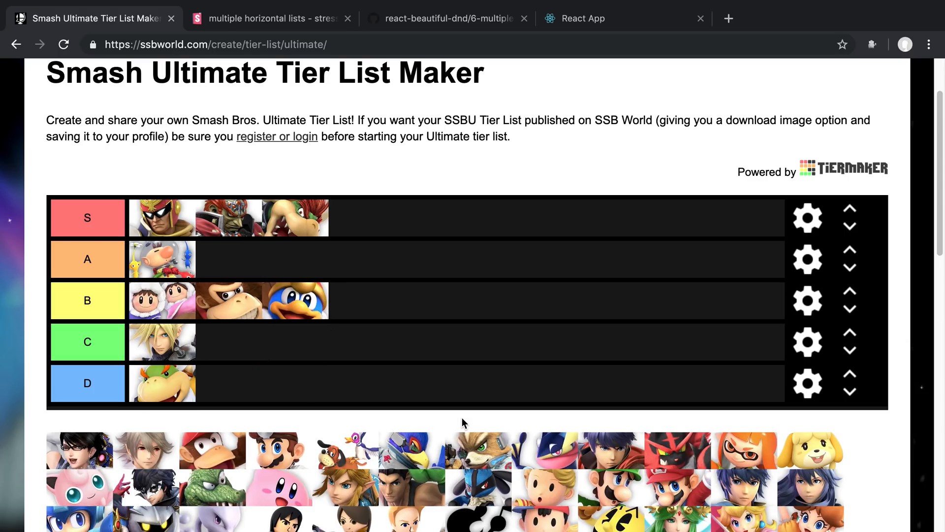
mouse_move(456, 415)
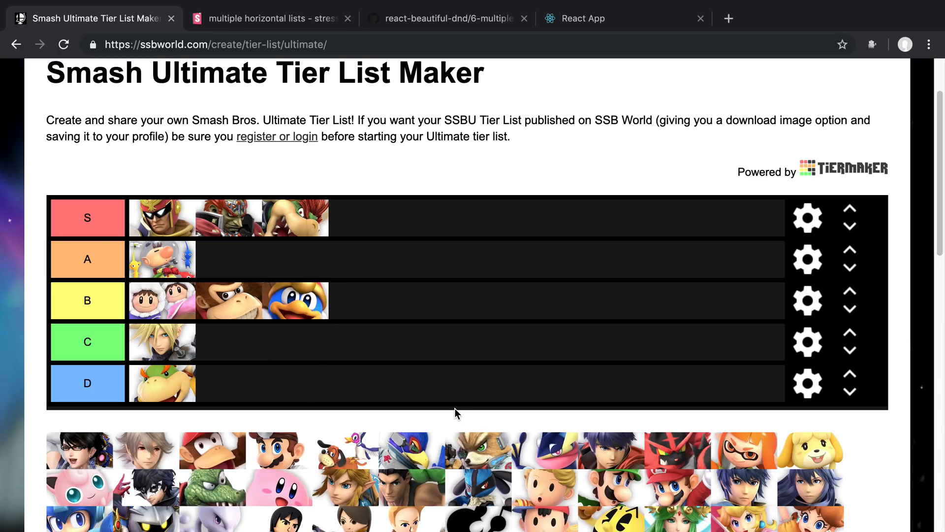
mouse_move(323, 346)
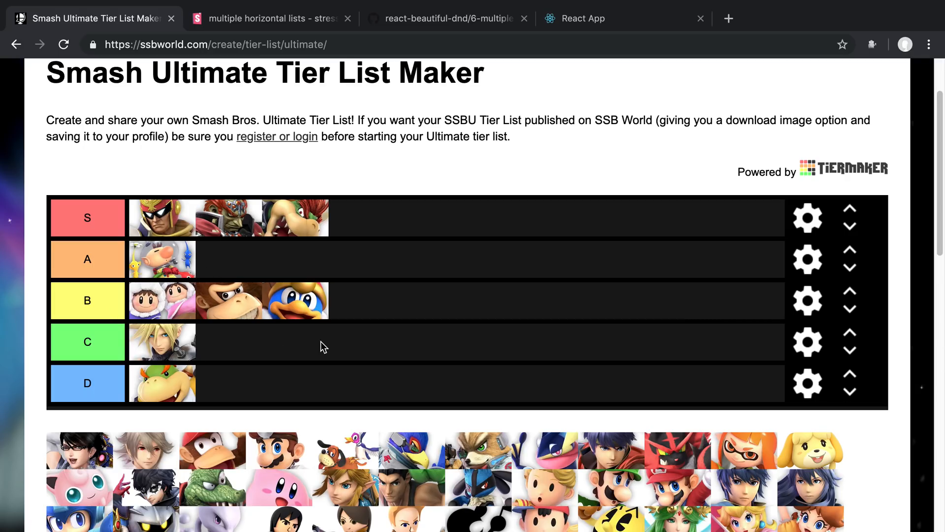
Step: Browse to the horizontal lists stress test and move the bottom row's first avatar to the top row
click(272, 18)
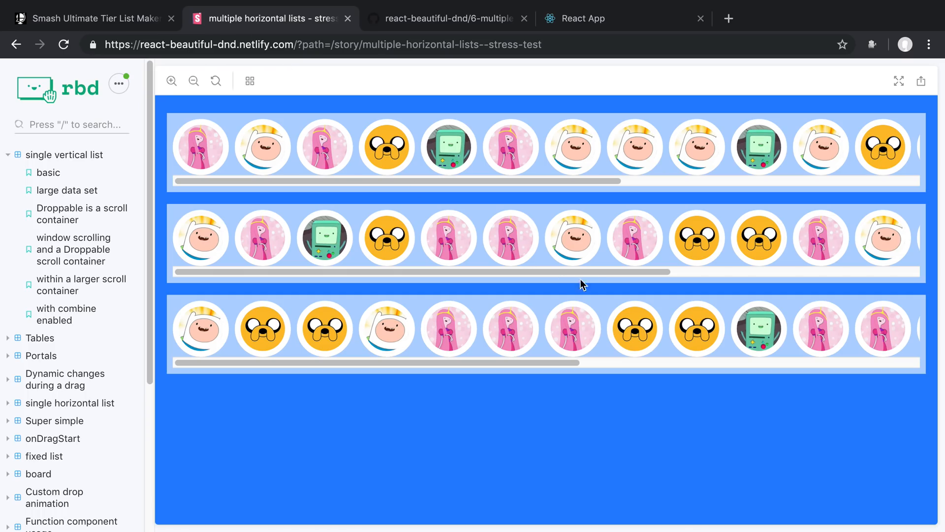
mouse_move(596, 288)
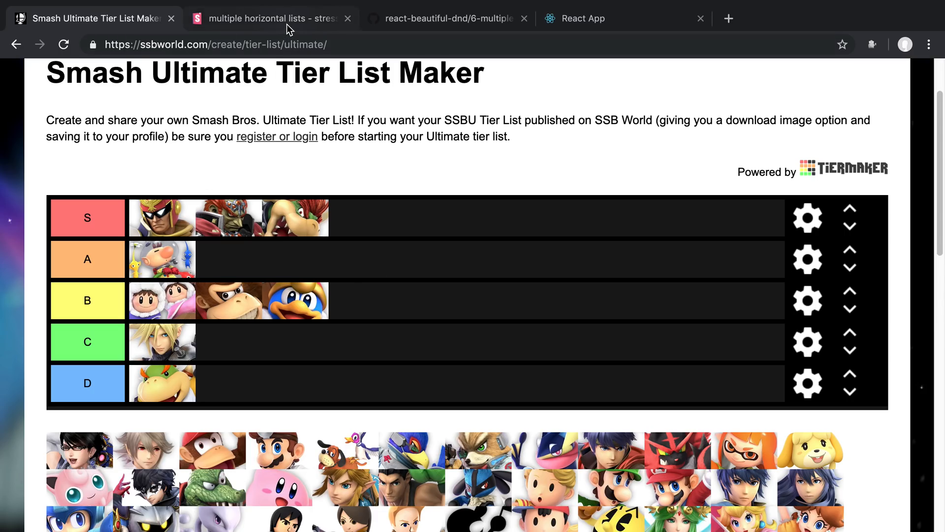
click(270, 18)
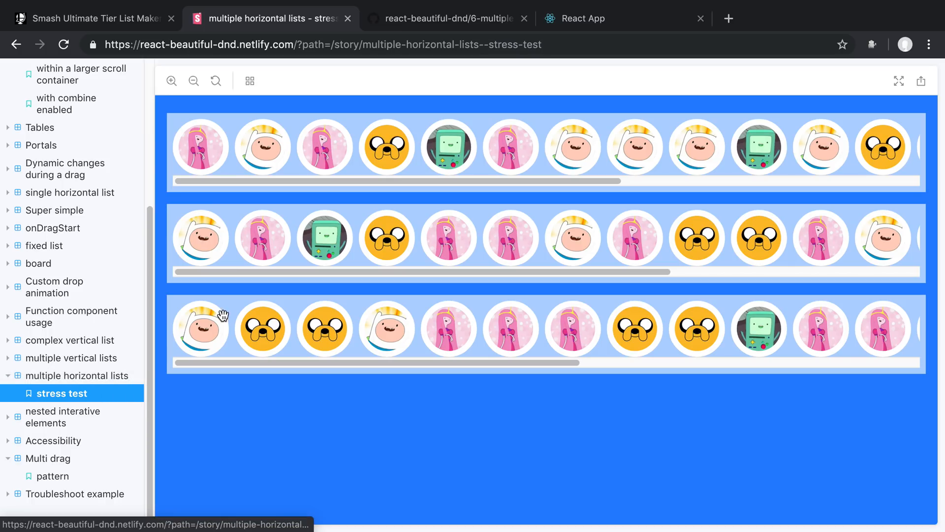
drag(201, 329, 883, 329)
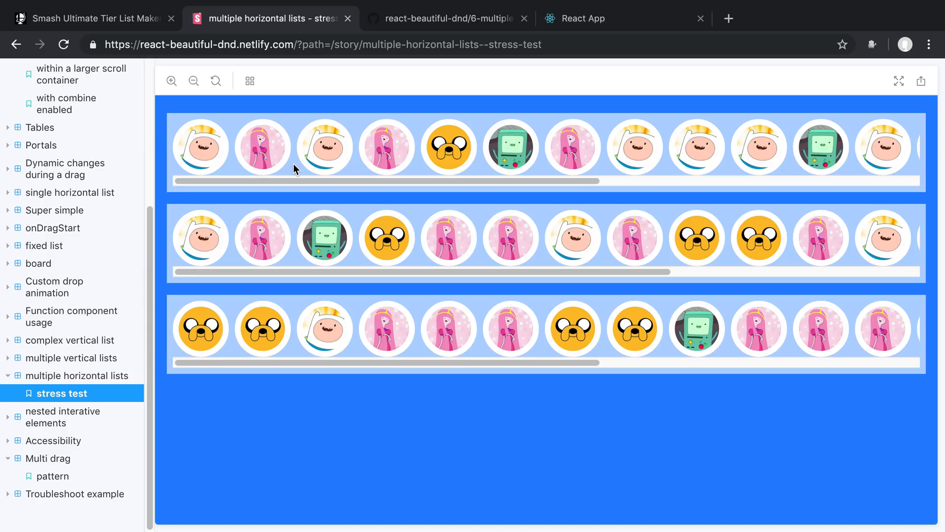
mouse_move(407, 318)
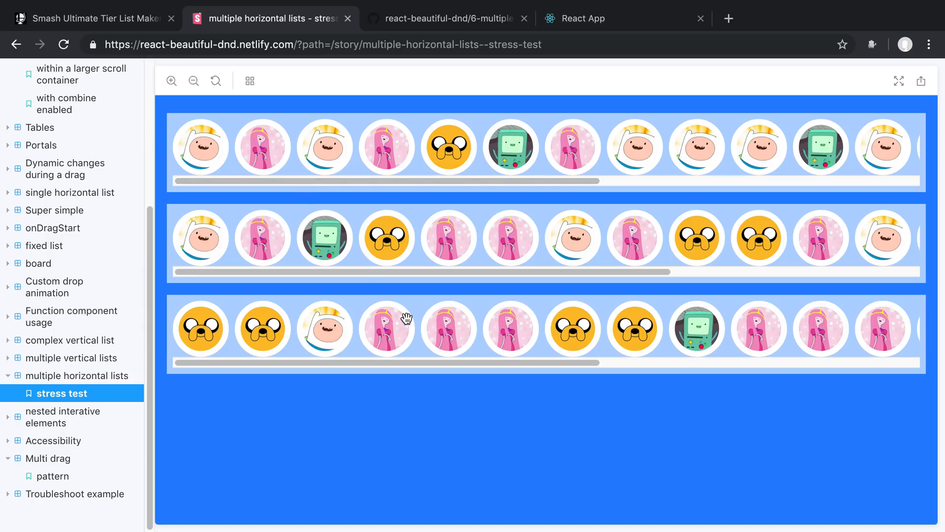
mouse_move(412, 343)
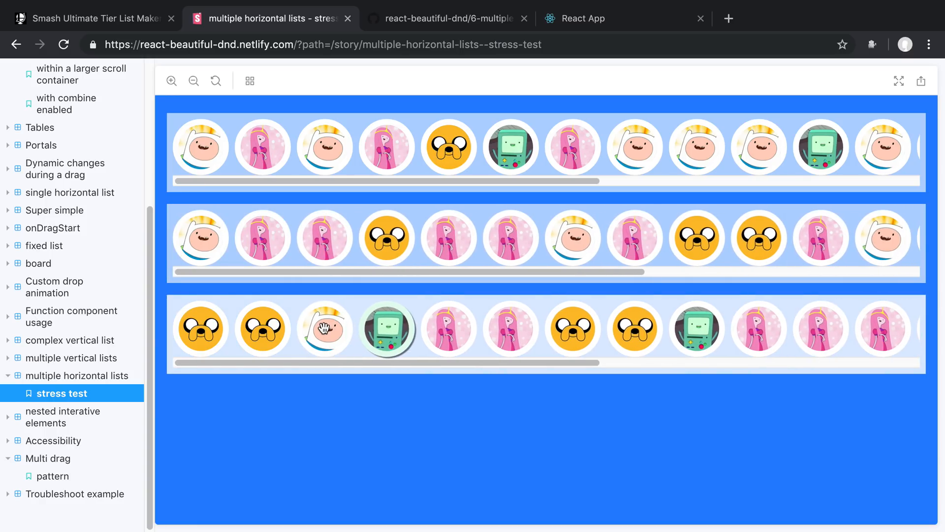
click(90, 18)
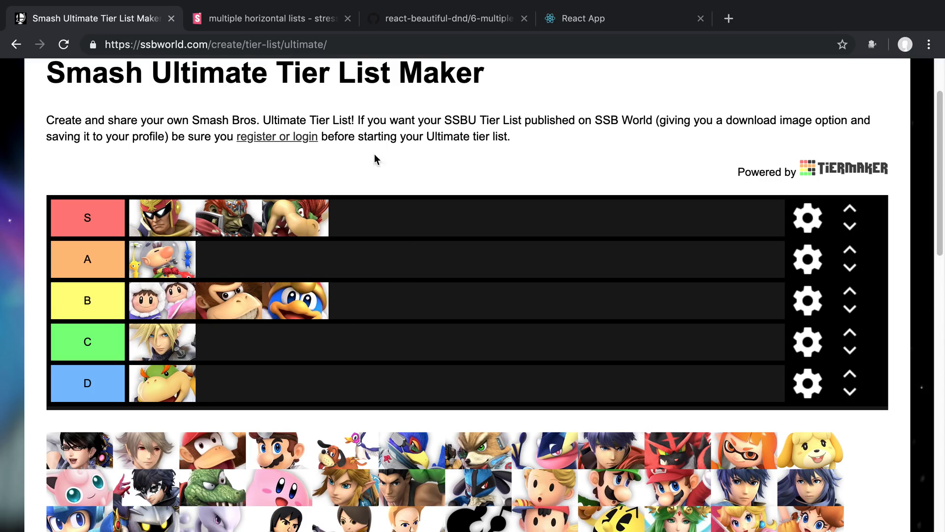
click(270, 17)
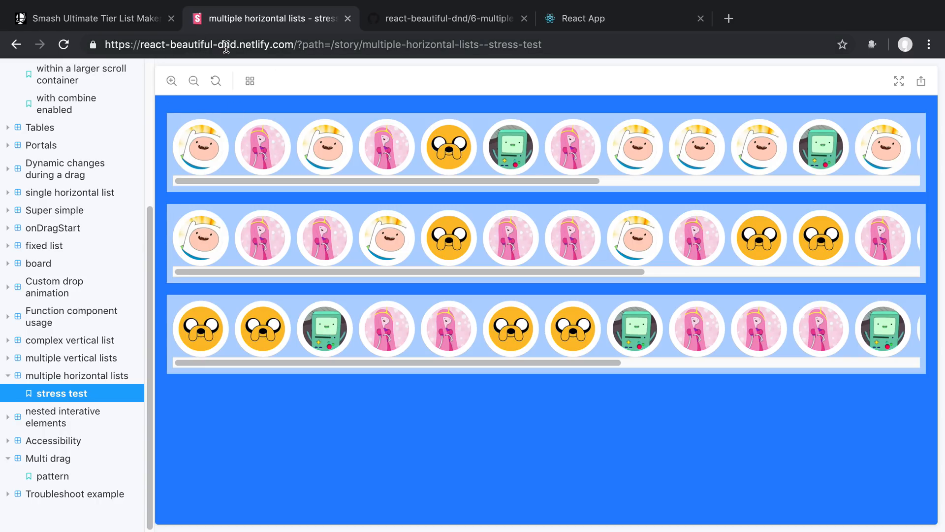
mouse_move(484, 155)
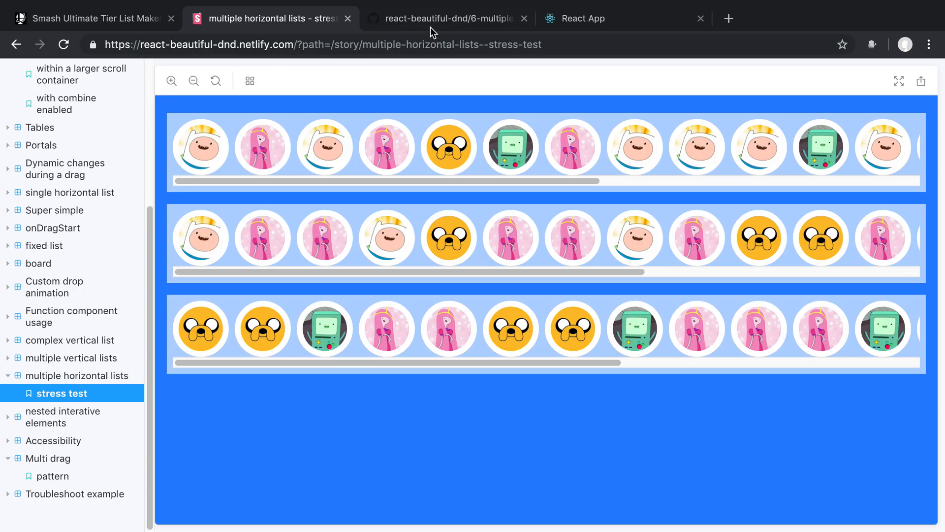
Step: Review the 6-multiple-horizontal-lists story source file on GitHub
click(445, 17)
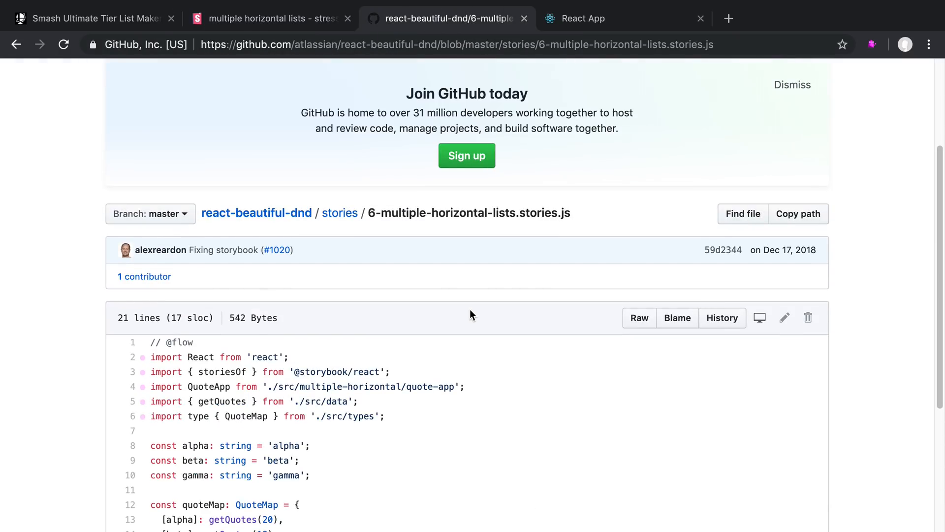
double_click(395, 199)
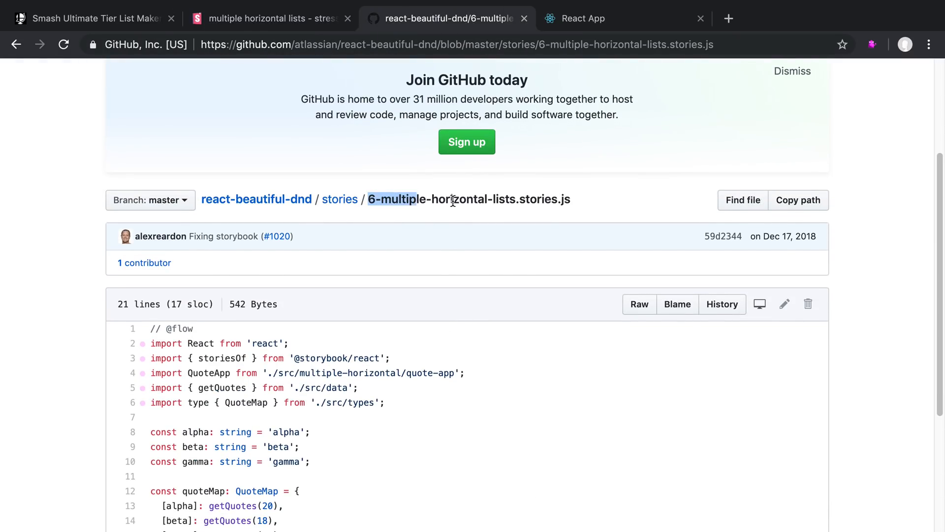
scroll(down, 3)
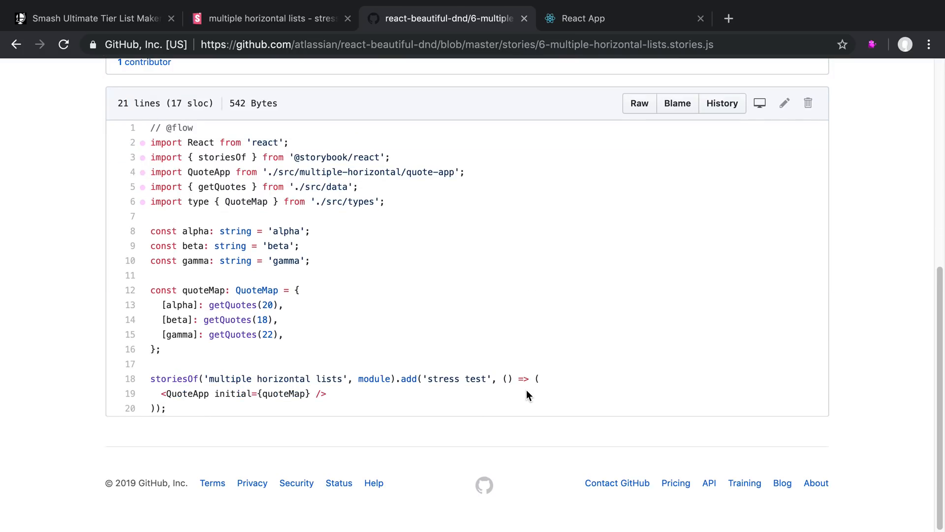
scroll(down, 3)
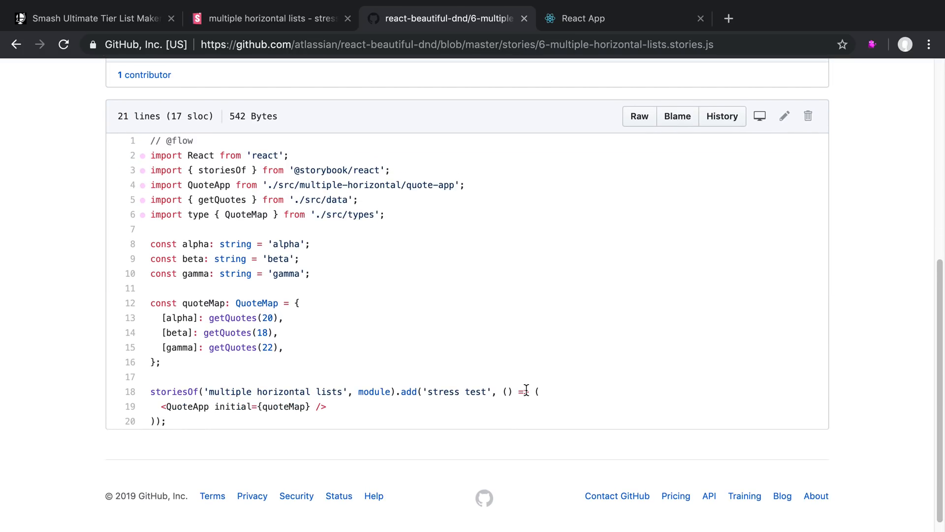
click(270, 18)
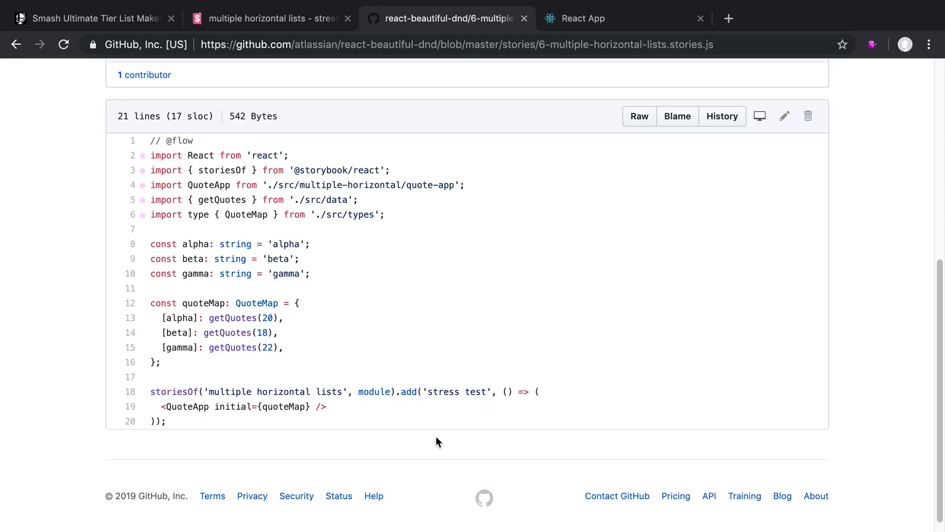
scroll(down, 3)
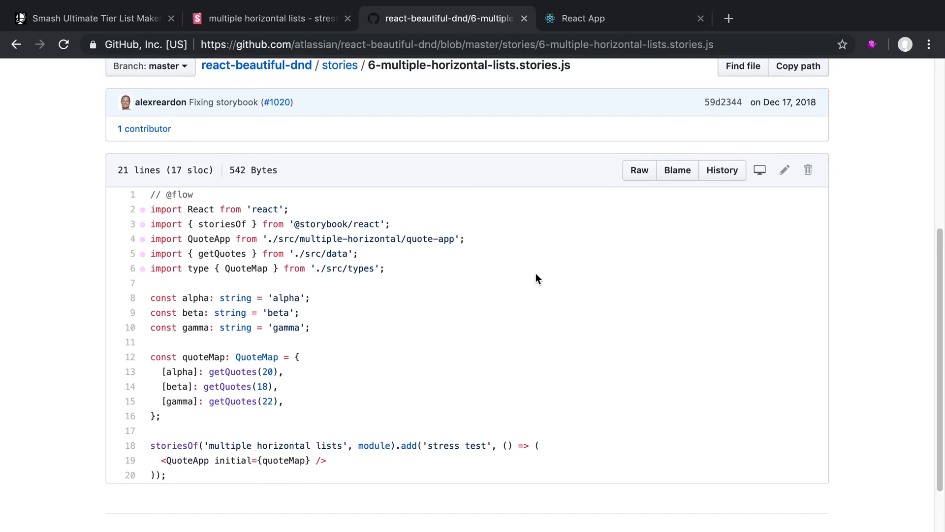
mouse_move(610, 225)
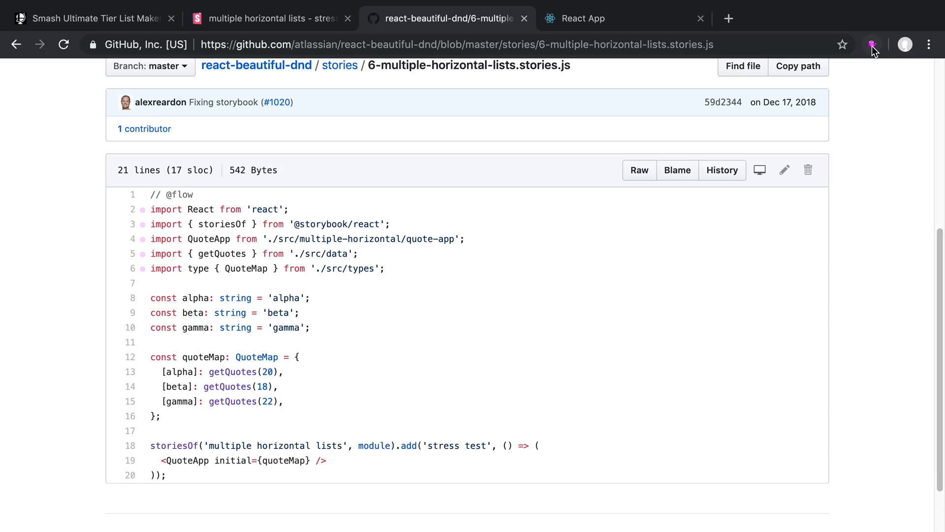
mouse_move(604, 342)
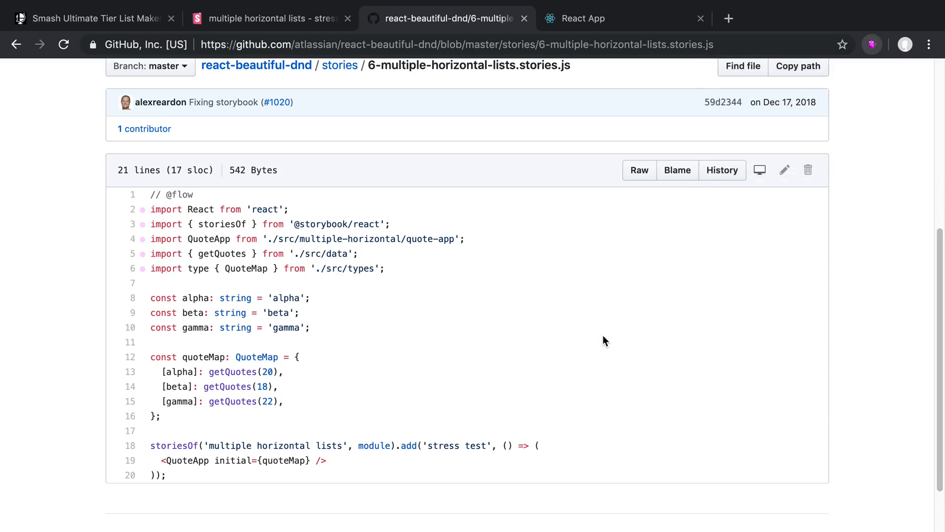
mouse_move(345, 268)
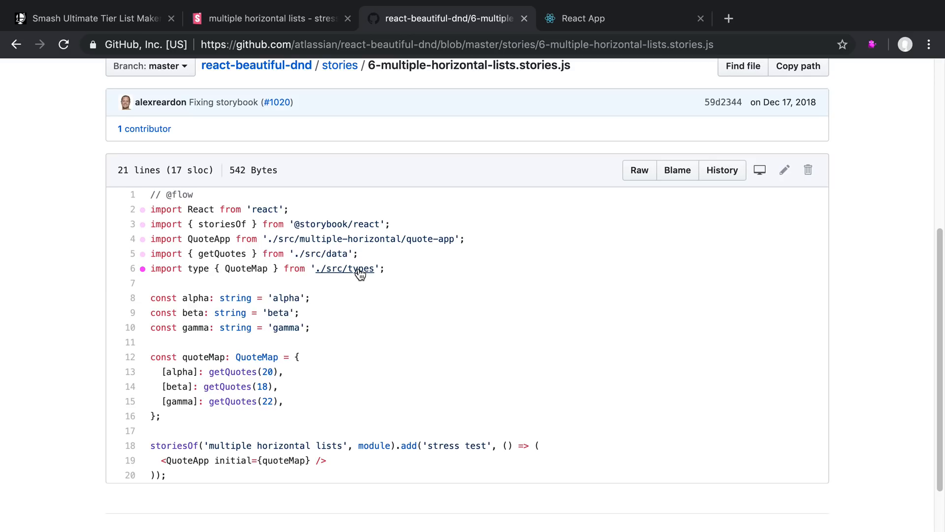
mouse_move(404, 238)
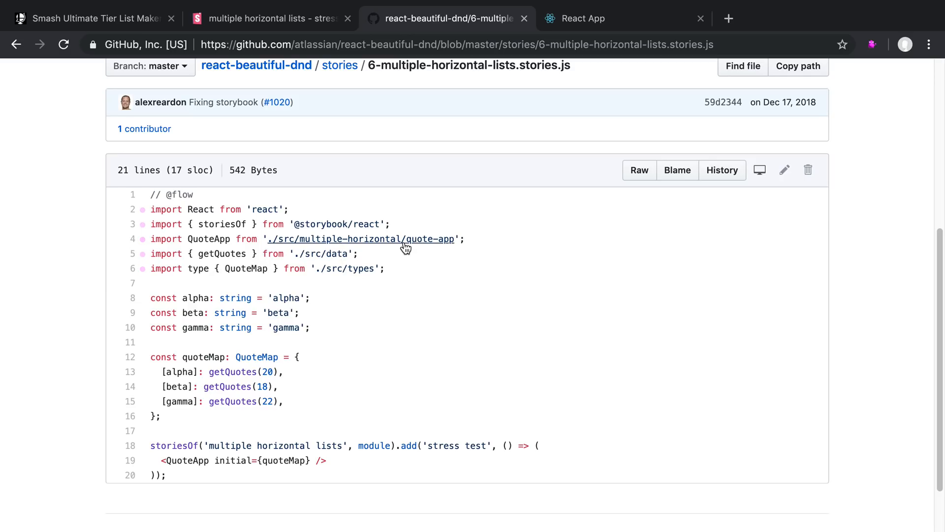
Step: Follow the QuoteApp import in the story to its quote-app.jsx source file
double_click(186, 459)
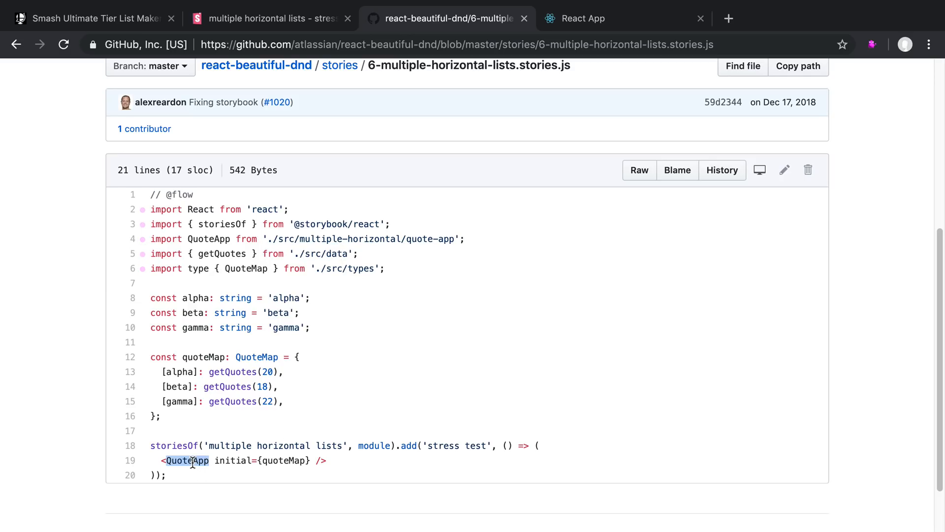
double_click(208, 238)
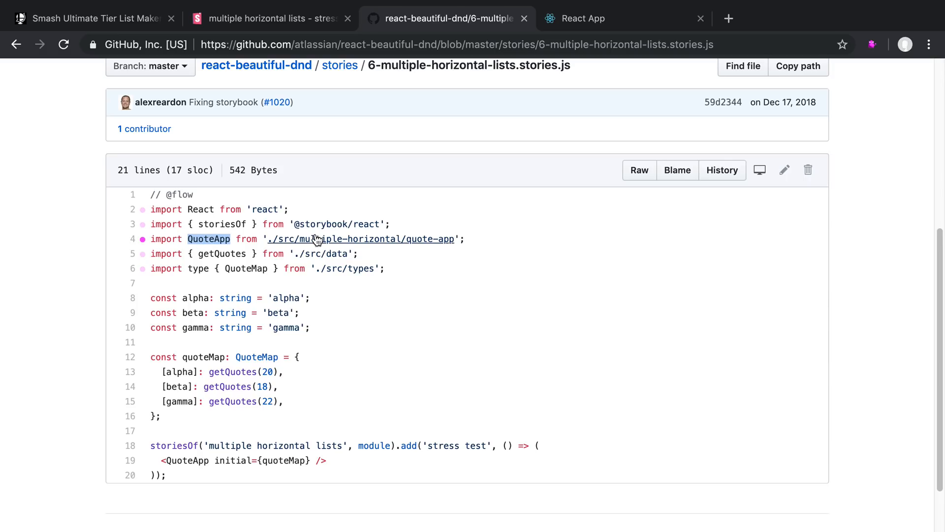
click(361, 239)
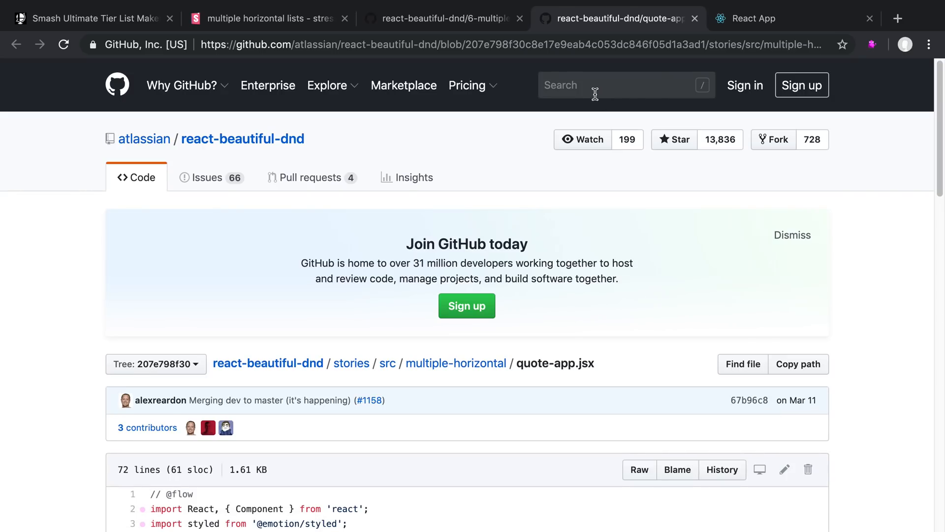
click(443, 17)
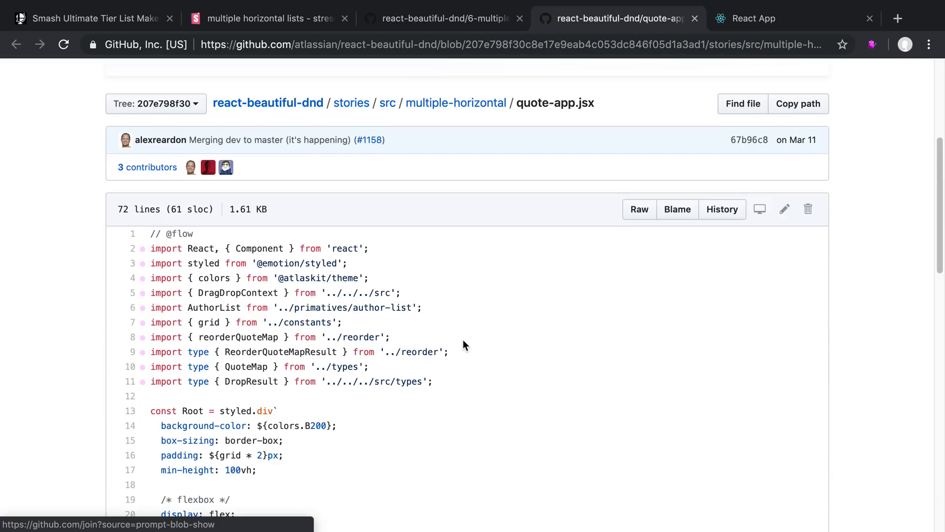
Step: Check that package.json lists react-beautiful-dnd, return to App.tsx, then to the GitHub page
click(443, 18)
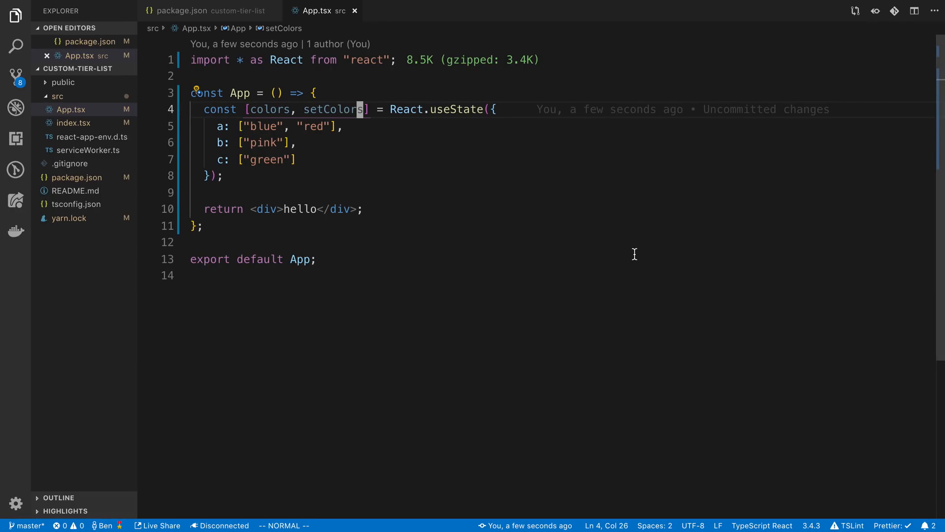
mouse_move(475, 102)
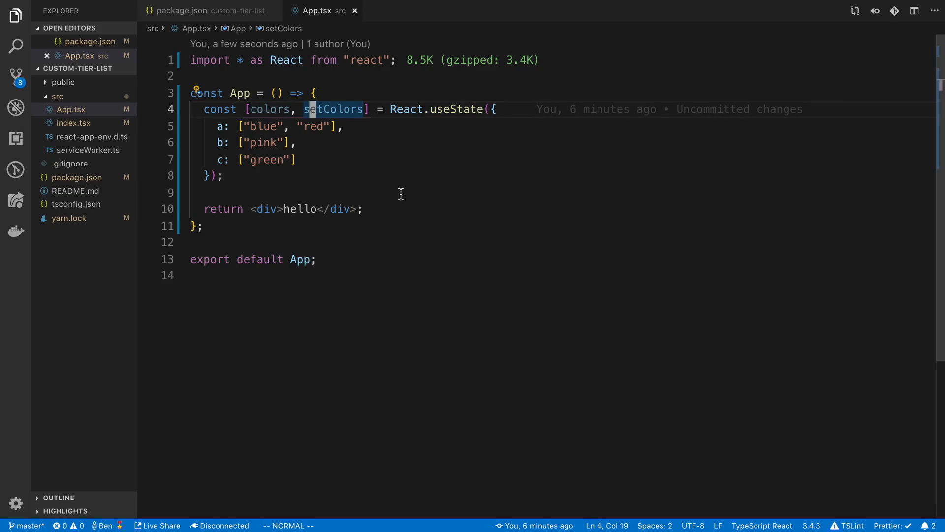
click(183, 10)
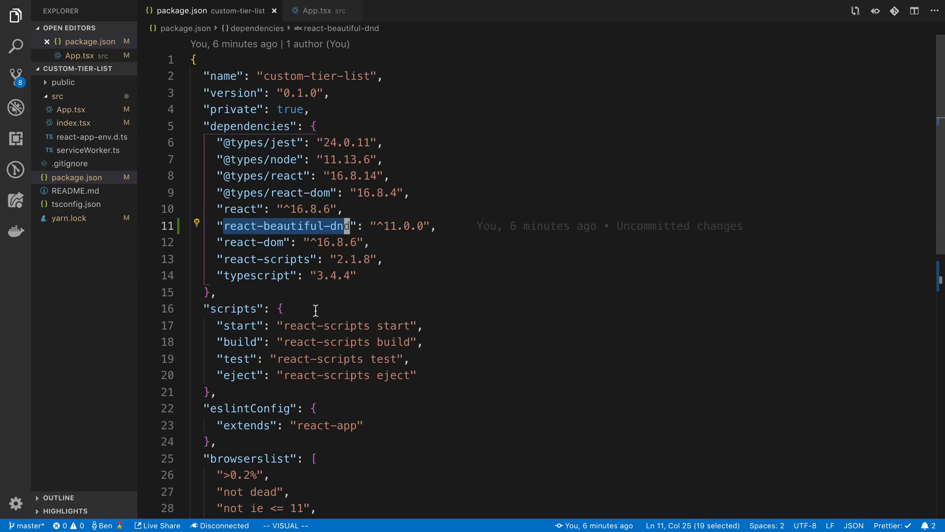
mouse_move(432, 306)
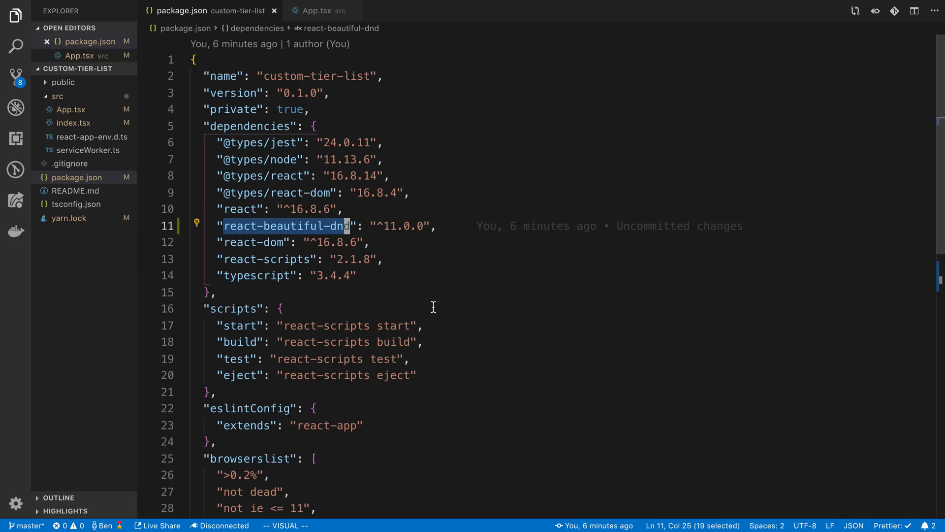
scroll(down, 3)
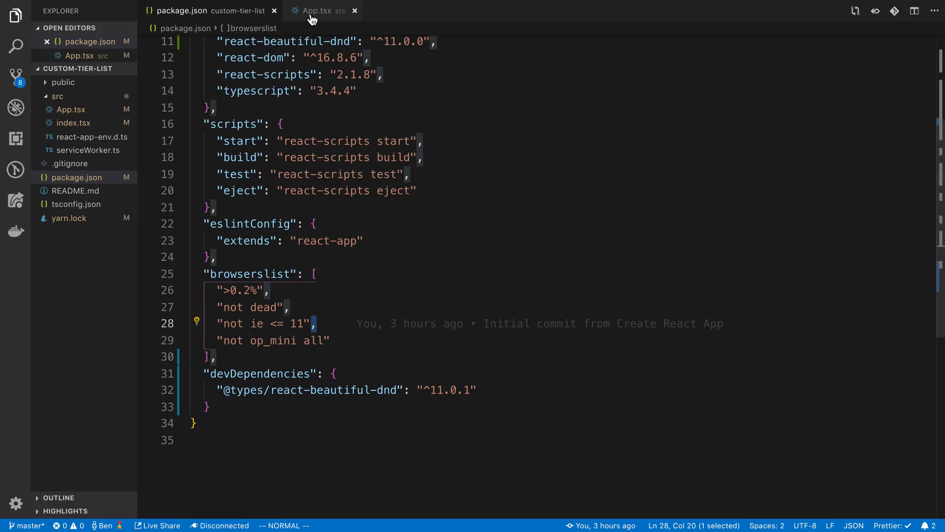
click(319, 10)
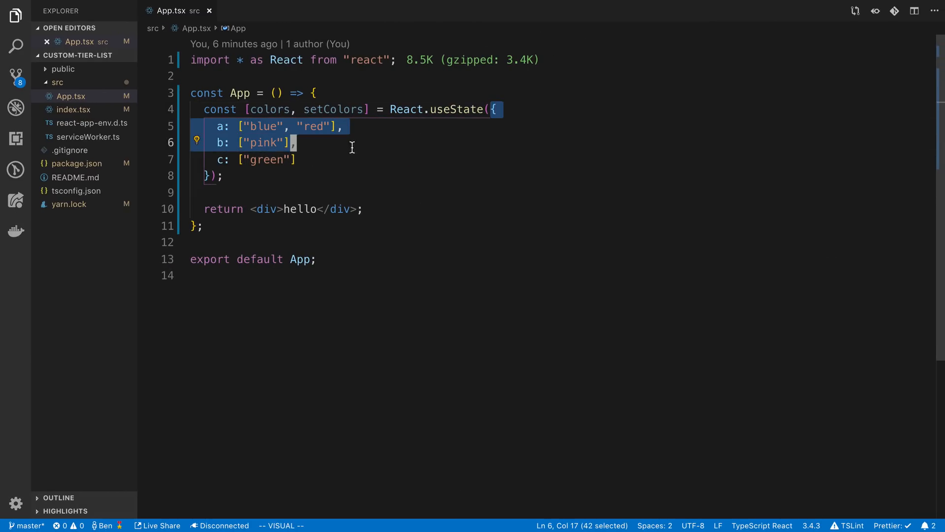
key(Escape)
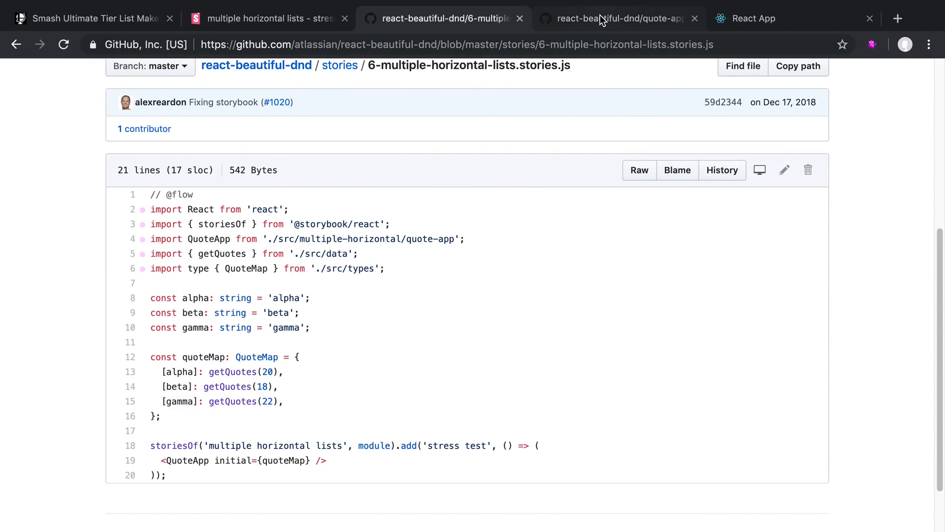
Step: Copy the example's DragDropContext render block into App.tsx and import DragDropContext from react-beautiful-dnd
click(620, 18)
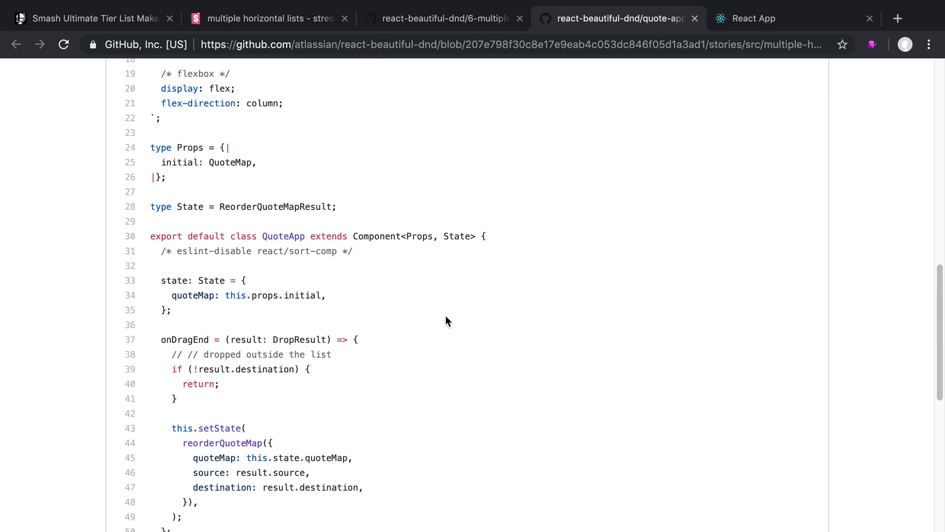
scroll(down, 3)
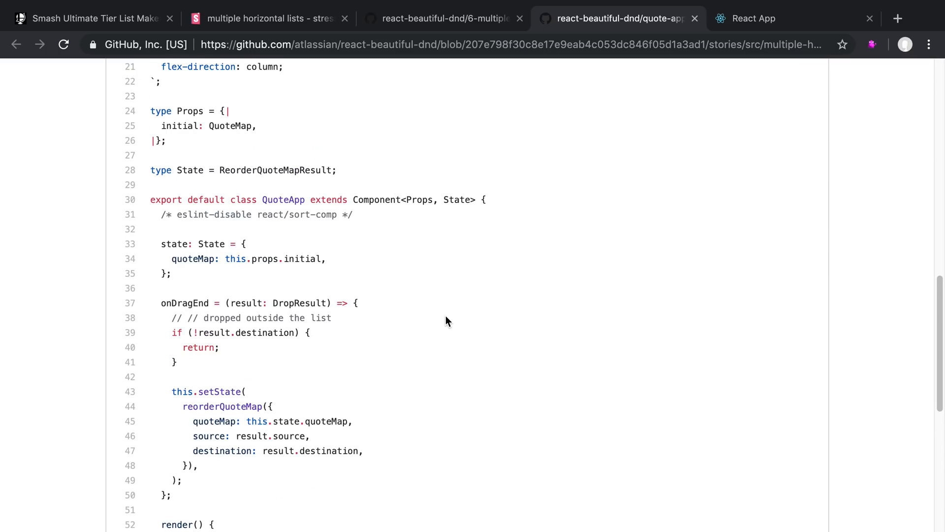
scroll(up, 3)
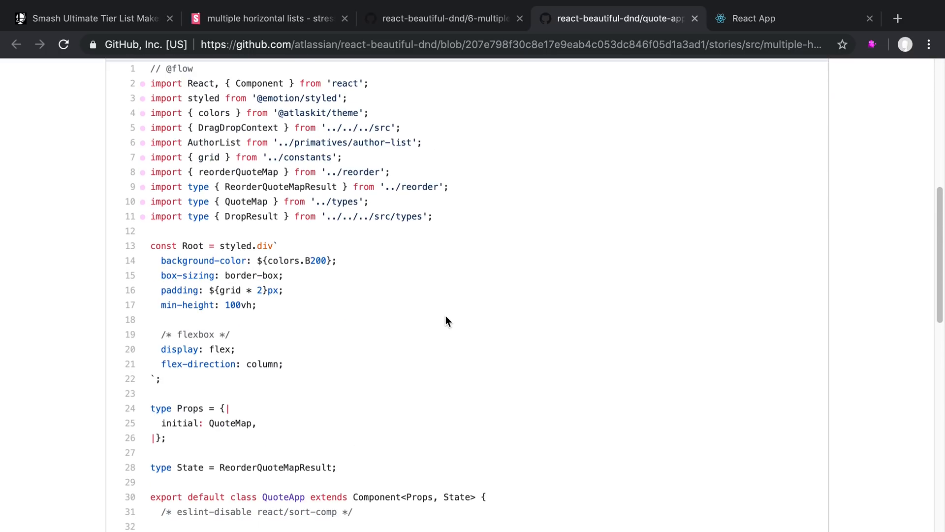
scroll(down, 3)
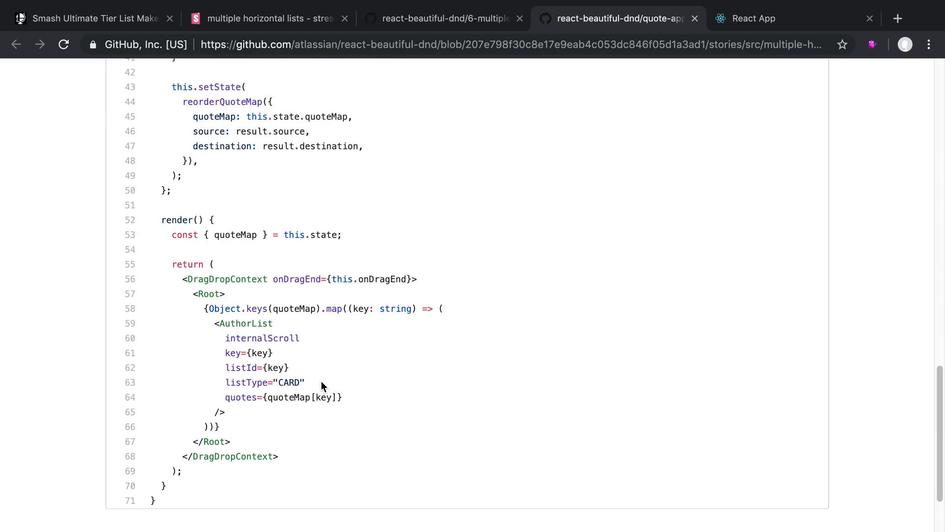
drag(184, 279, 278, 456)
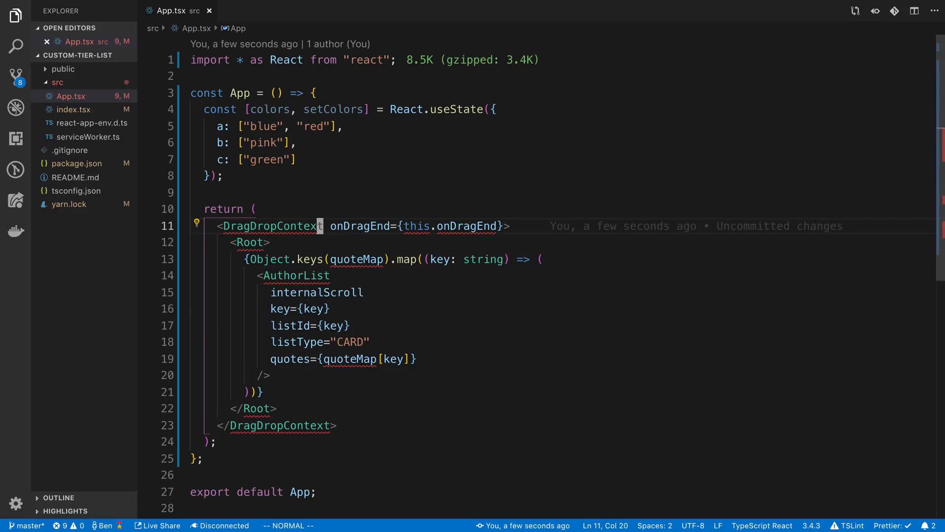
text(import { DragDropContext } from "react-beautiful-dnd";)
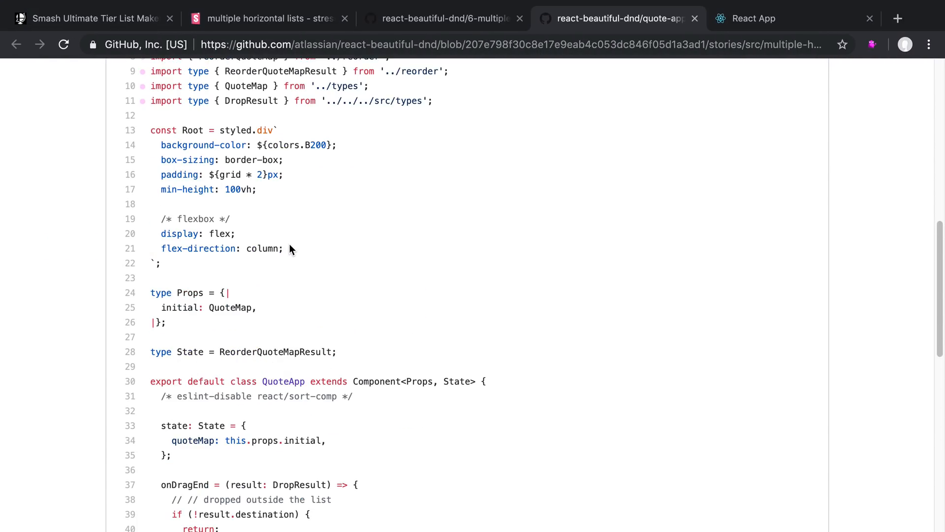
drag(151, 130, 289, 263)
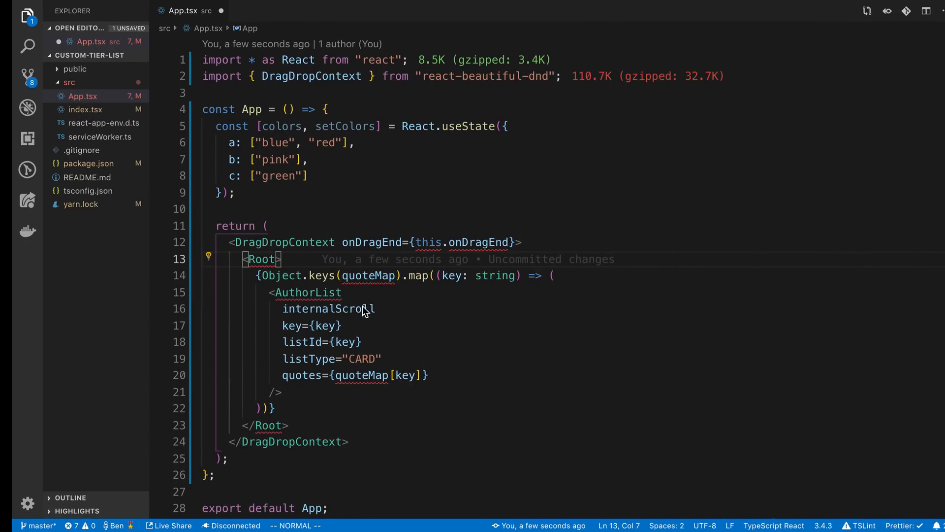
Step: Replace Root with a div and map Object.entries(colors) into AuthorList elements
text(div>)
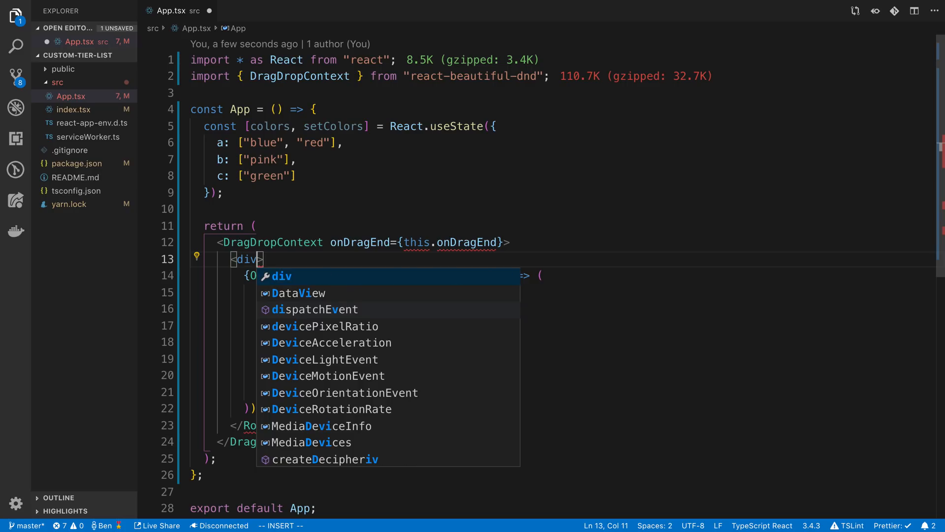
key(Escape)
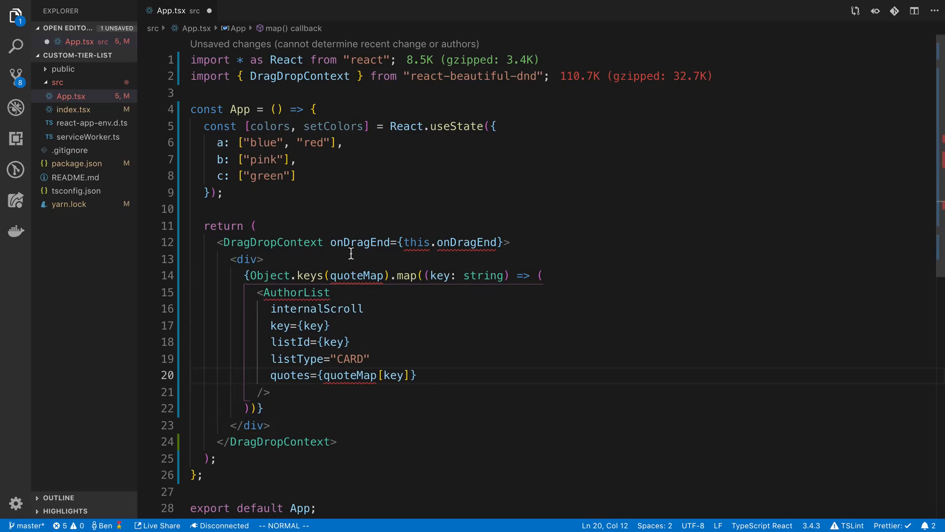
click(273, 242)
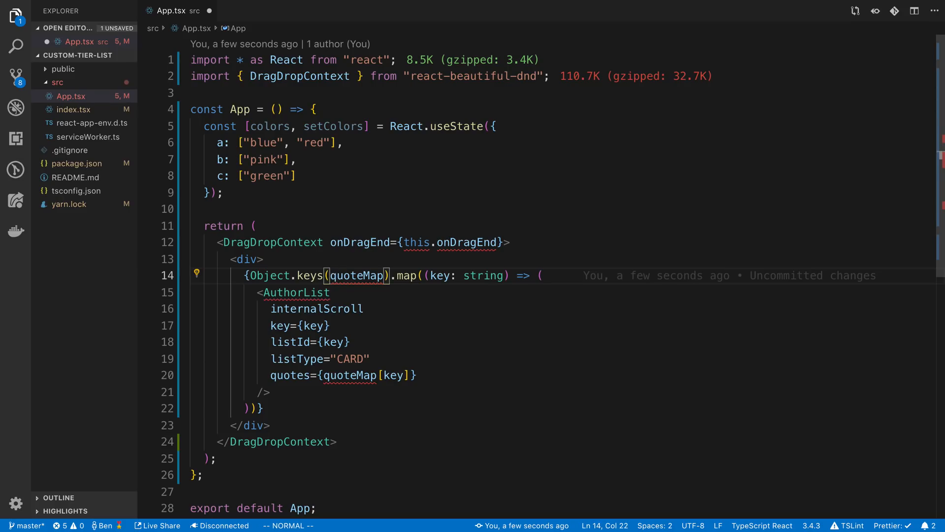
text(colors)
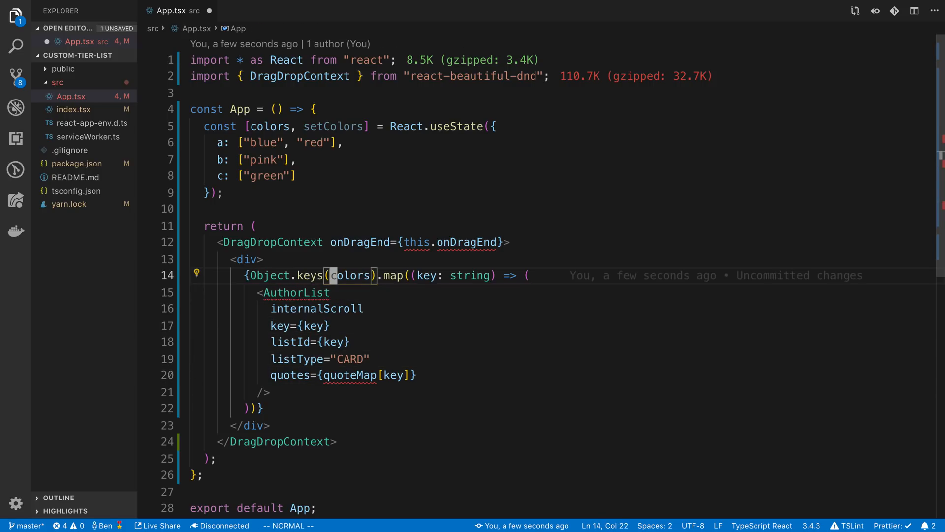
text(valu)
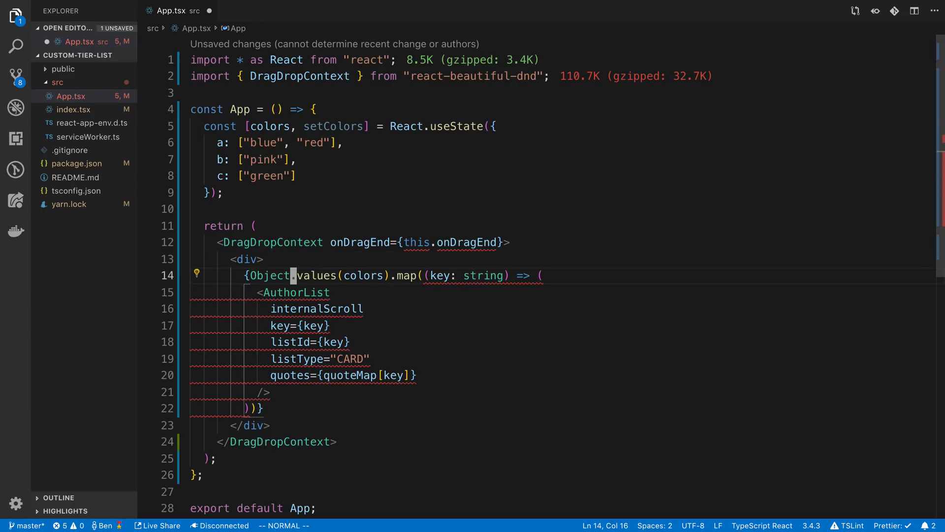
text(colo)
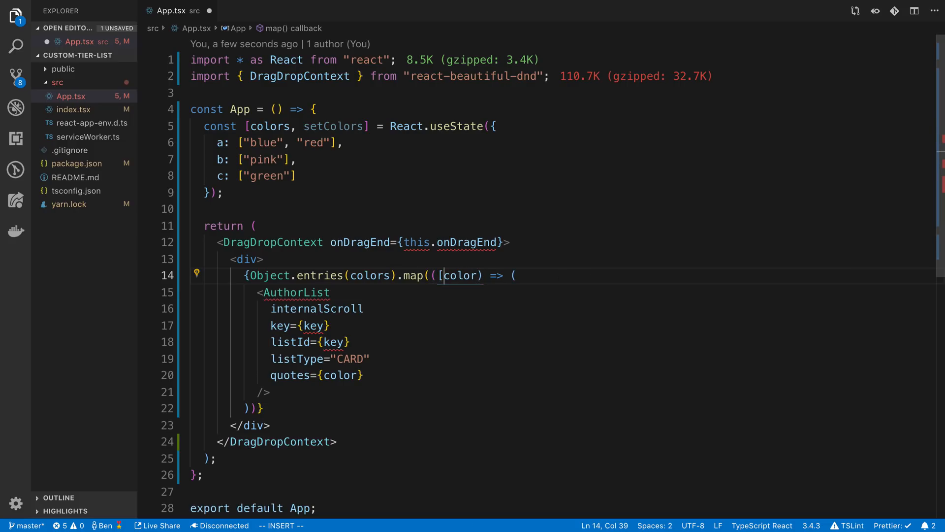
text(]))
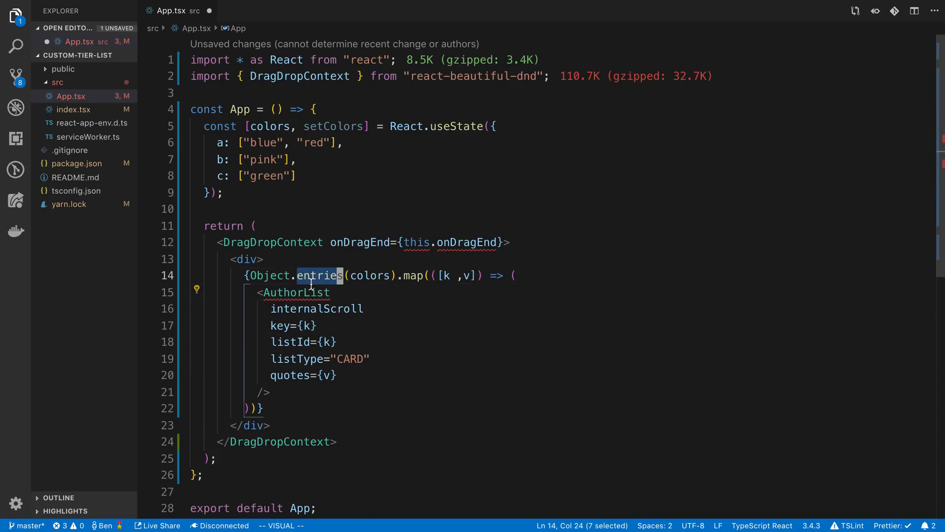
double_click(294, 292)
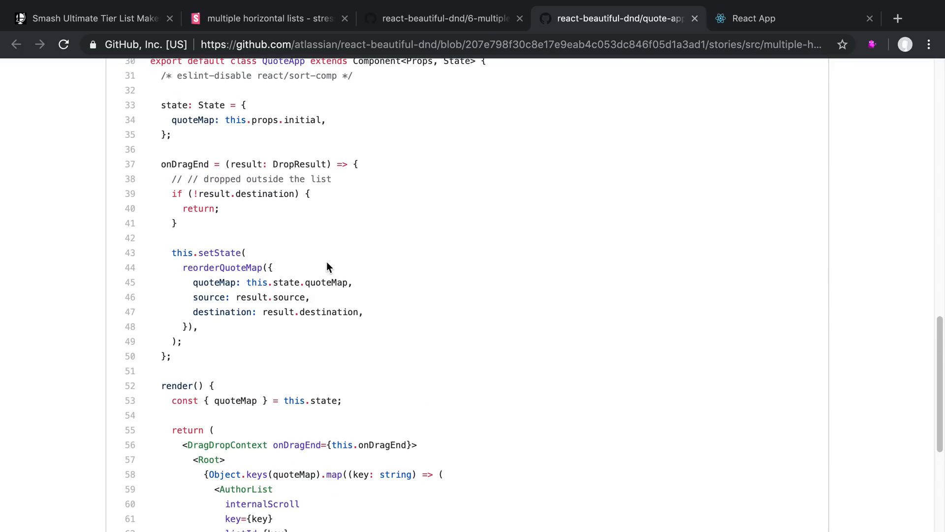
double_click(185, 165)
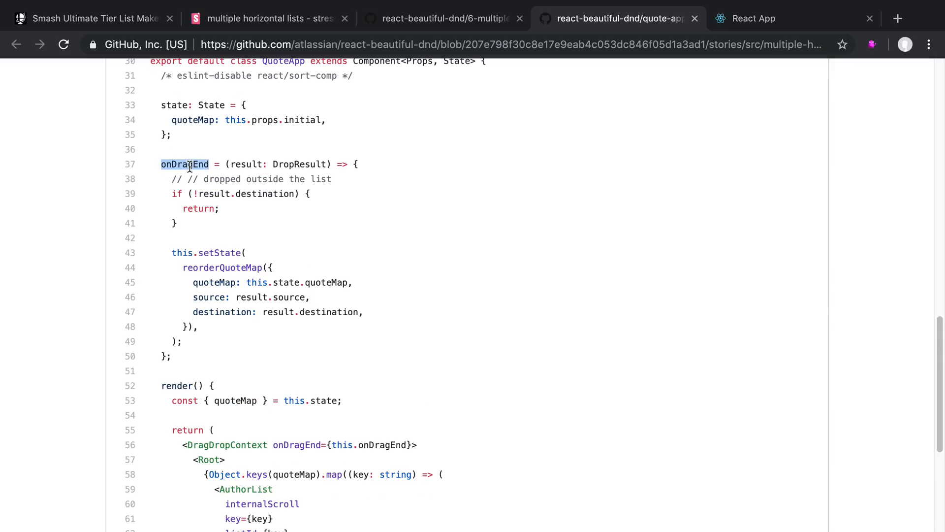
click(184, 165)
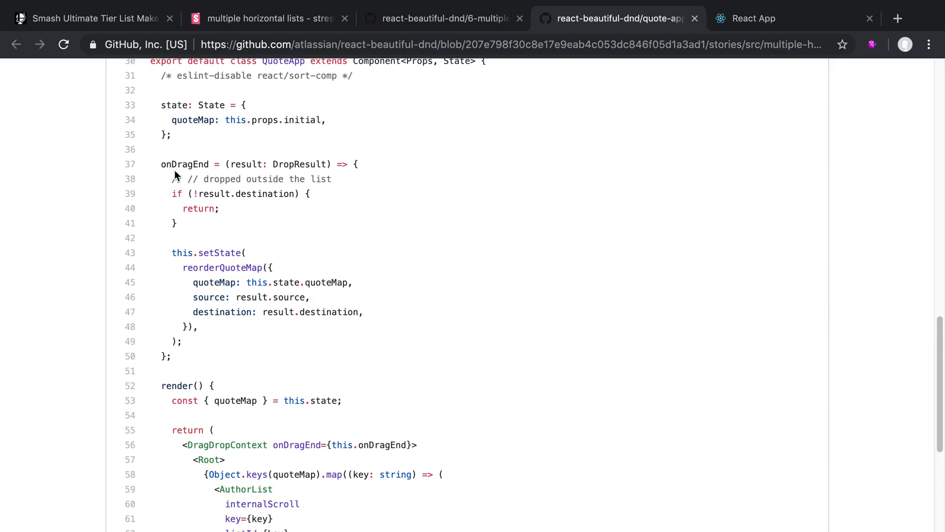
drag(160, 165, 171, 356)
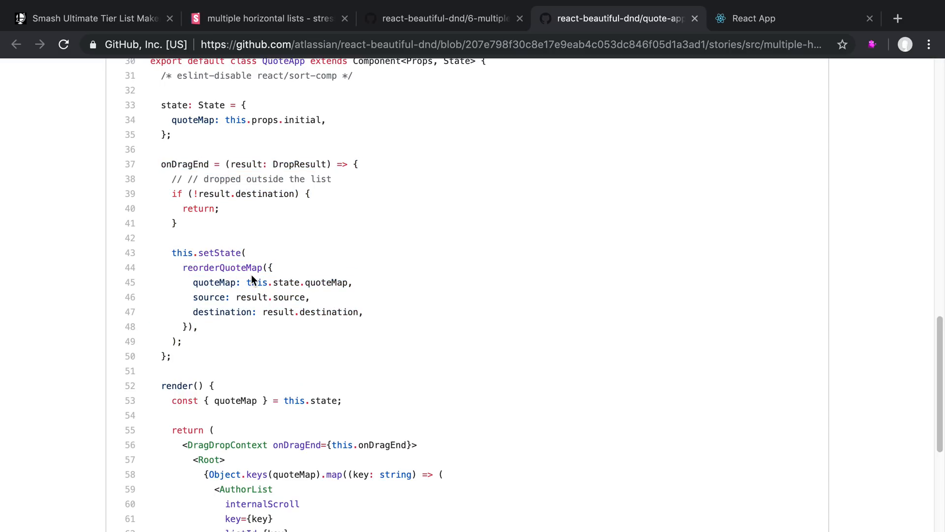
drag(173, 194, 183, 341)
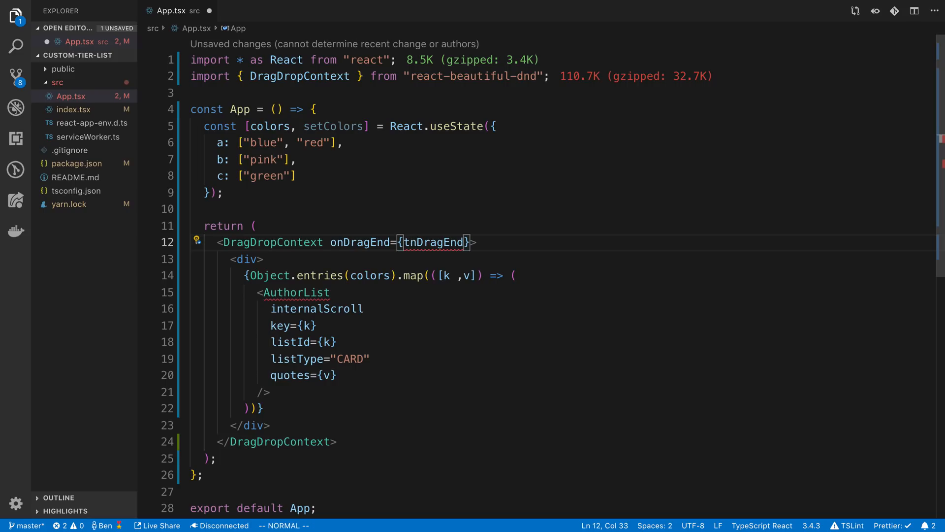
Step: Make onDragEnd an inline arrow destructuring destination and source, calling setColors with reorderQuoteMap of colors
text(() =>)
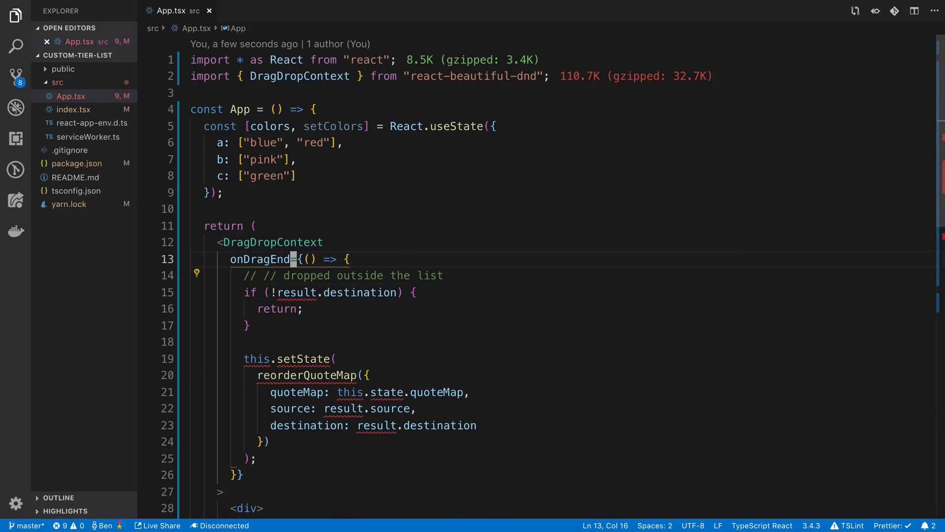
text({destination, source)
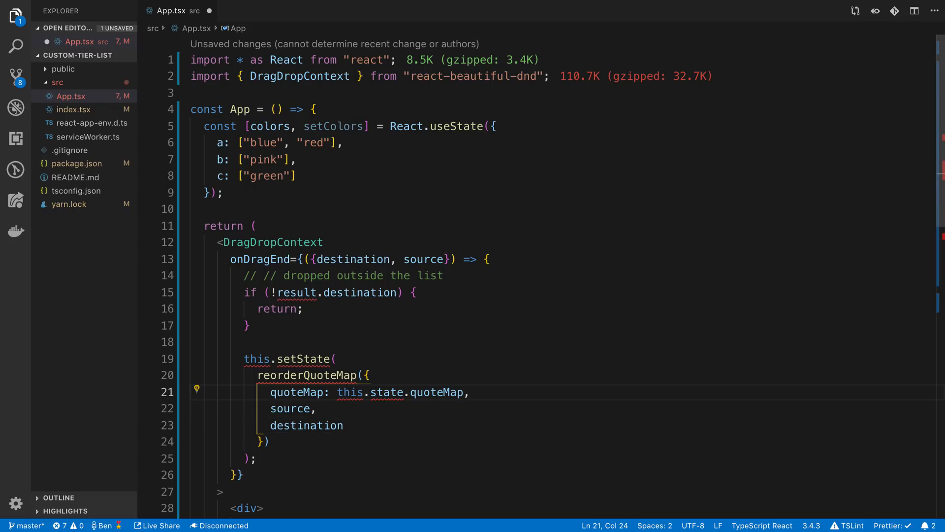
click(273, 391)
text(colors,)
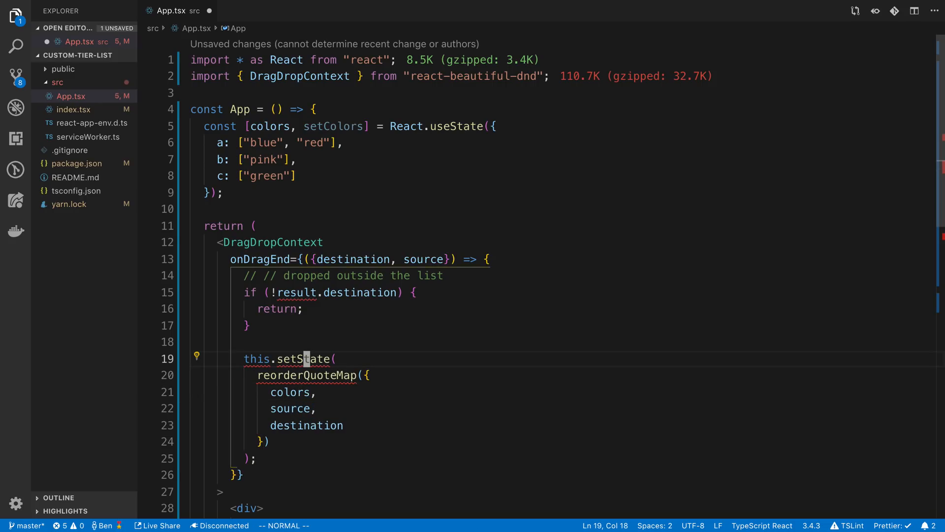
double_click(306, 375)
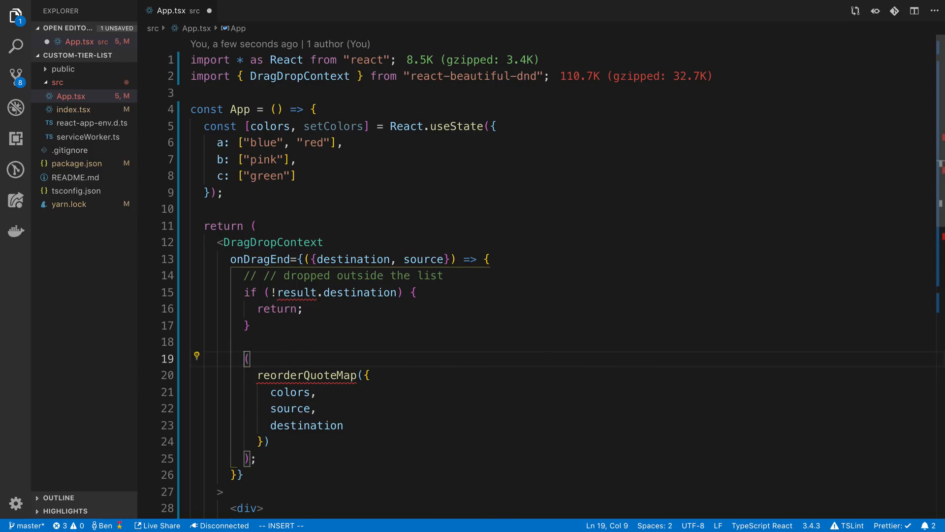
text(setColors)
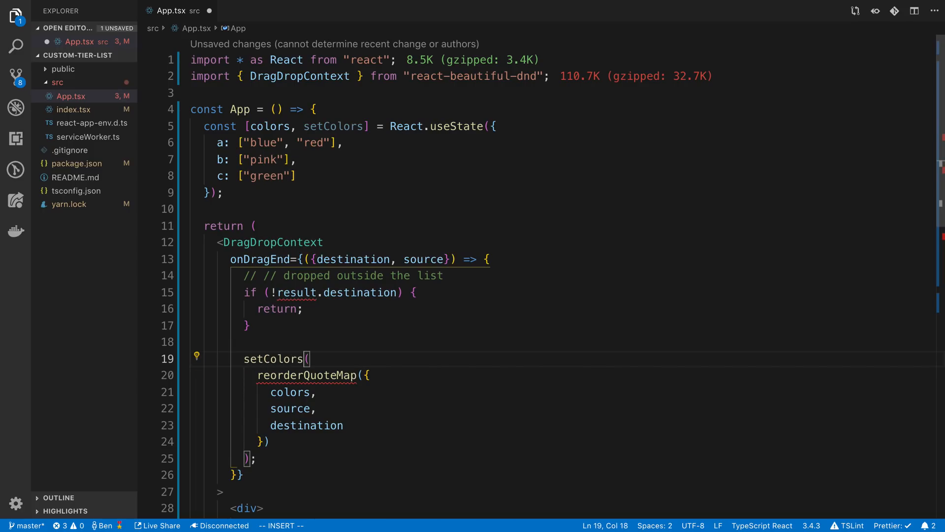
click(289, 293)
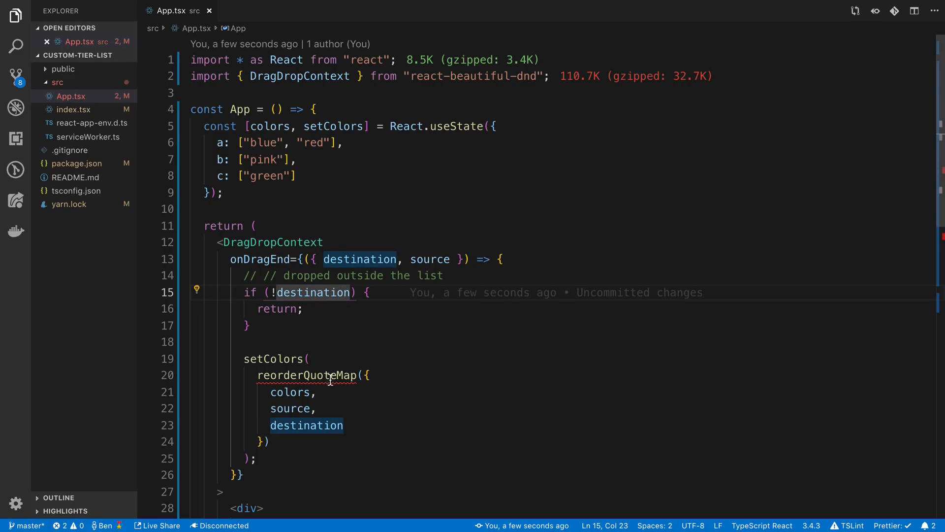
mouse_move(331, 374)
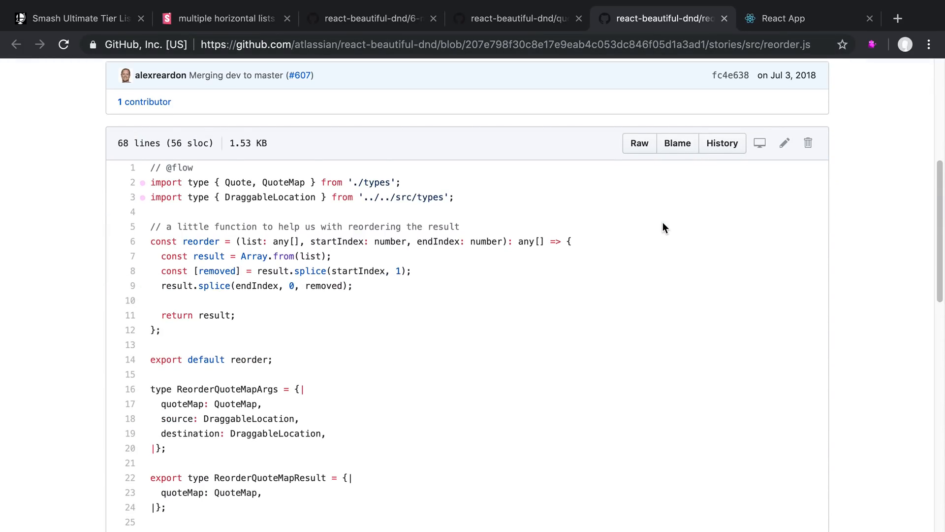
scroll(down, 3)
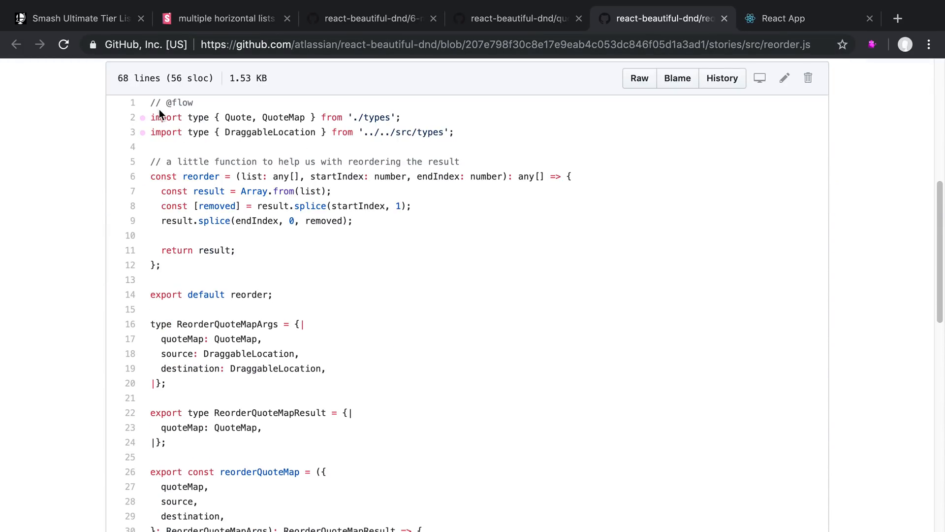
scroll(down, 3)
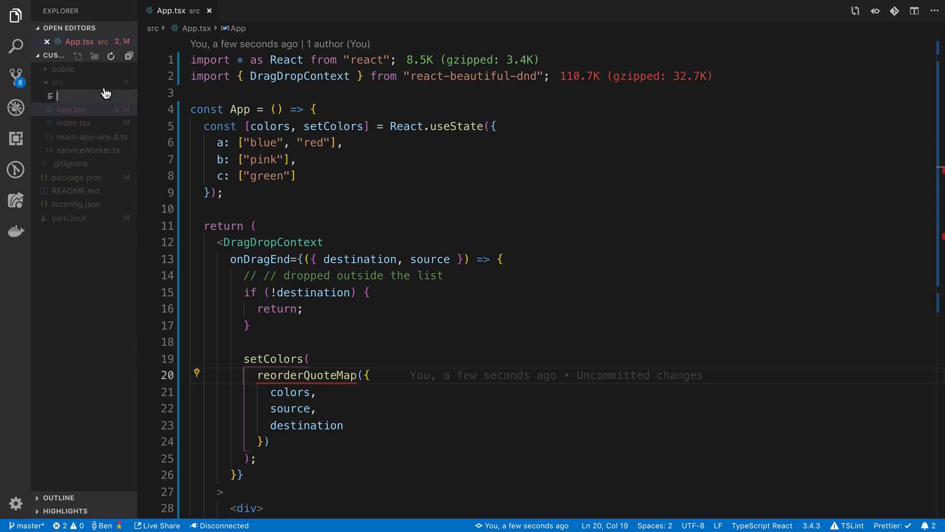
Step: Create reorder.ts from the library code, dropping Flow types and exporting reorder
text(reorder.ts)
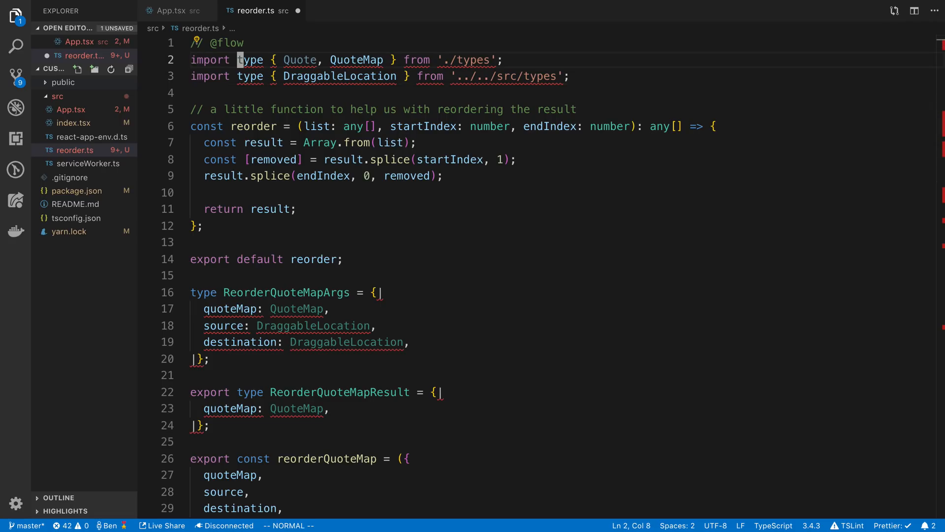
key(V)
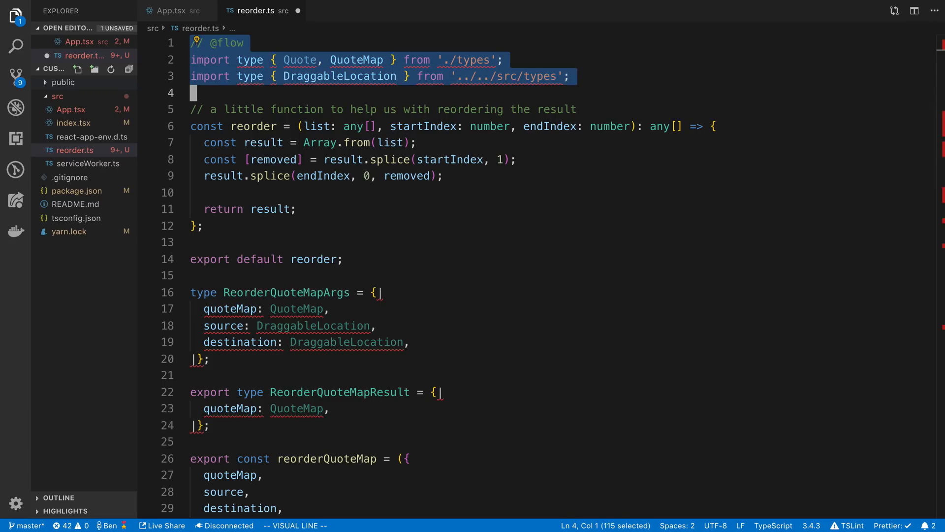
key(Delete)
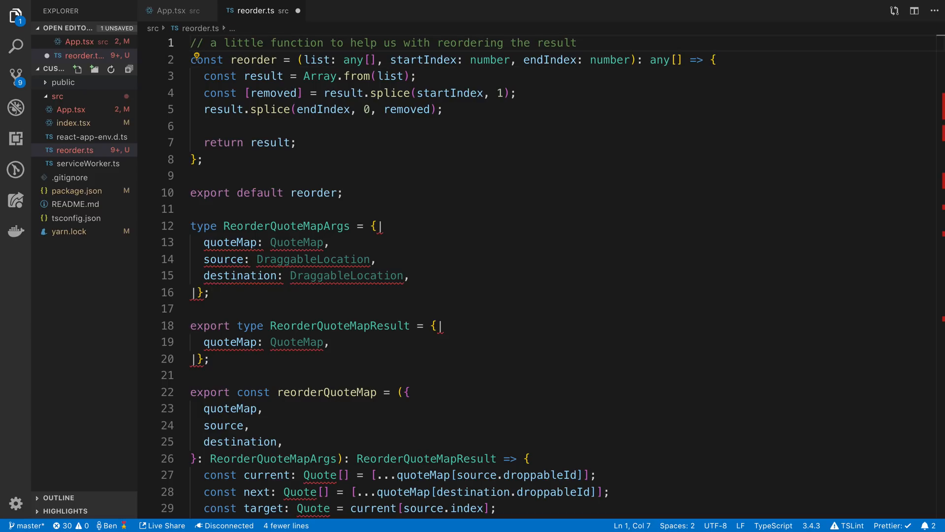
key(V)
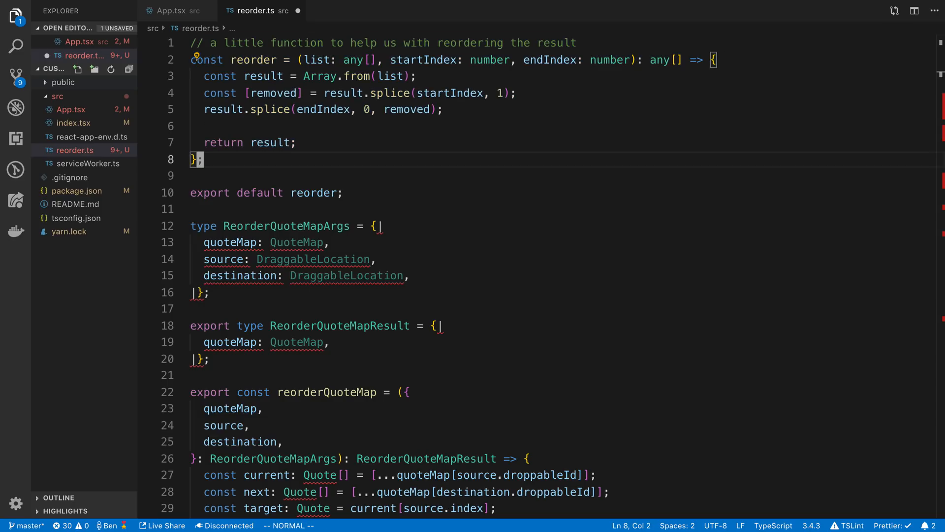
text(export)
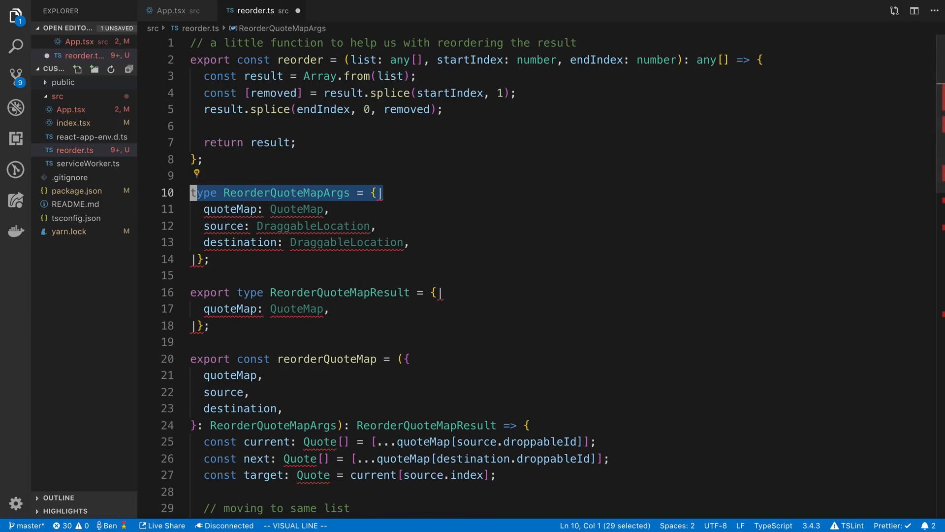
key(Escape)
text(: )
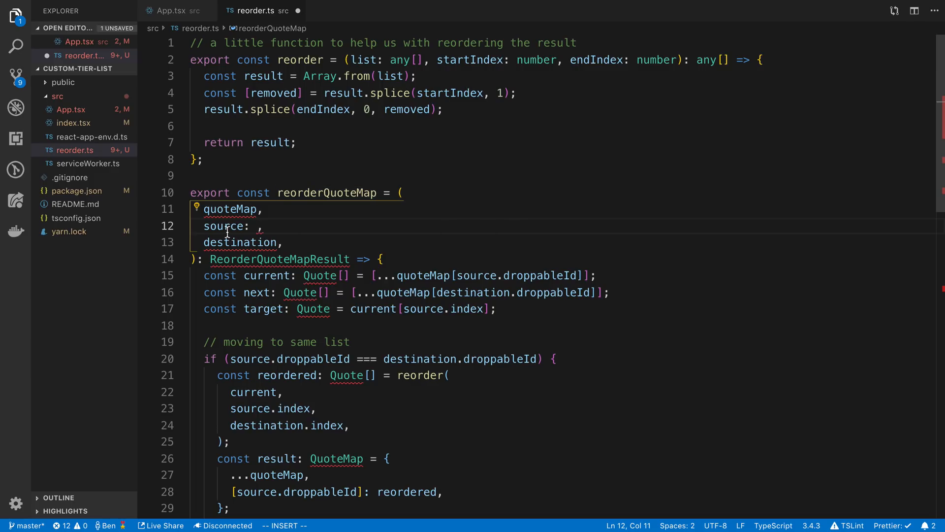
mouse_move(190, 32)
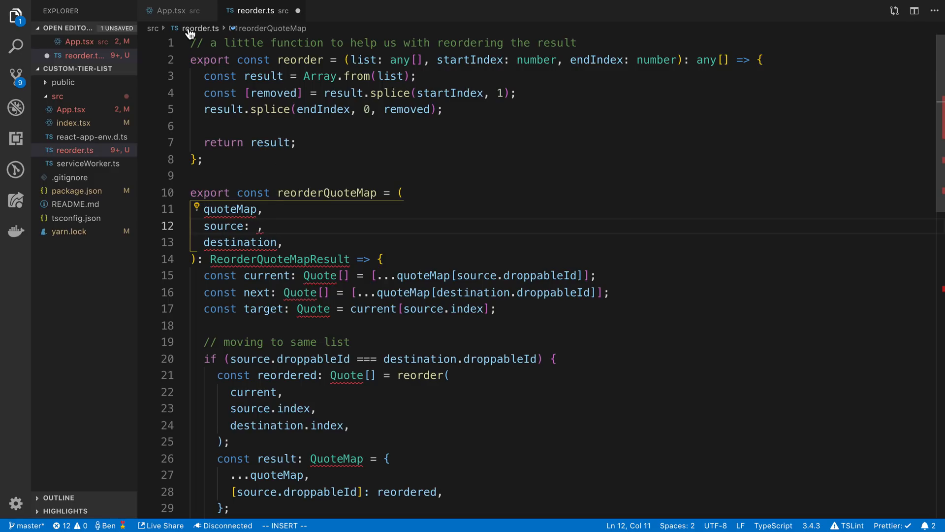
Step: Rename reorderQuoteMap to reorderColors taking a colors map typed { [key: string]: string[] }
click(170, 11)
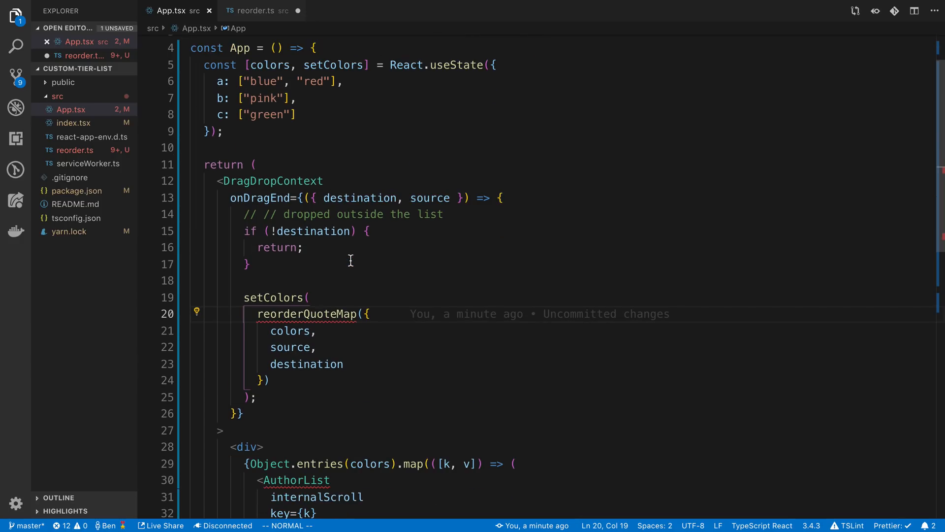
mouse_move(292, 347)
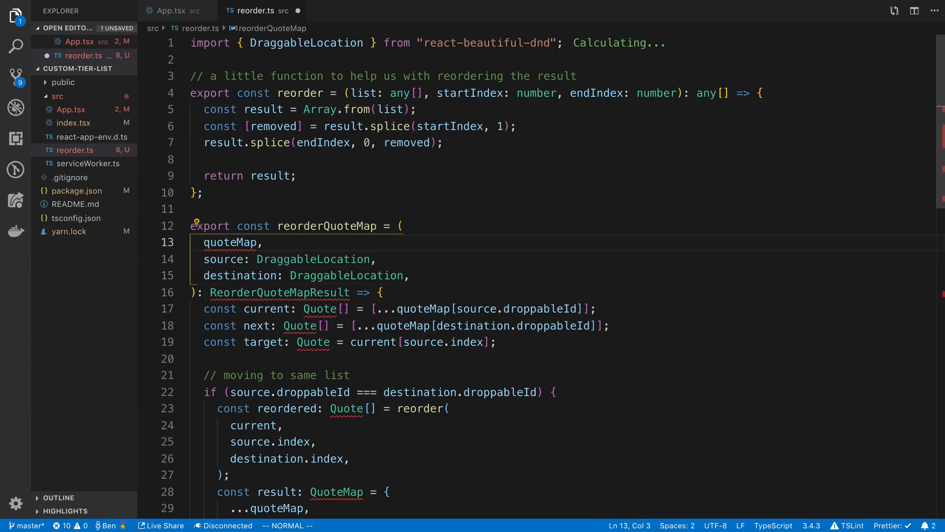
click(171, 10)
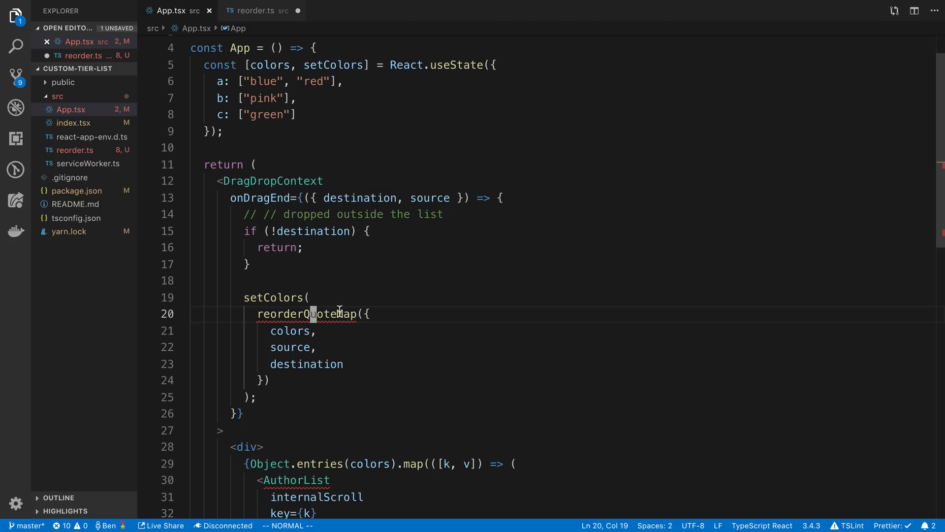
click(260, 11)
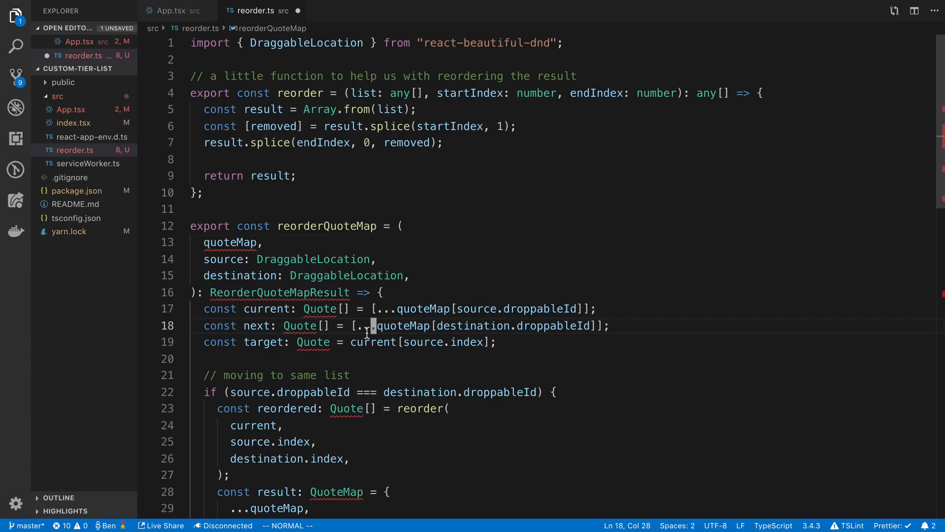
text(ckj)
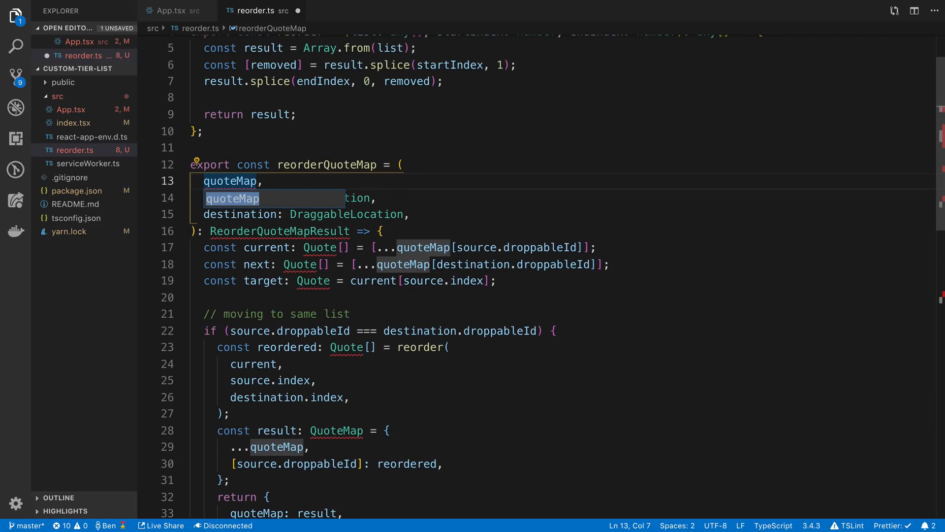
text(colors: ,)
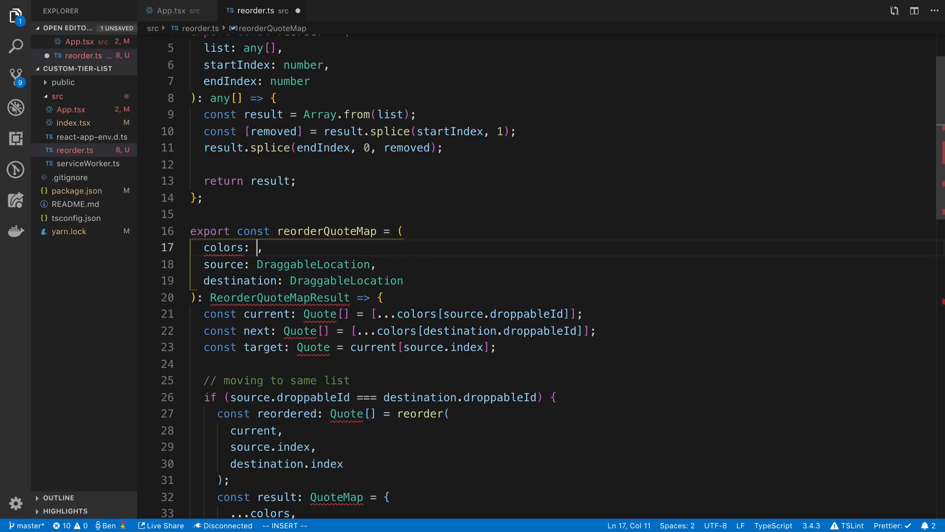
text({[key: ]})
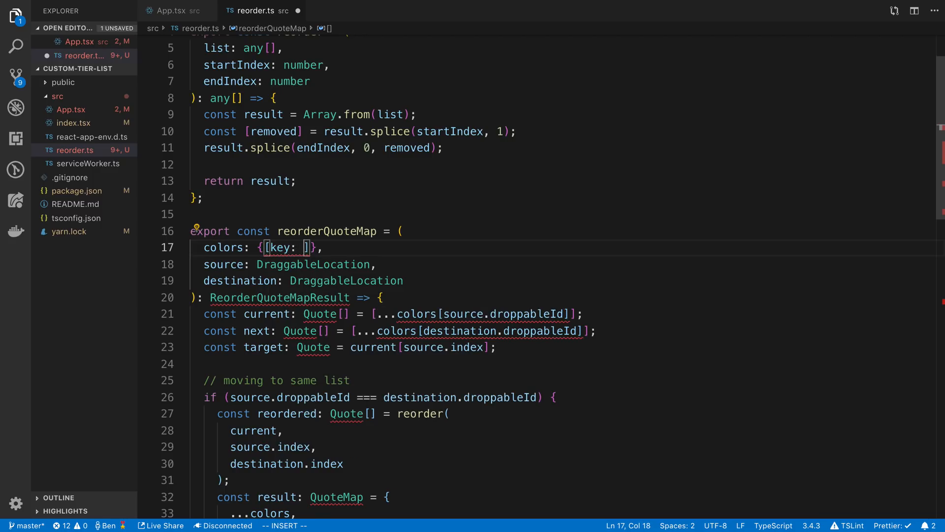
text(string]:)
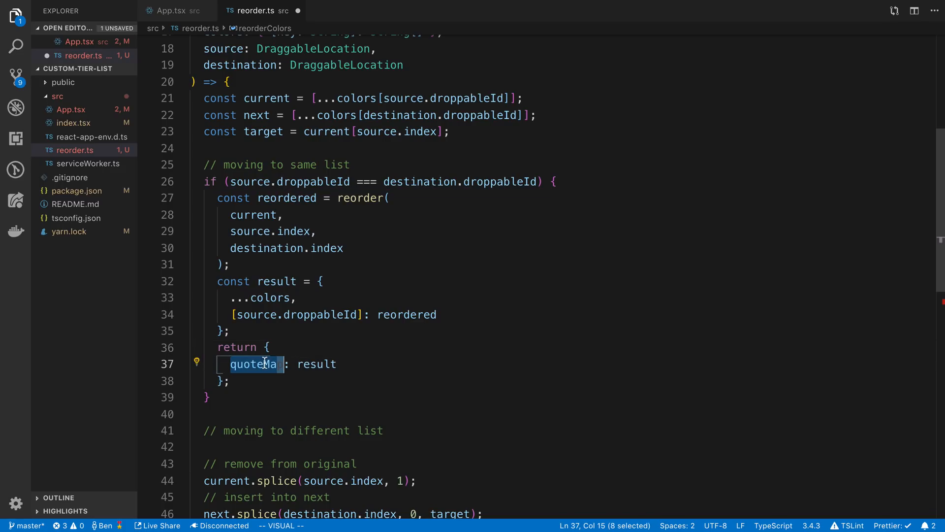
mouse_move(253, 363)
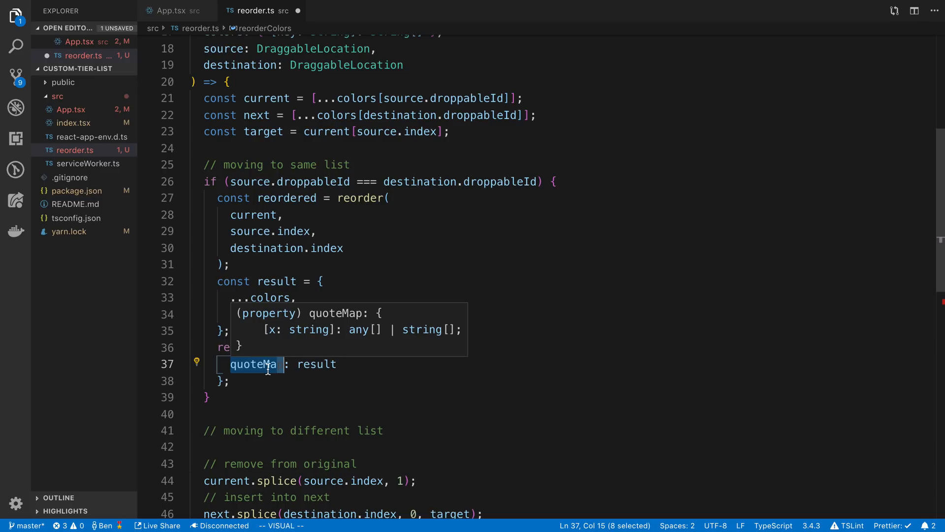
click(170, 10)
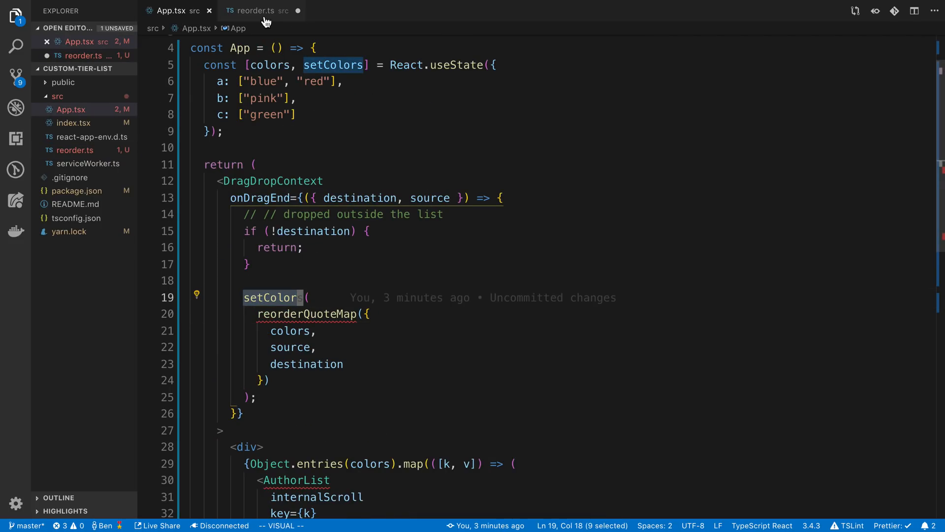
click(259, 10)
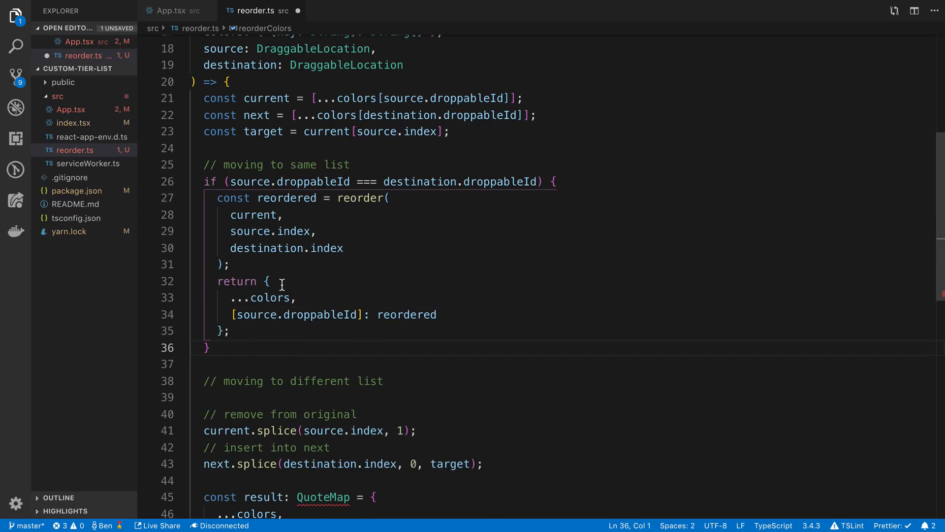
scroll(down, 3)
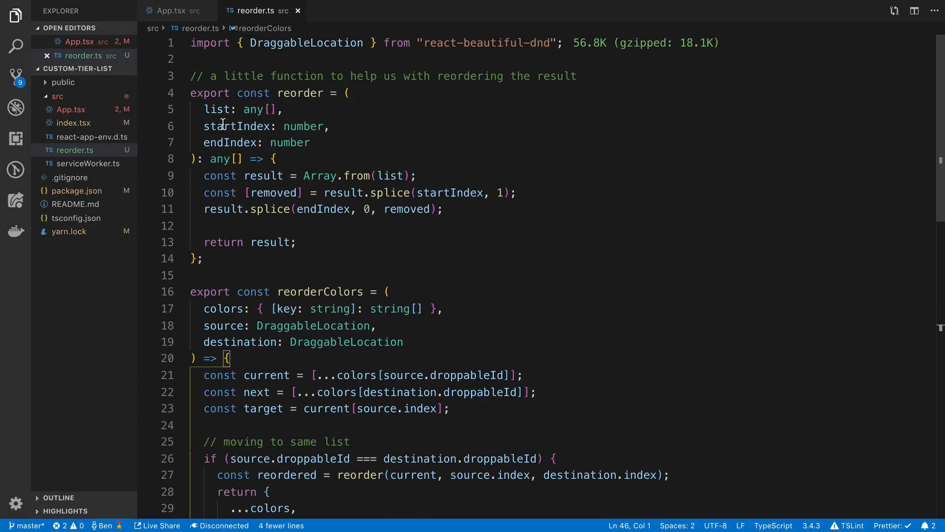
Step: Call reorderColors in App.tsx and begin a type argument after React.useState
click(172, 10)
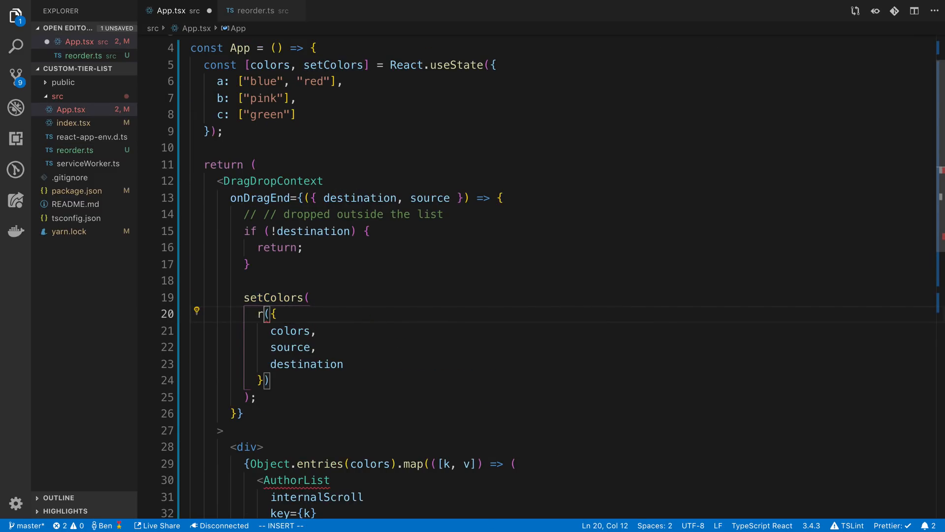
text(eorderColors(colors, source, destination));)
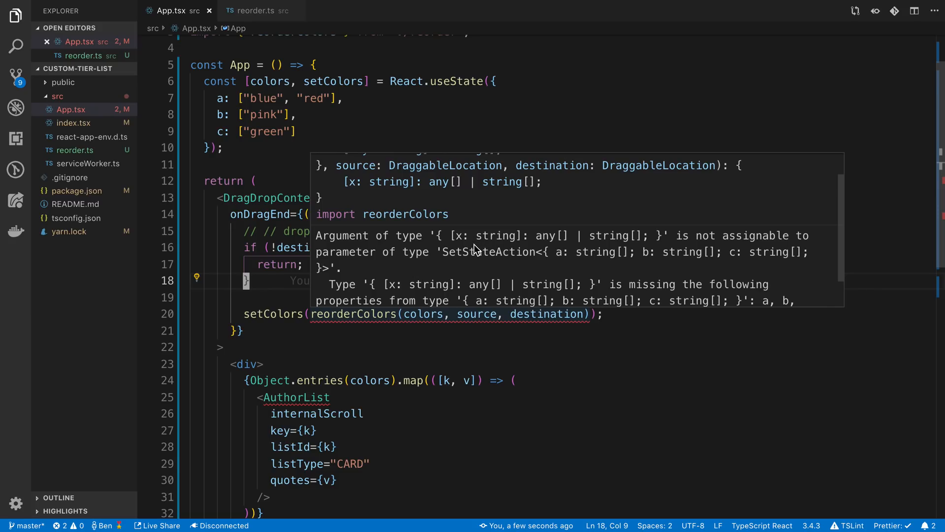
drag(436, 236, 647, 235)
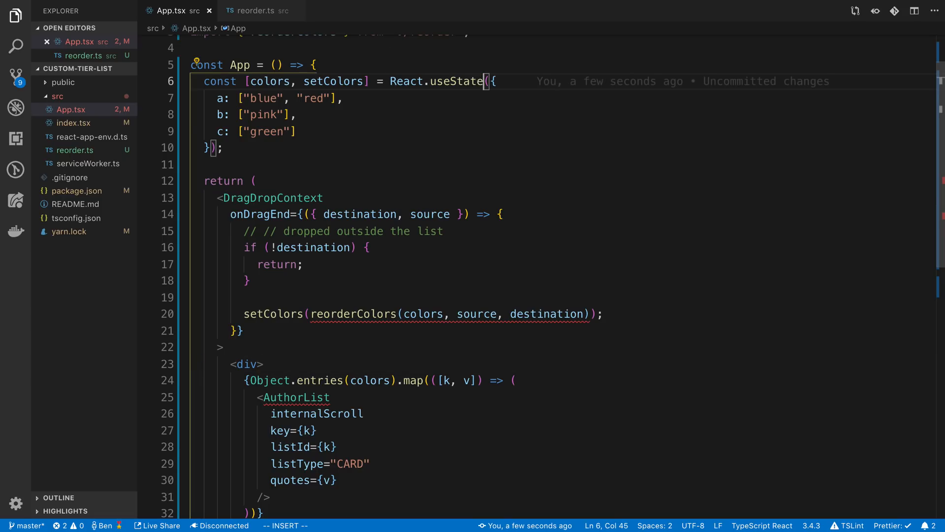
text(<>)
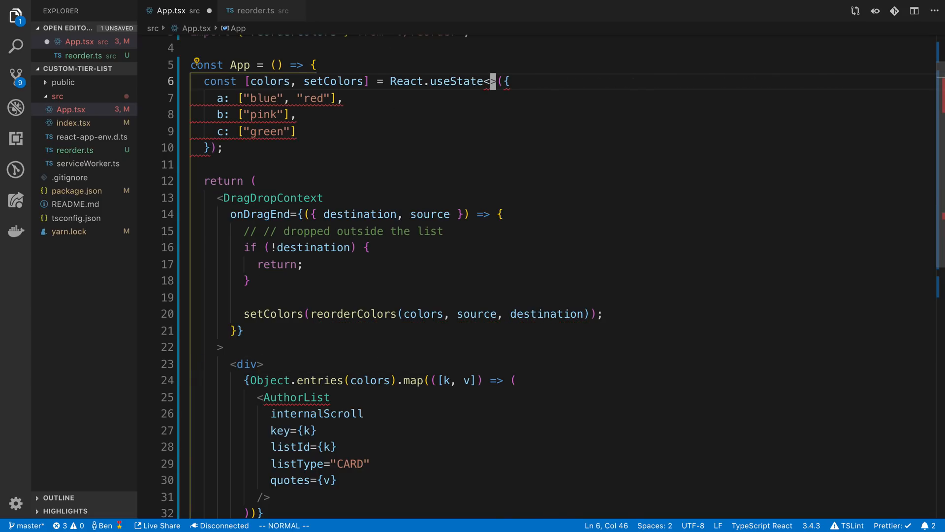
right_click(57, 95)
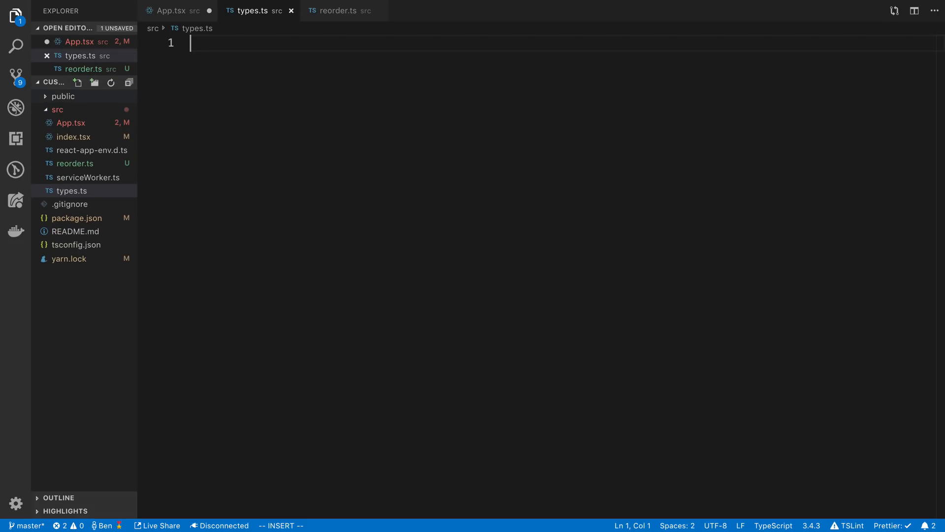
Step: Define export type ColorMap = { [key: string]: string[] } in types.ts
text(export interf)
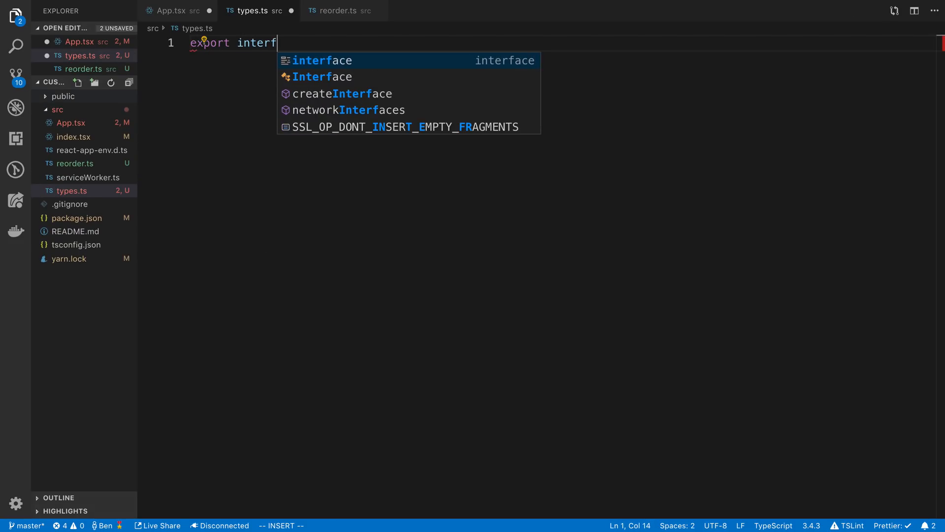
key(Tab)
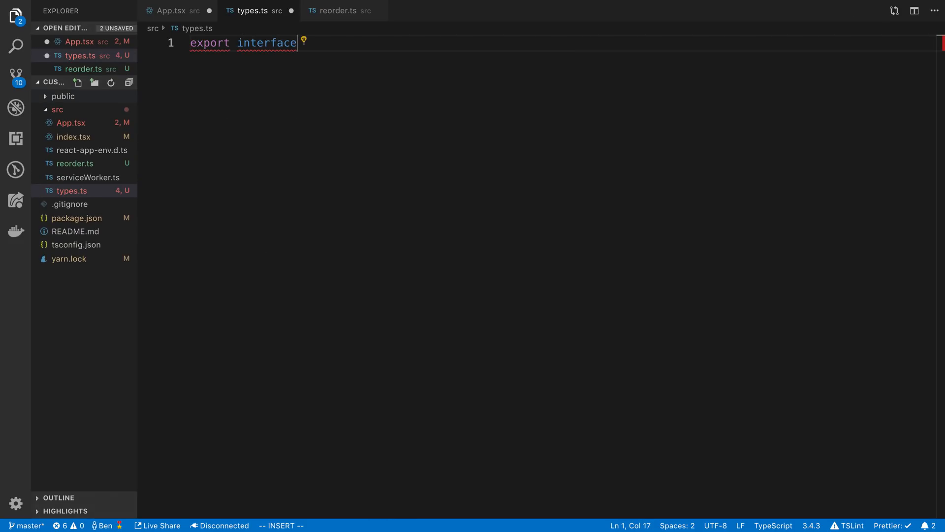
text(typ)
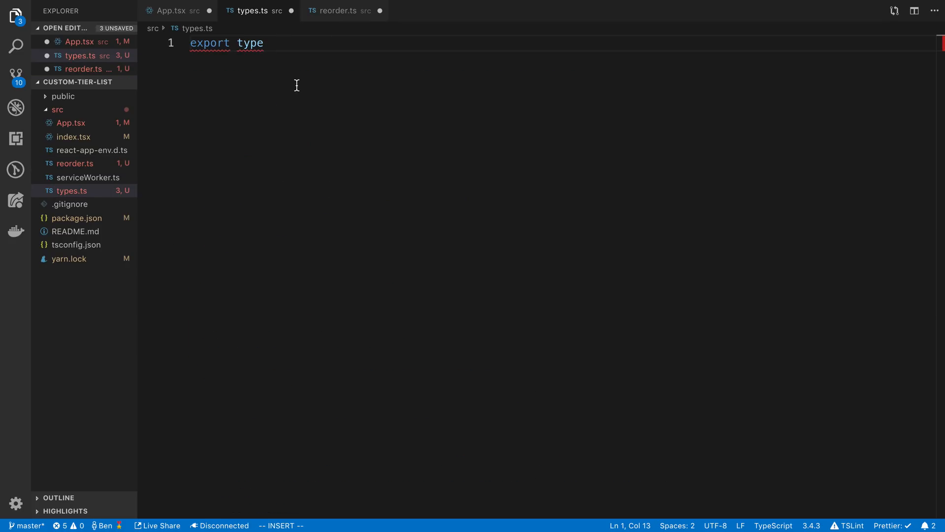
text(ColorMap =)
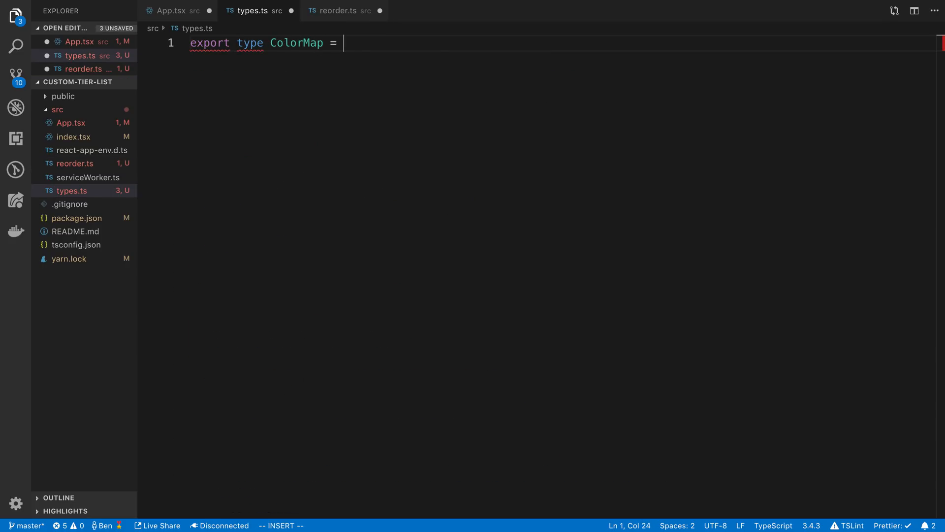
text({ [key: string]: string[] };)
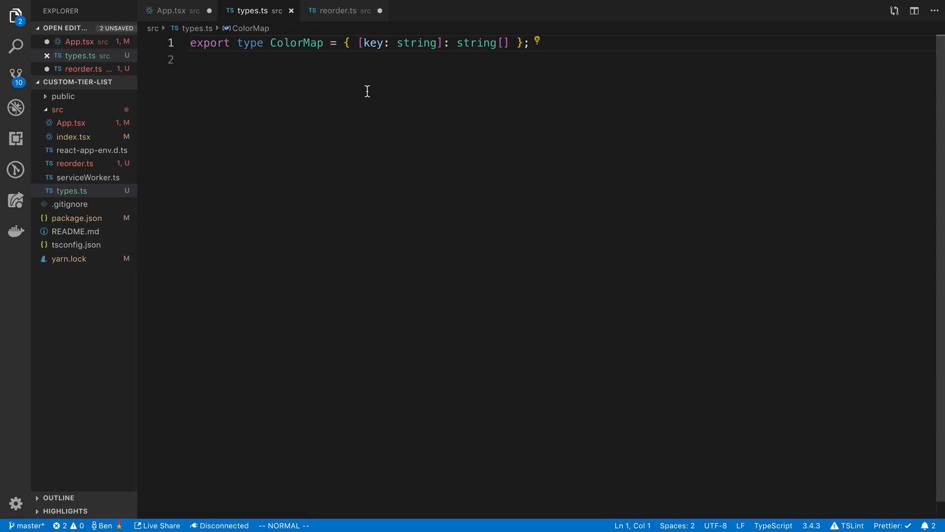
Step: Use ColorMap for reorderColors' colors parameter and for useState<ColorMap> in App.tsx, auto-importing it
click(338, 10)
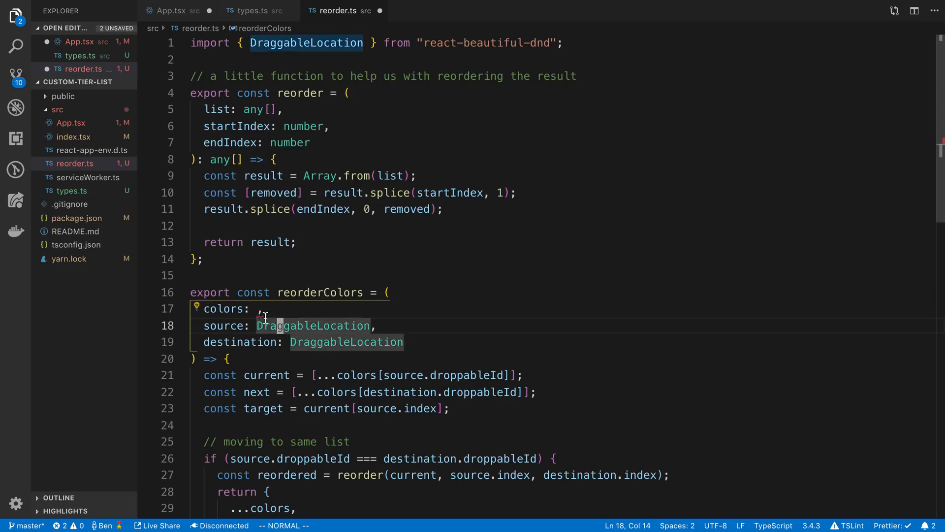
text(COl)
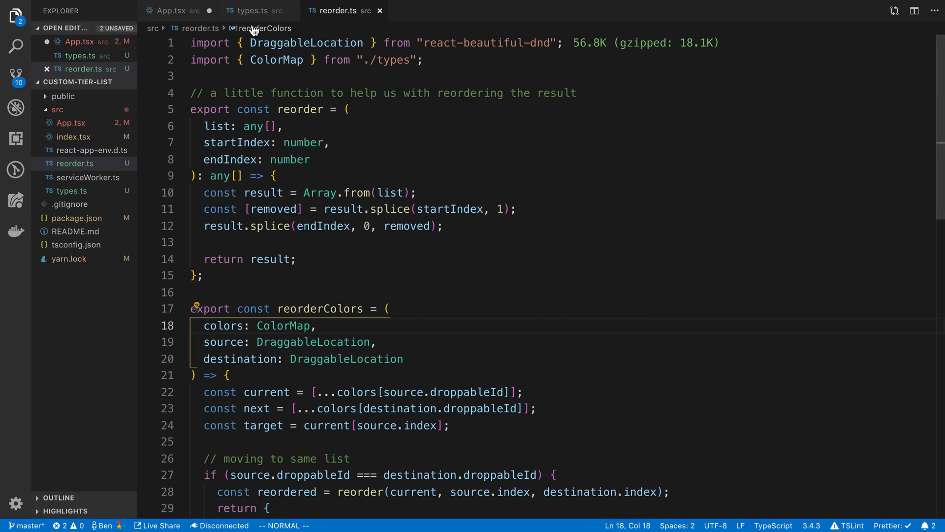
click(171, 9)
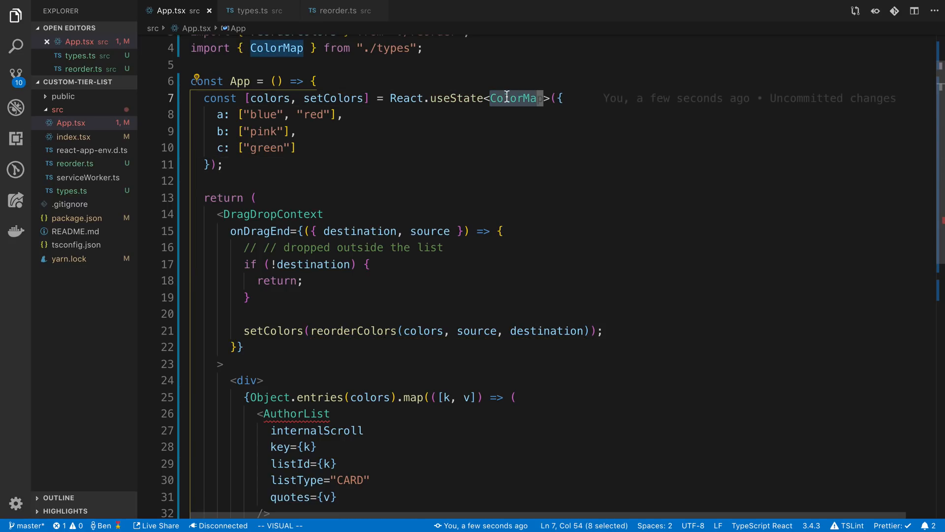
click(217, 114)
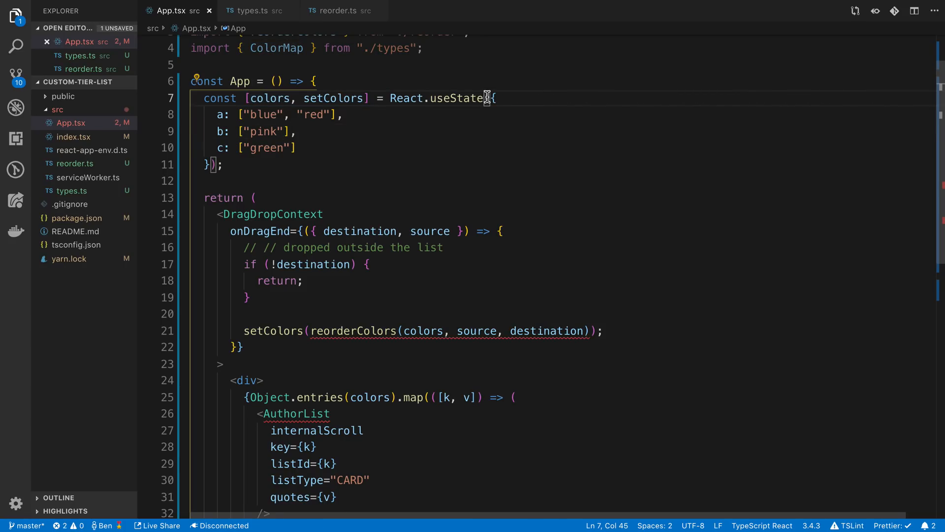
mouse_move(326, 137)
text(<ColorMap>)
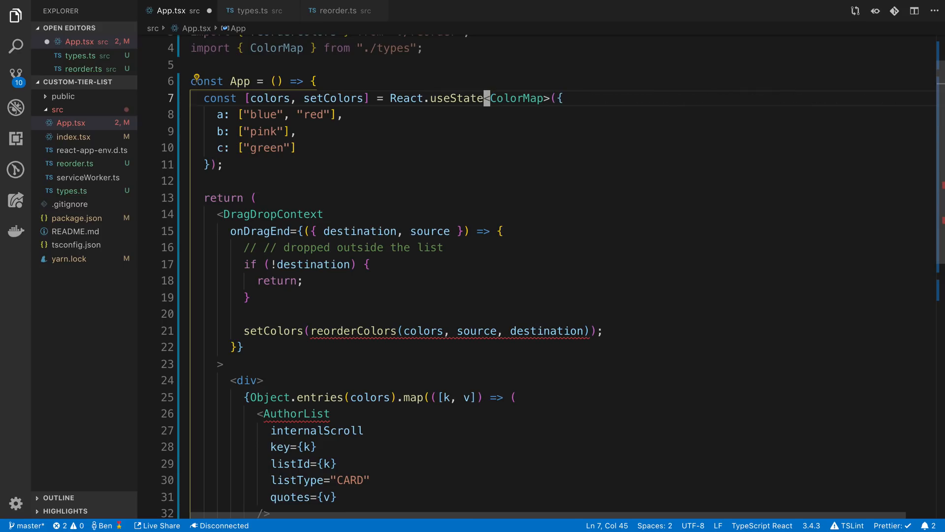
click(334, 11)
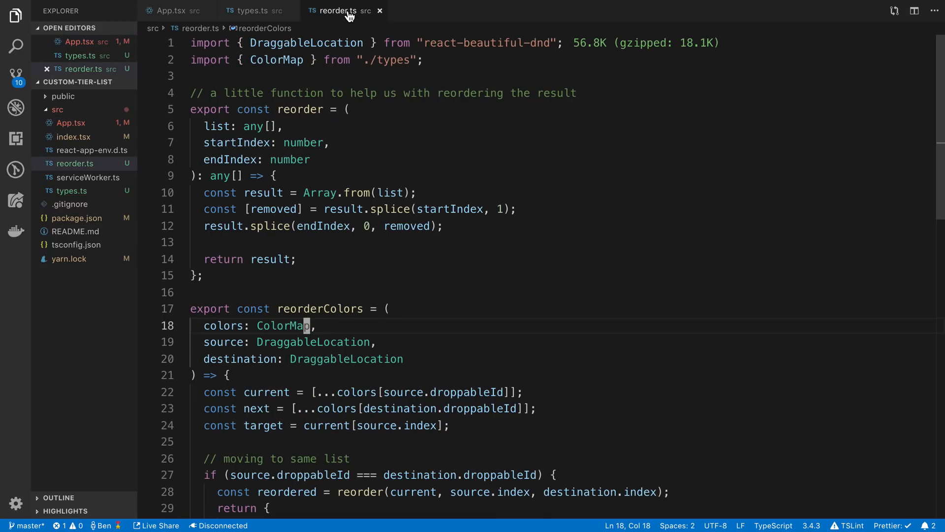
click(253, 10)
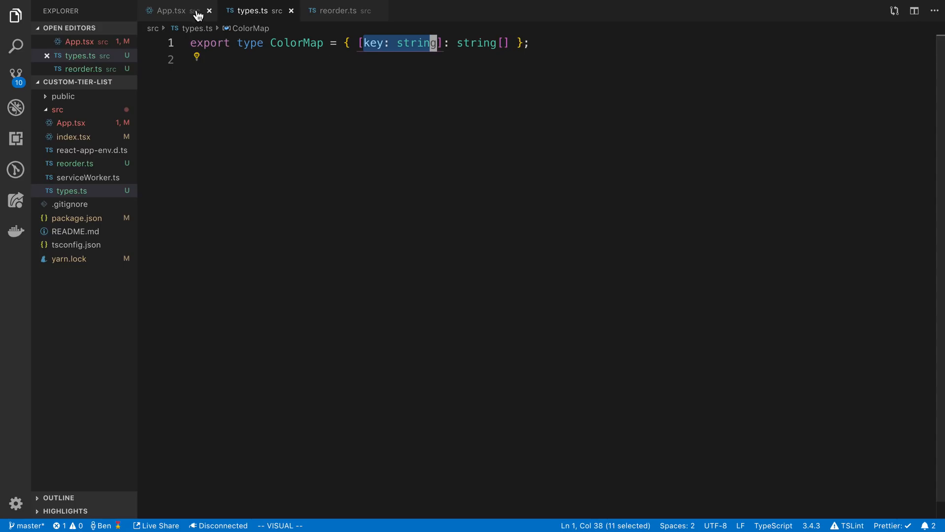
click(171, 10)
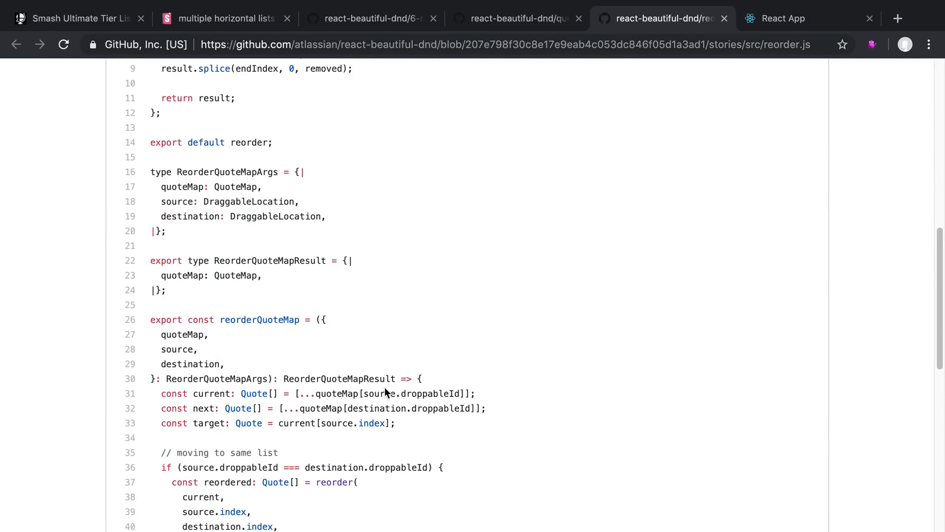
Step: Look through the author-list.jsx primitive source on GitHub
click(515, 18)
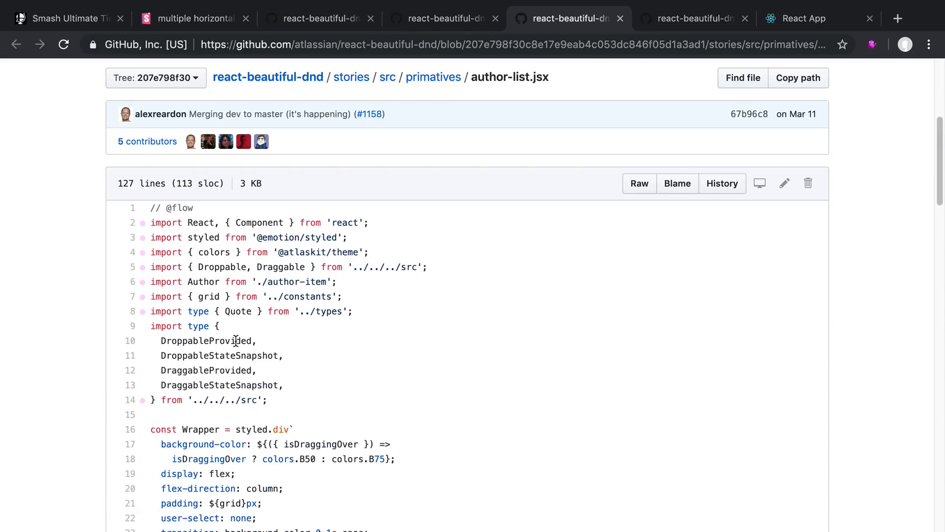
scroll(down, 3)
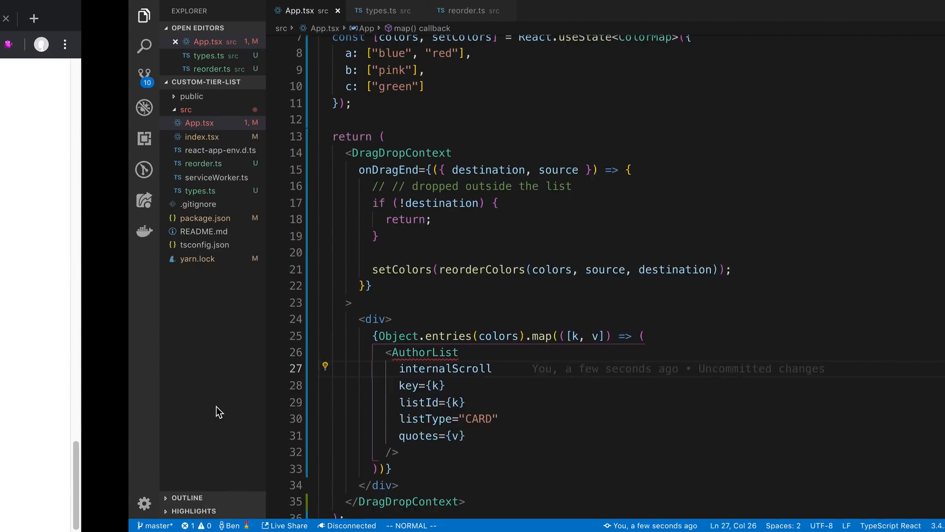
Step: Create AuthorList.tsx under src from the pasted component, importing from react-beautiful-dnd only
right_click(198, 122)
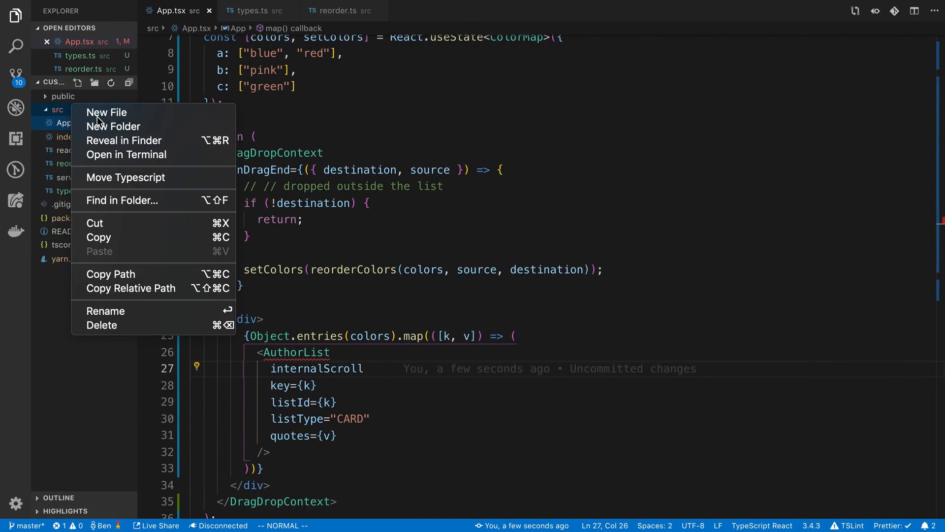
click(107, 112)
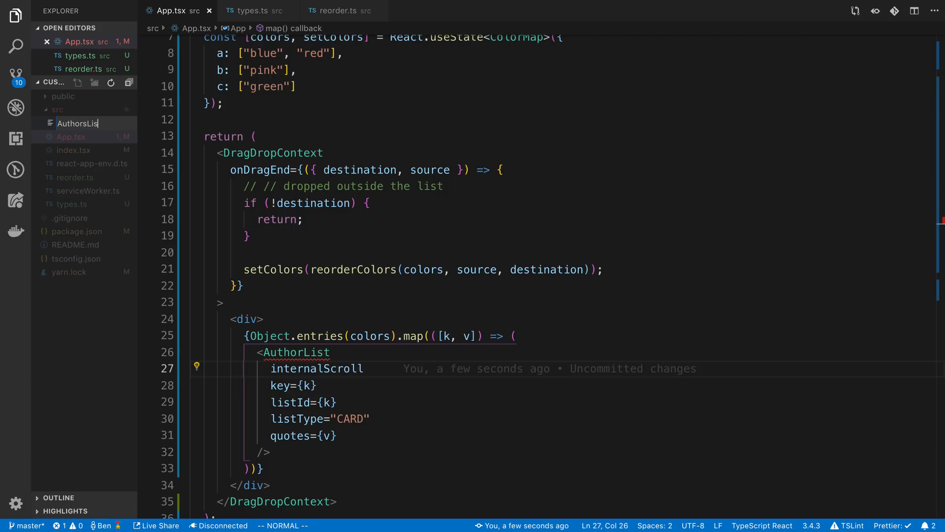
text(t.)
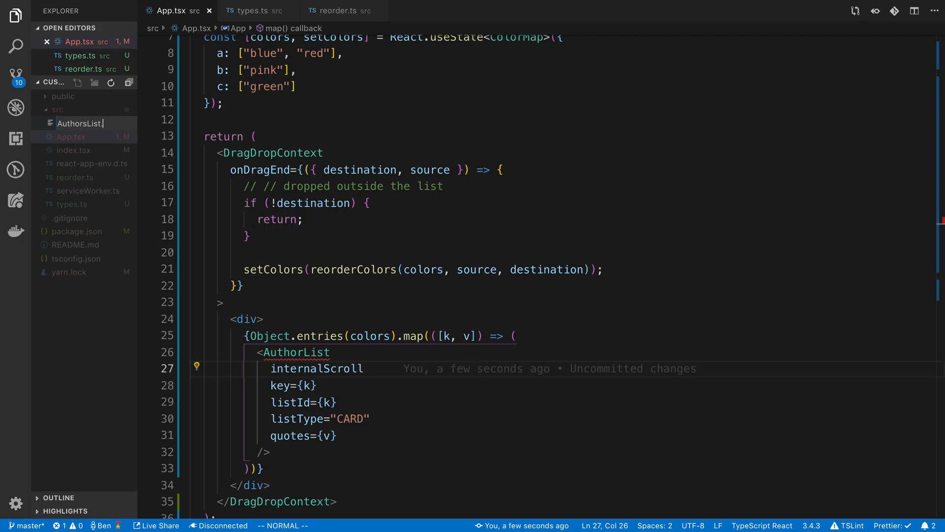
key(Backspace)
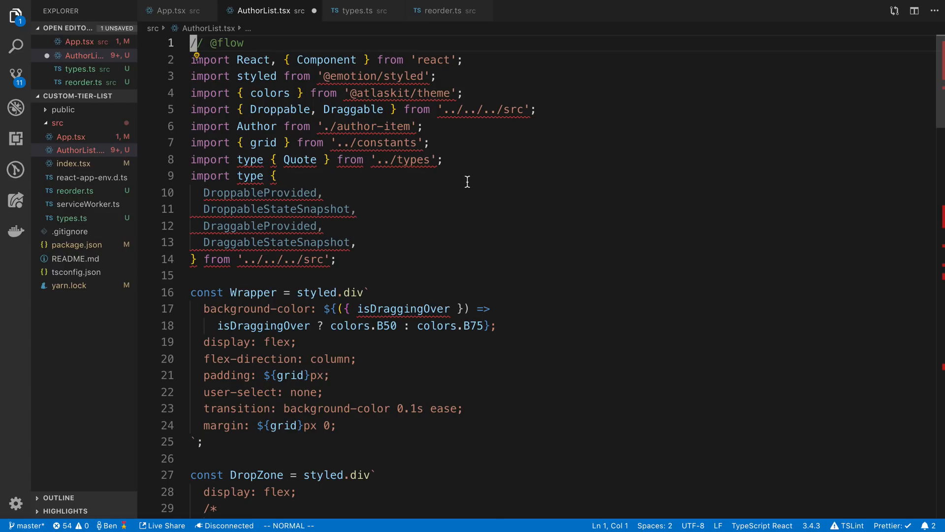
scroll(down, 3)
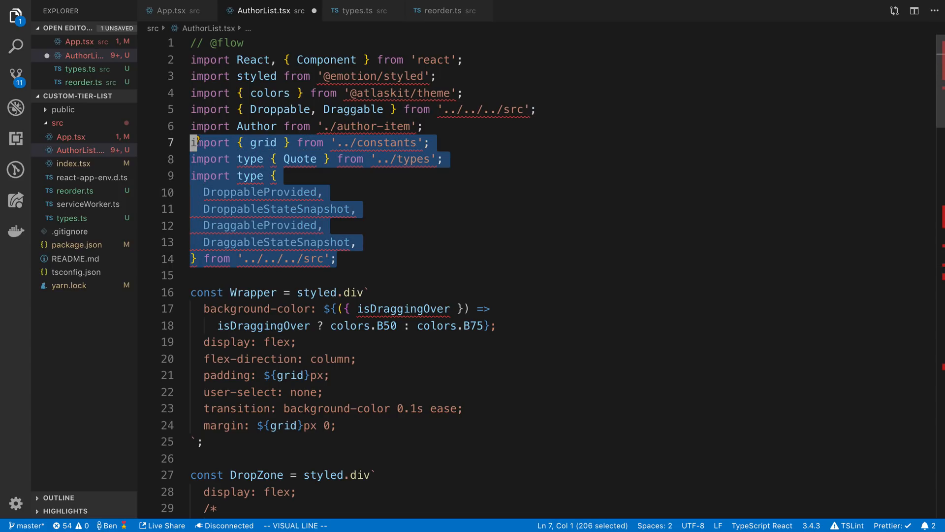
key(Delete)
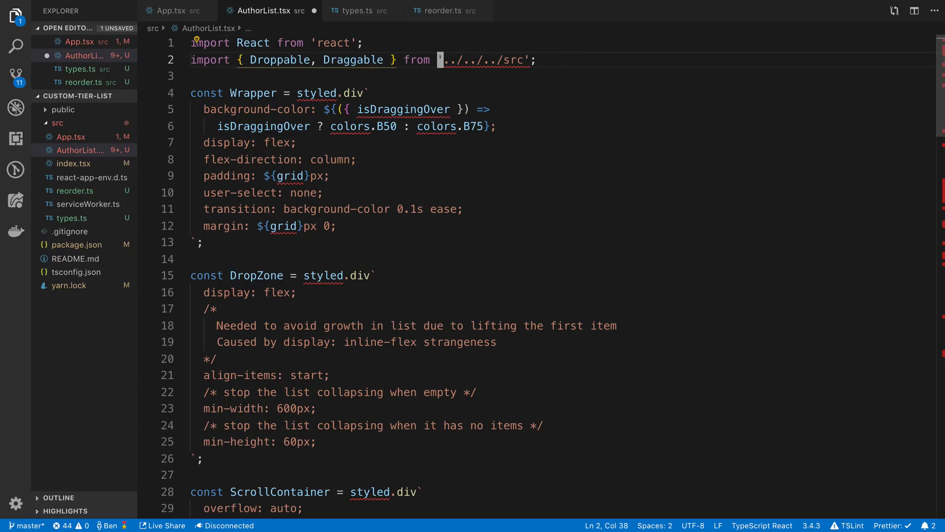
text(react-)
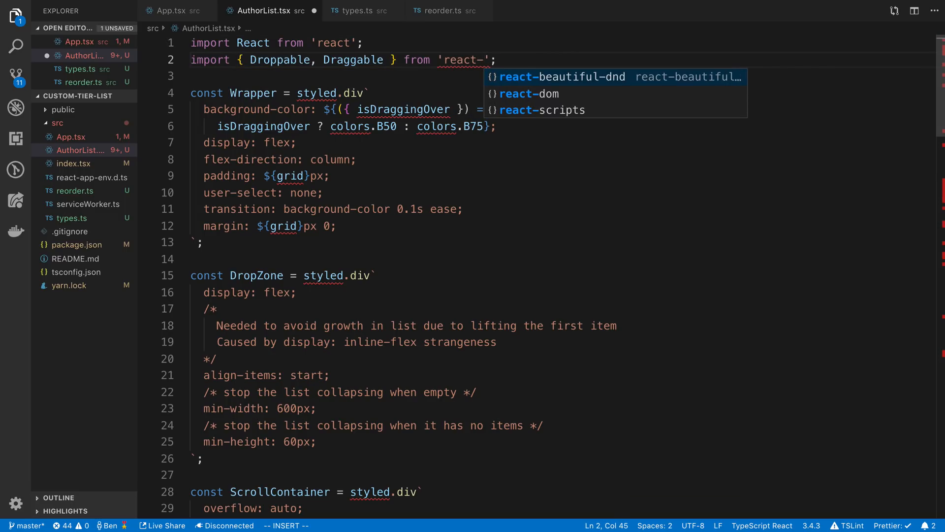
key(Enter)
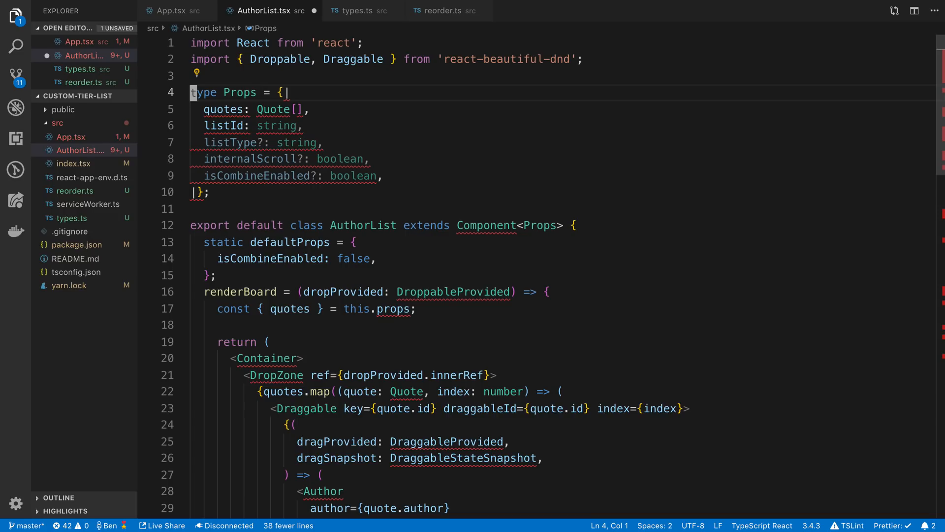
Step: Declare a Props interface whose first field is colors: string[]
text(interfac)
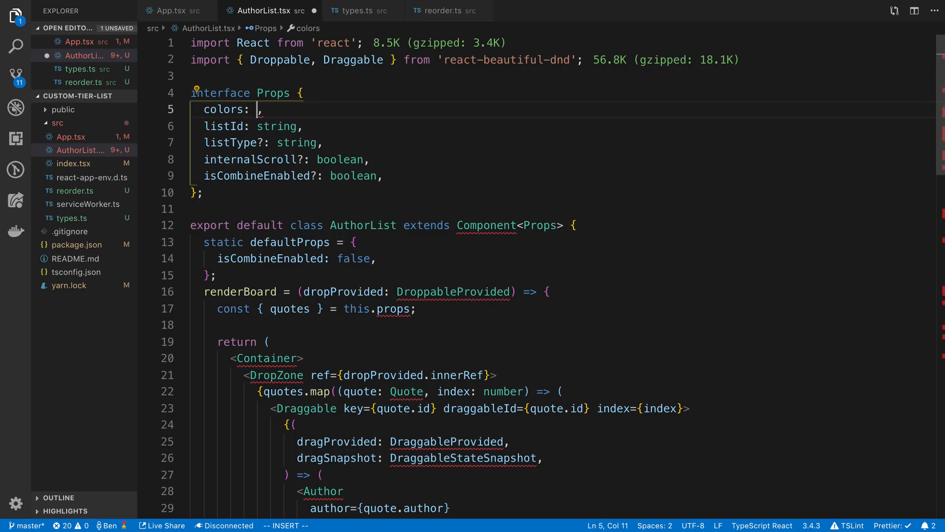
text(Color)
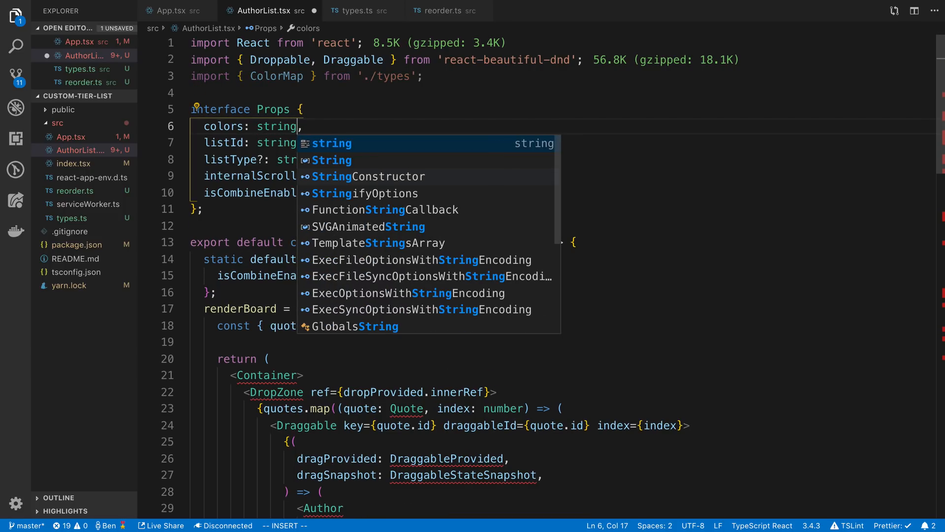
text([])
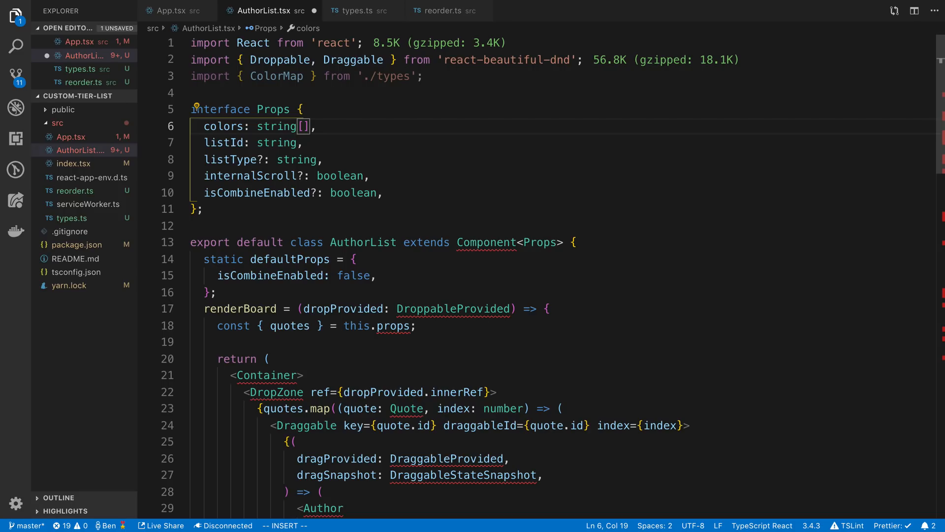
mouse_move(337, 175)
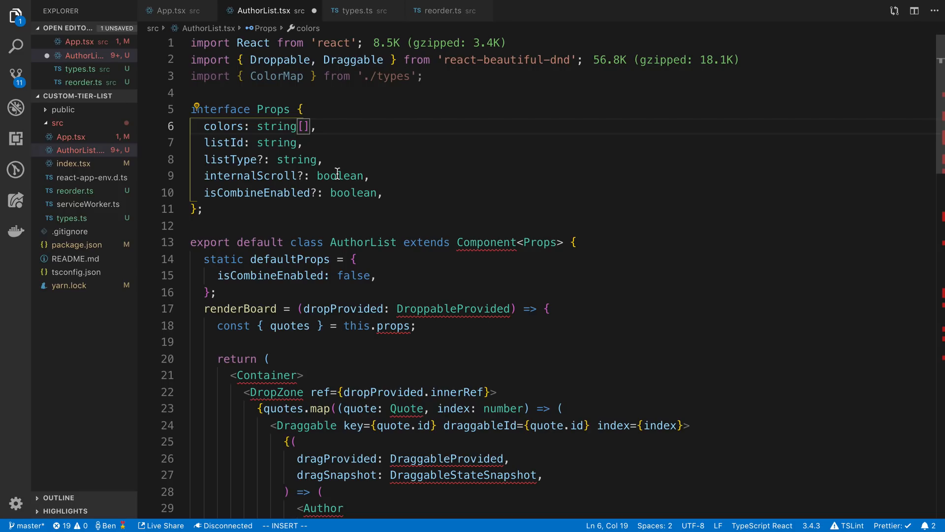
Step: In App.tsx pass colors={v} to AuthorList and keep the state as colorMap
click(170, 11)
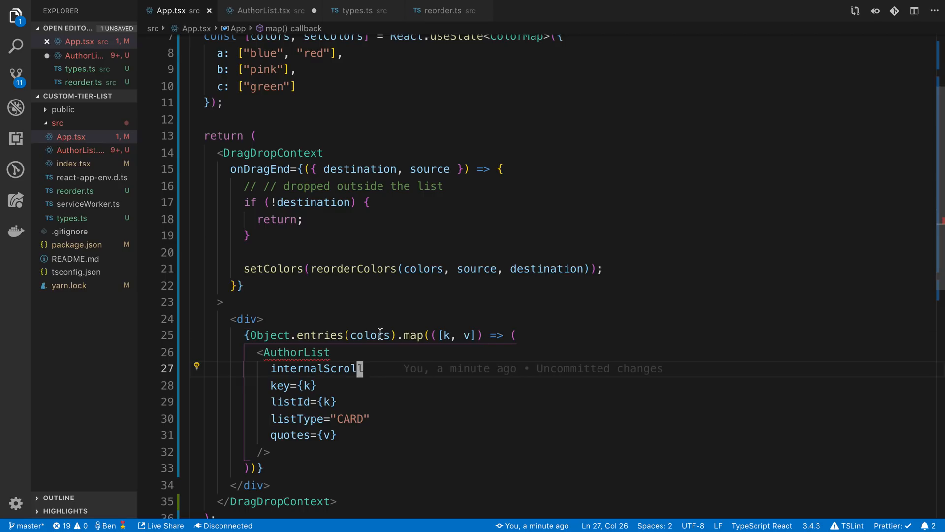
double_click(366, 335)
text(c)
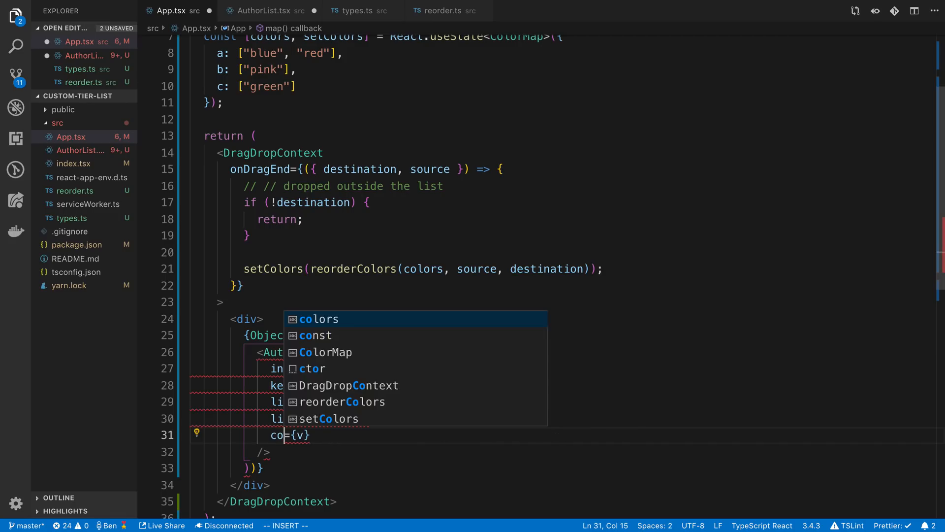
key(Escape)
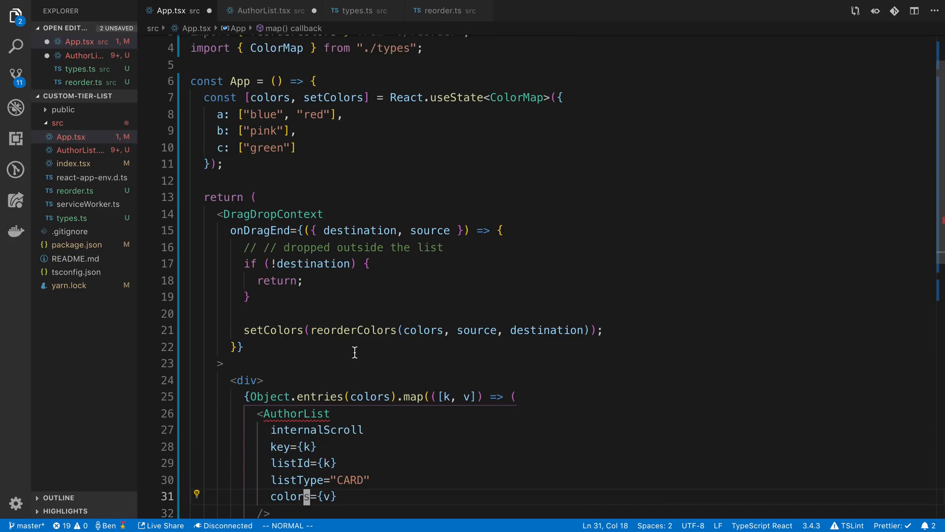
click(270, 97)
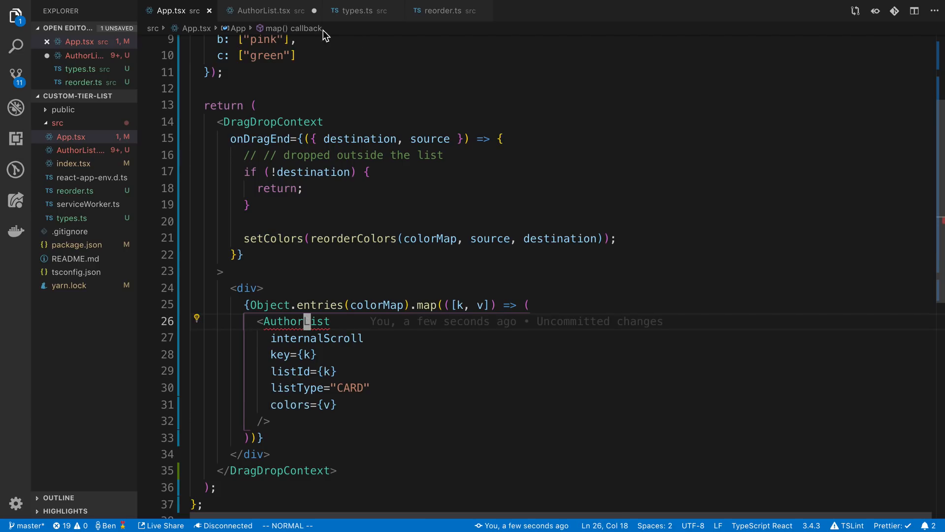
Step: Remove the ColorMap import from AuthorList.tsx, checking App.tsx in between
click(265, 10)
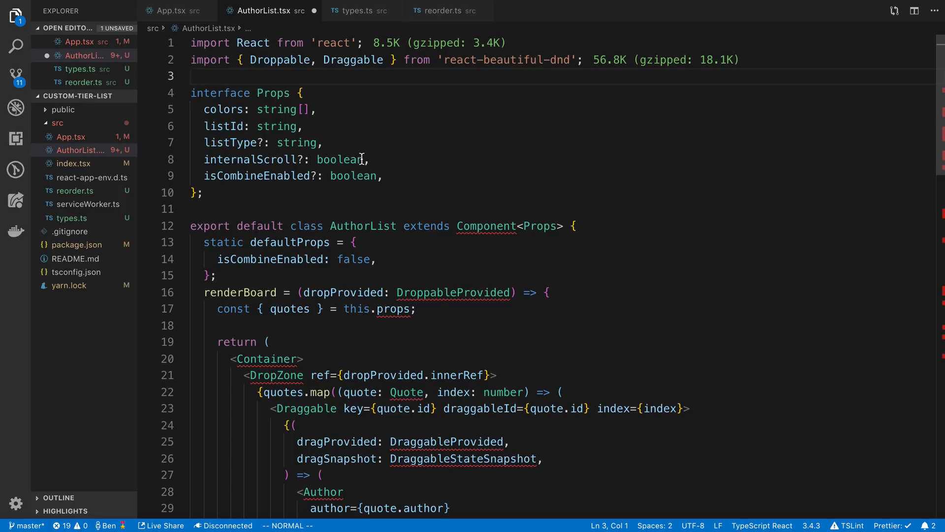
click(364, 159)
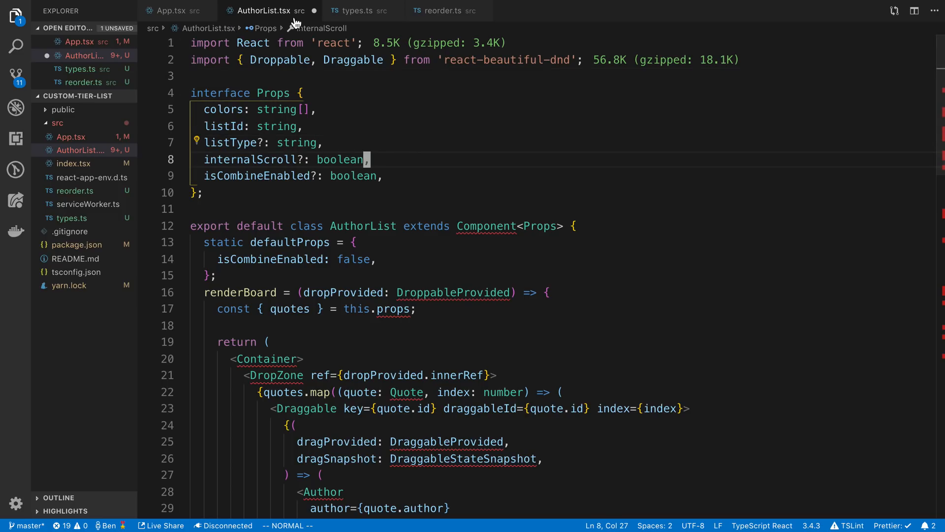
click(173, 9)
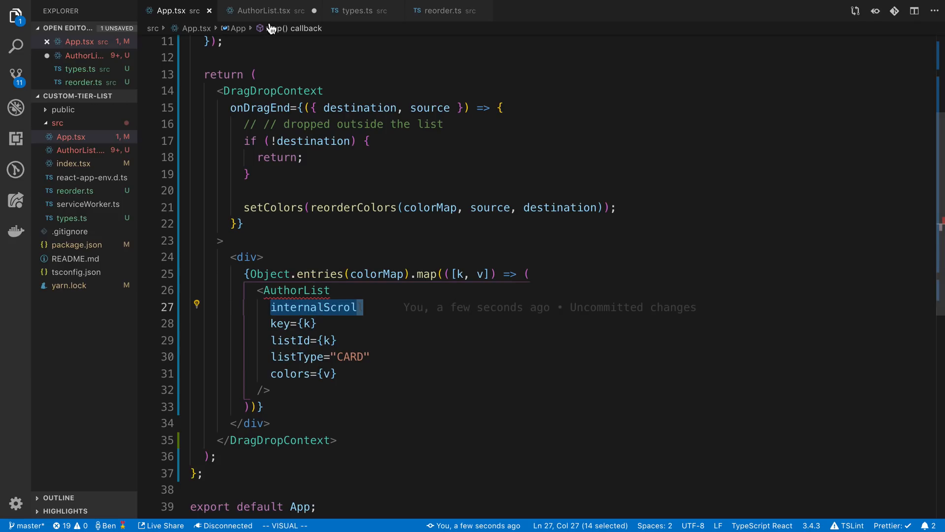
click(264, 11)
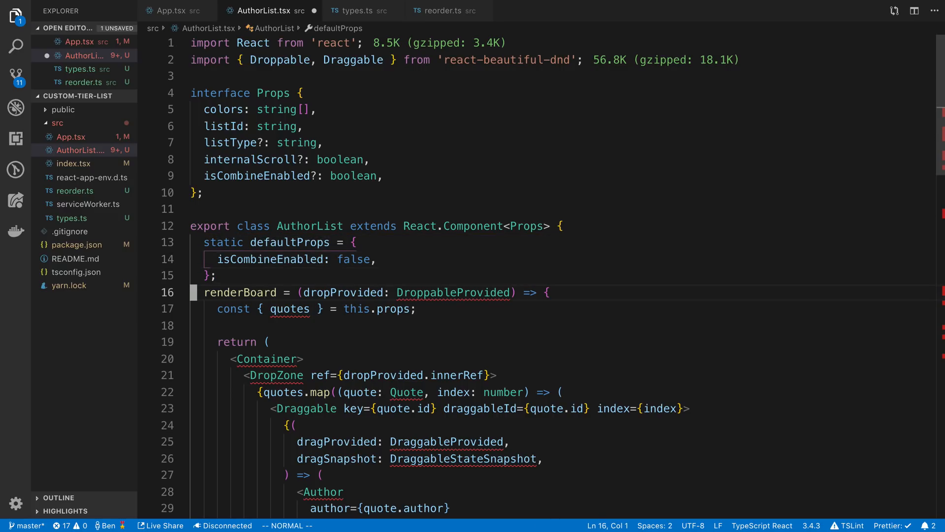
Step: Add DroppableProvided to the react-beautiful-dnd import in AuthorList.tsx
click(509, 292)
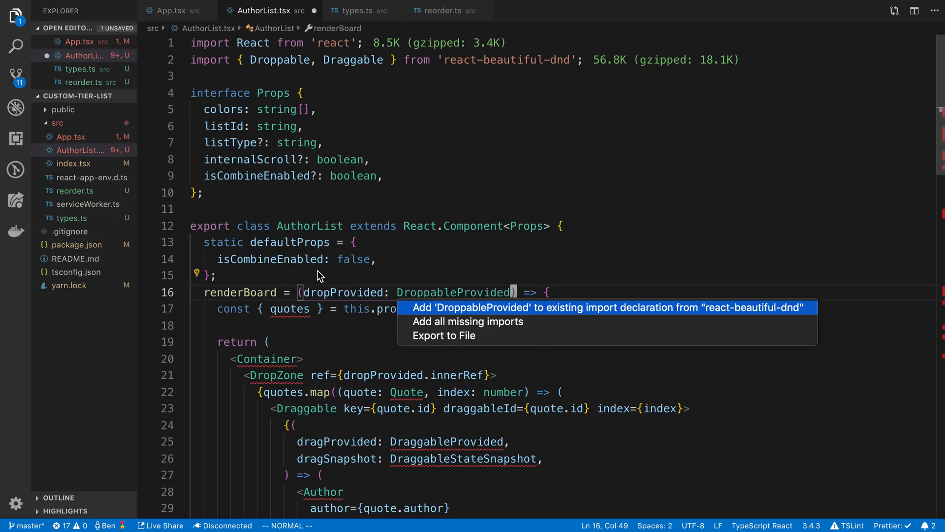
click(606, 307)
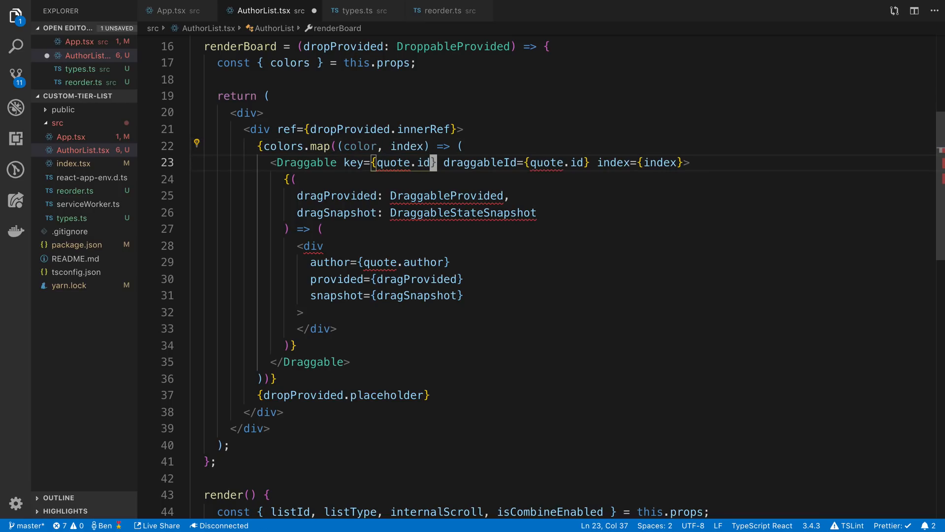
Step: Make renderBoard map colors into Draggables keyed by color with a div tinted backgroundColor: color
text(col)
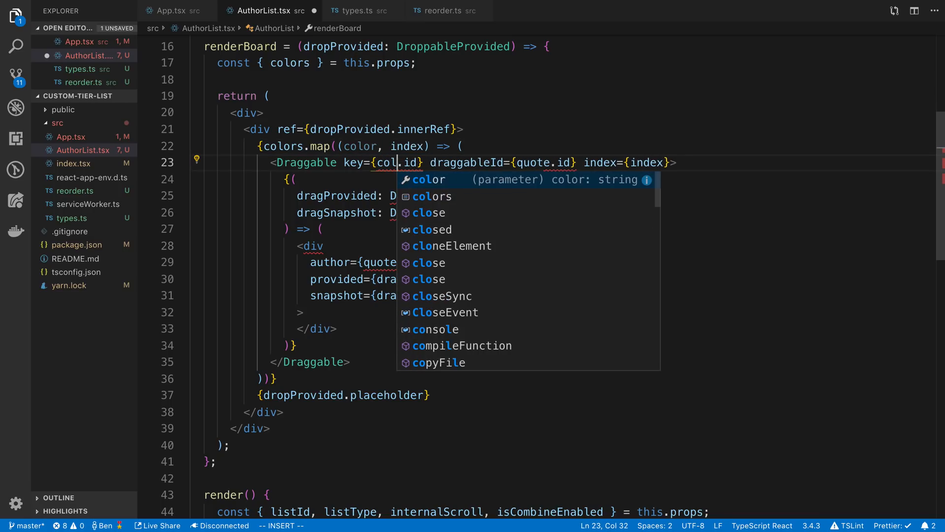
key(Tab)
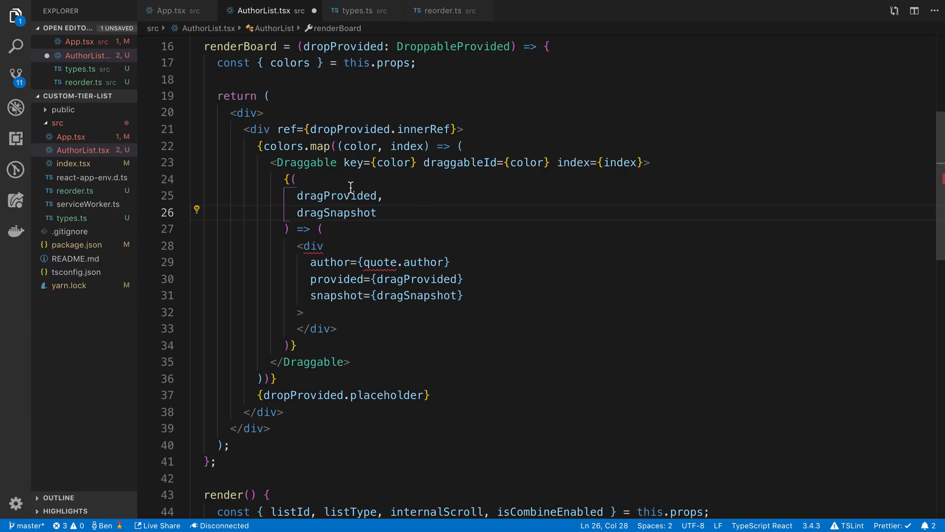
mouse_move(336, 212)
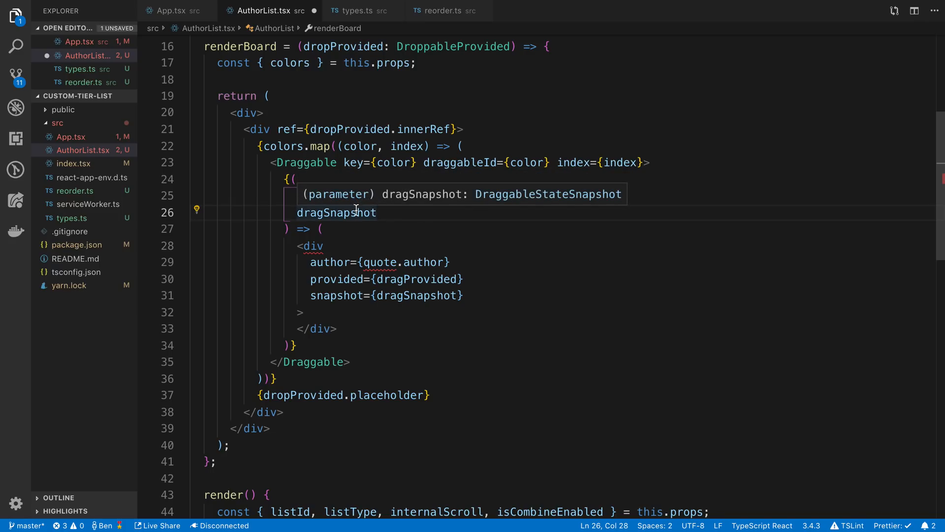
text(dragProvided,)
text(<div>)
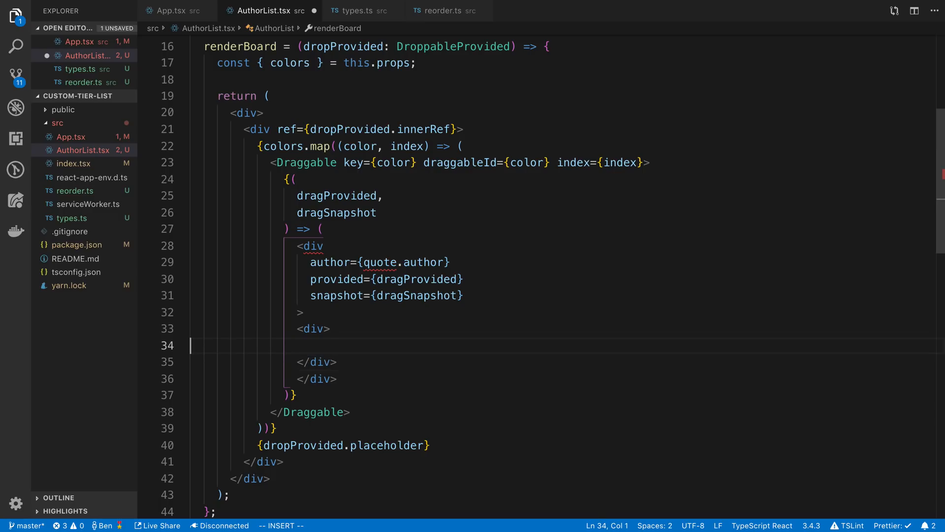
text({})
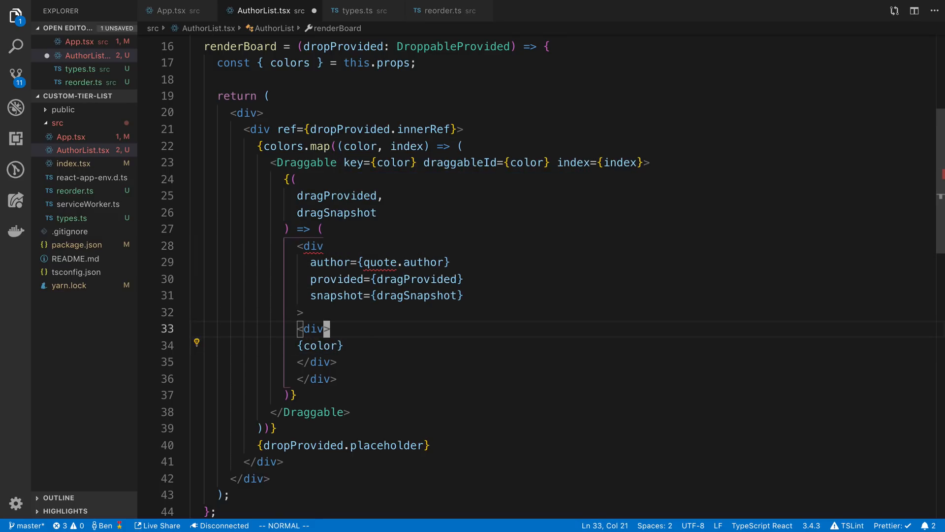
text(style={{backgr)
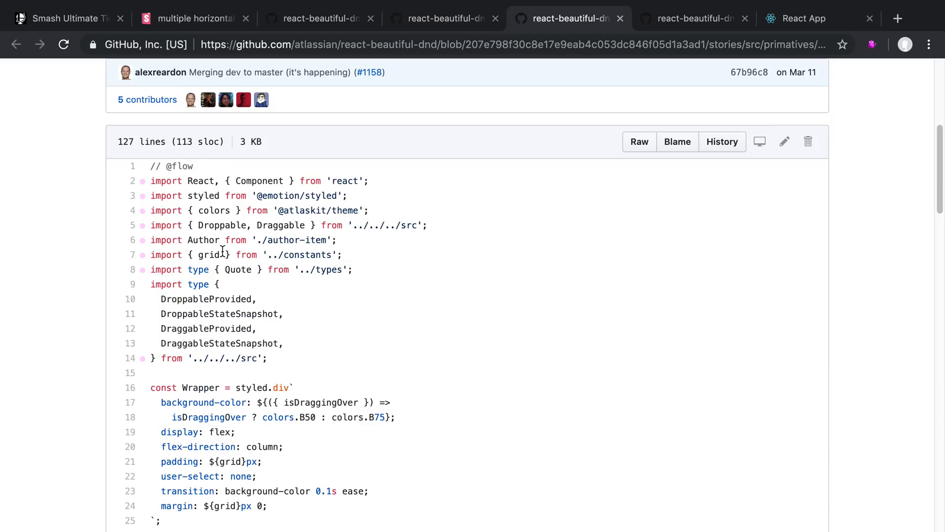
Step: View GitHub's AuthorItem render to see how draggableProps and innerRef are attached
click(63, 44)
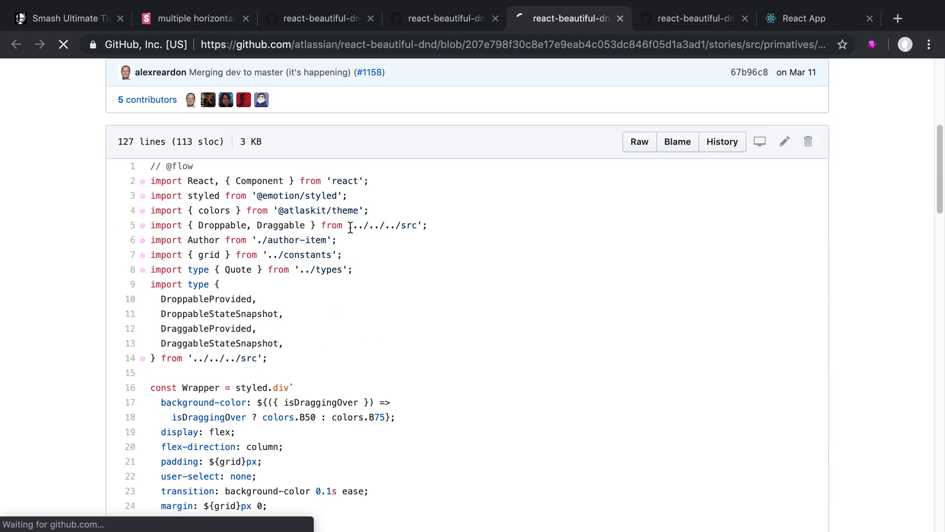
scroll(down, 3)
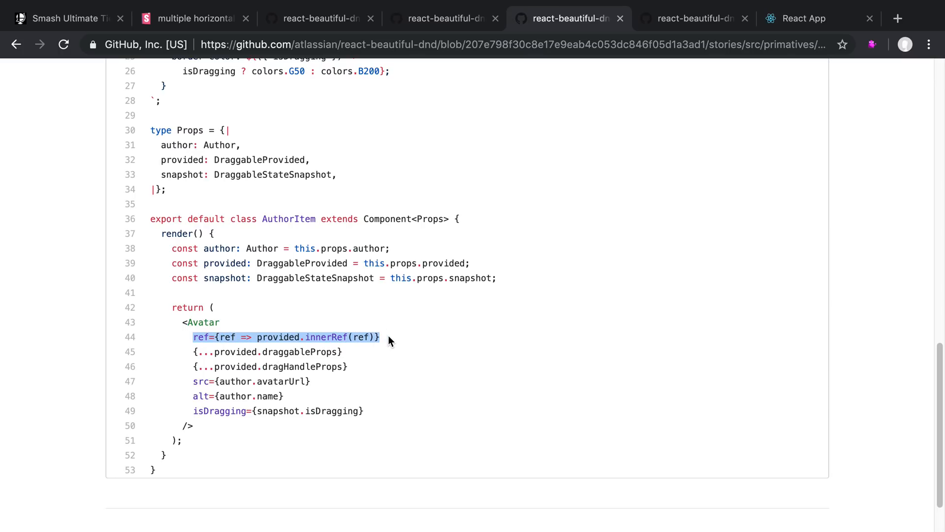
double_click(299, 351)
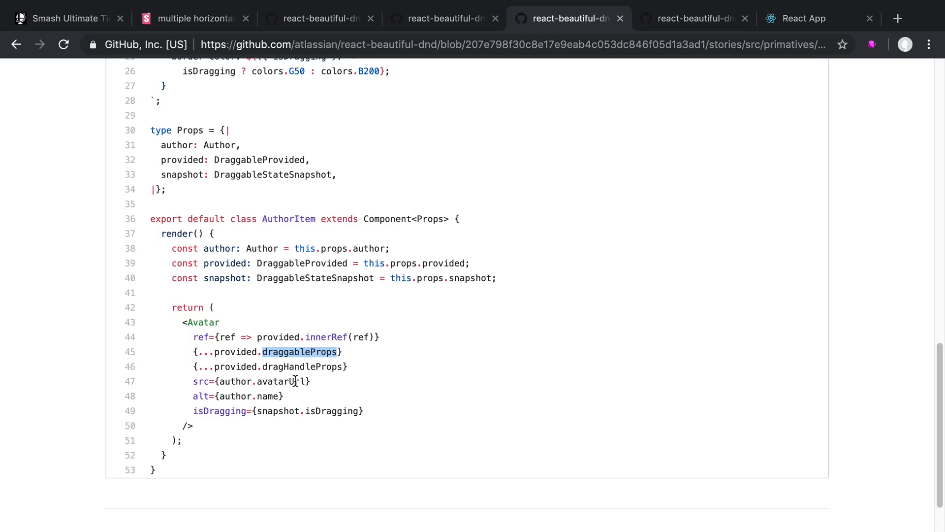
double_click(301, 366)
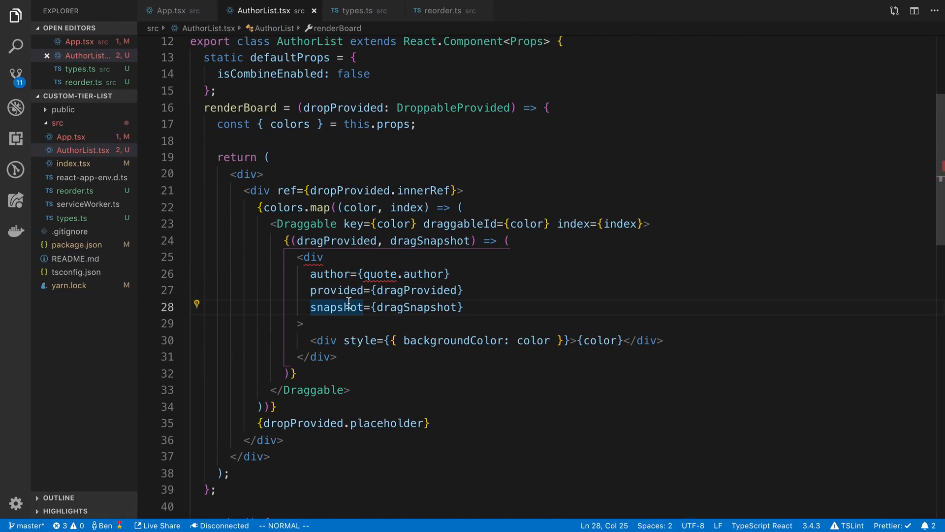
Step: Spread dragHandleProps and draggableProps and set ref={dragProvided.innerRef} on each colour div
text({})
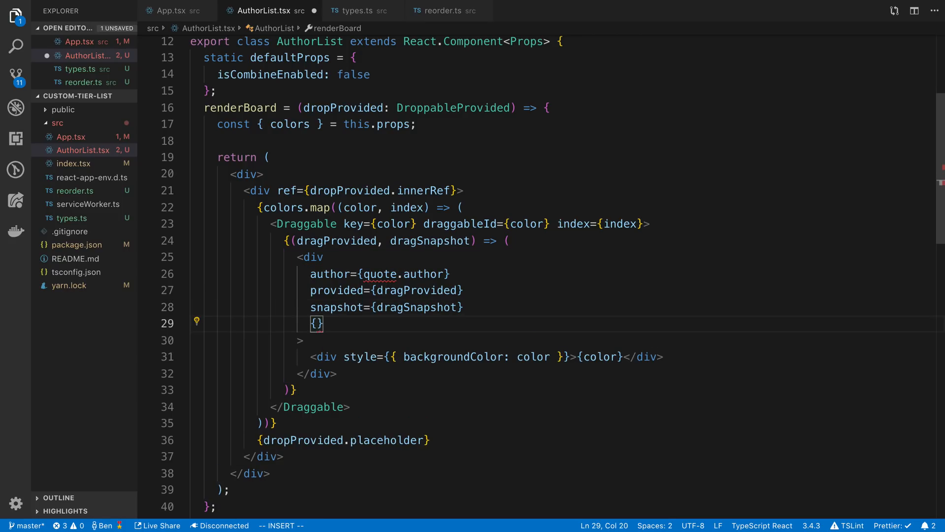
text(...dragProvided.dragHandleProps)
text({...dragProvided.draggableProps)
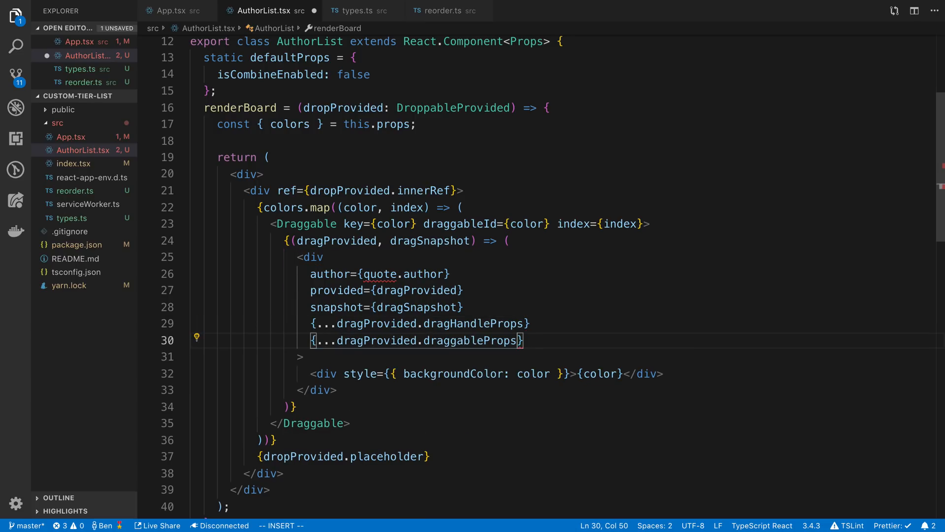
text(ref={})
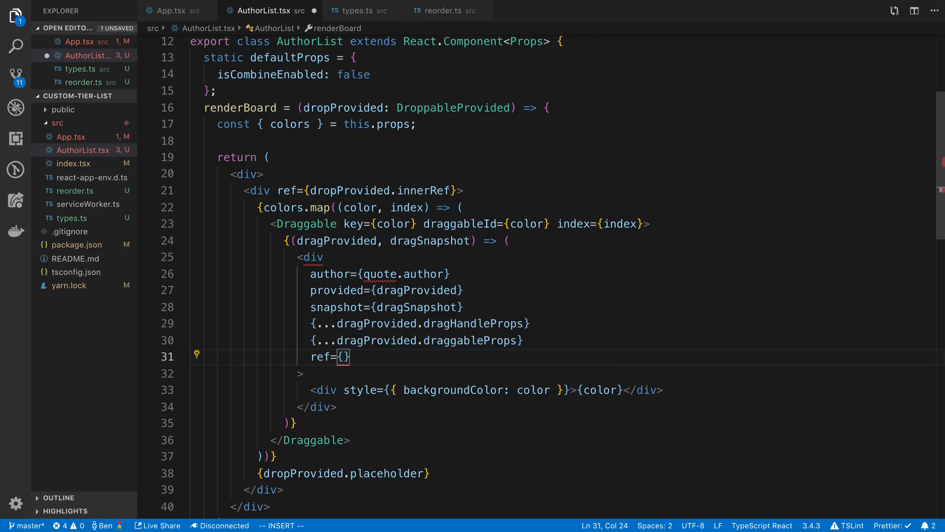
text(dragProvided.innerRef)
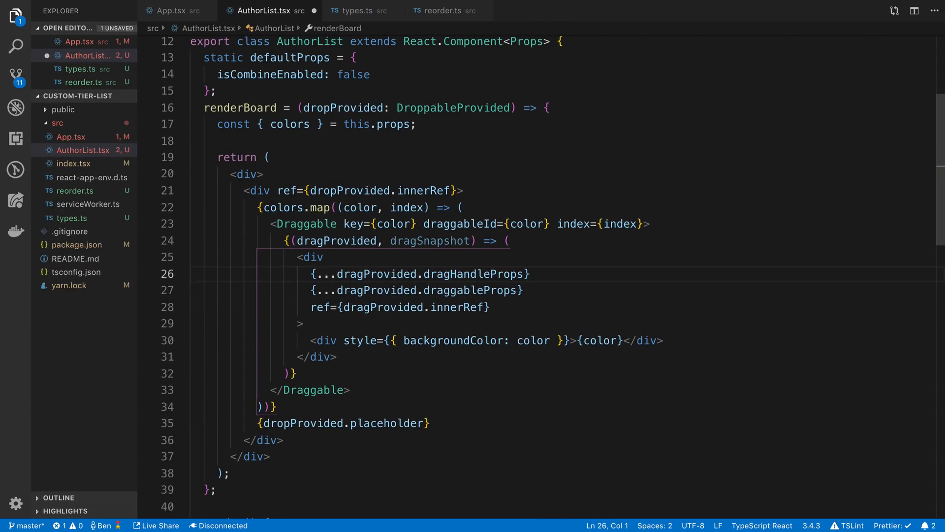
click(378, 240)
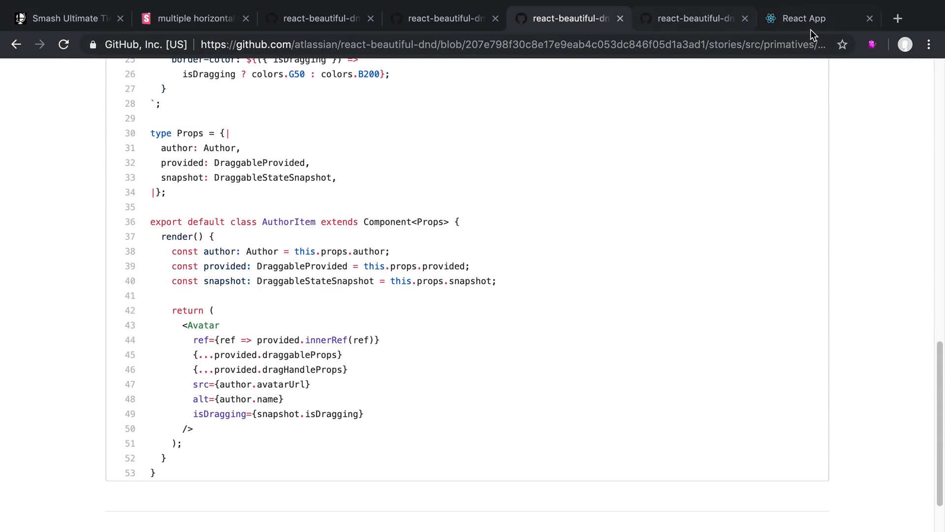
Step: Give the inner div style display: flex and change row c's last colour to "tan"
click(810, 18)
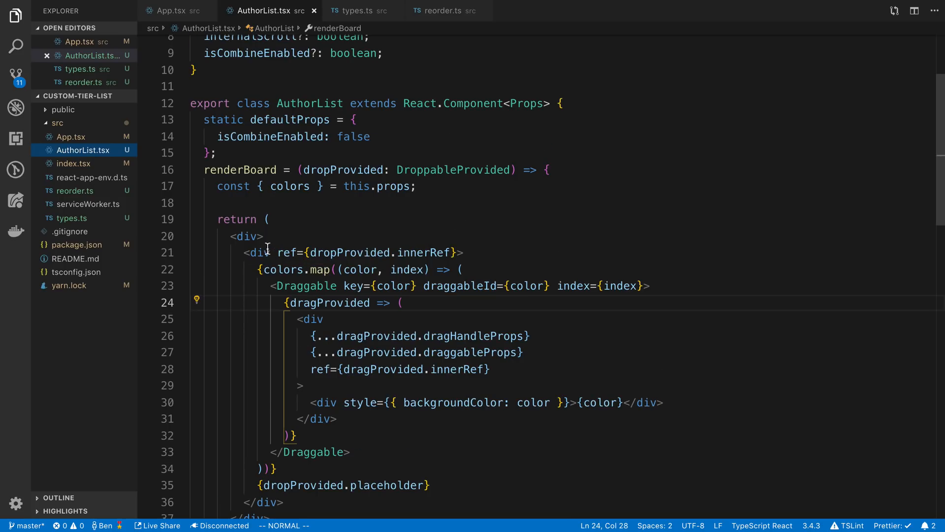
text(sty)
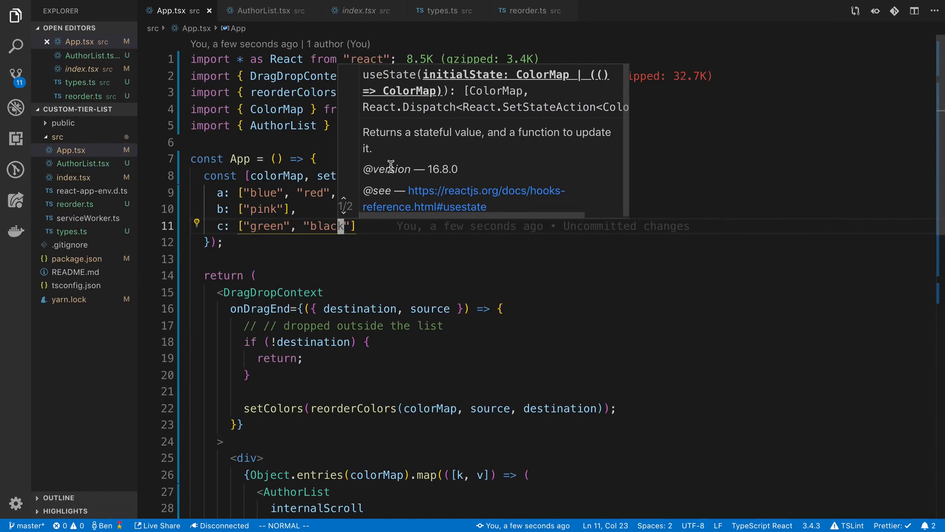
text(tan)
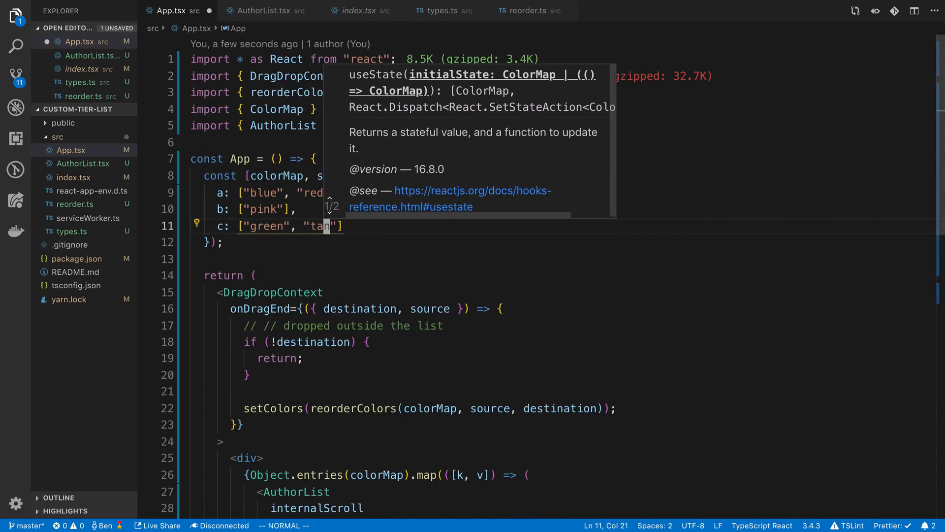
click(804, 17)
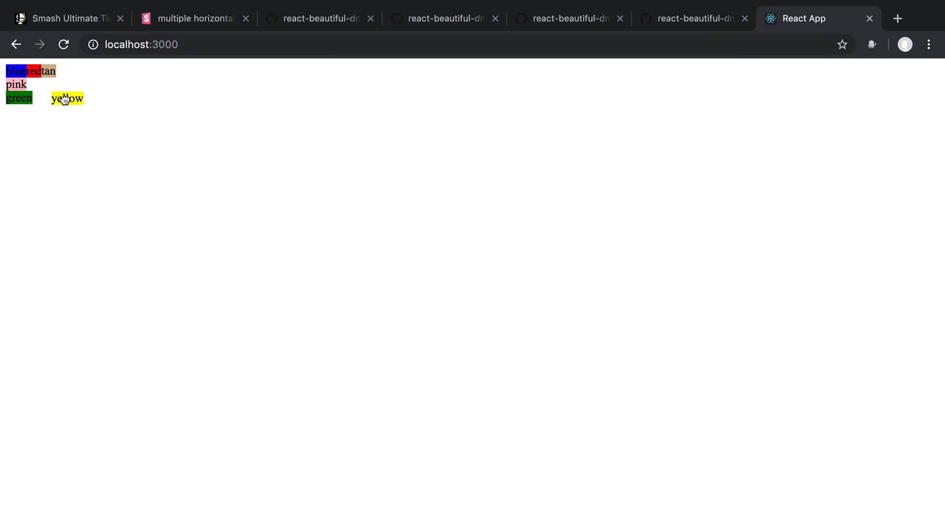
Step: With the developer console open, drag a colour label into another row, then return to the GitHub example
right_click(66, 99)
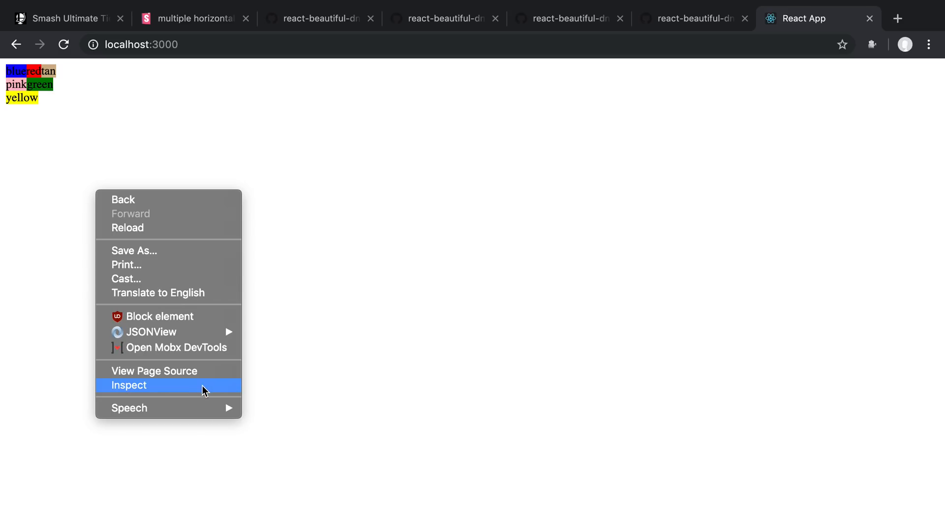
click(128, 385)
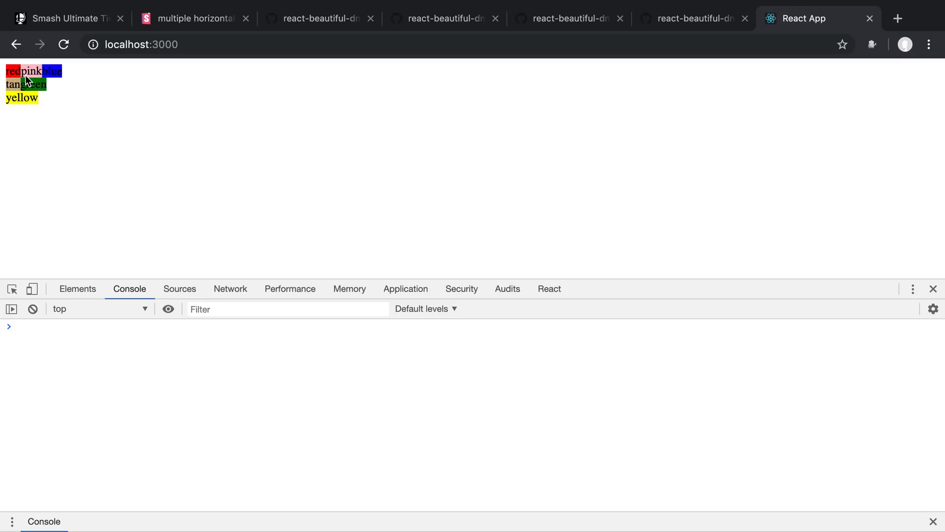
drag(20, 98, 48, 84)
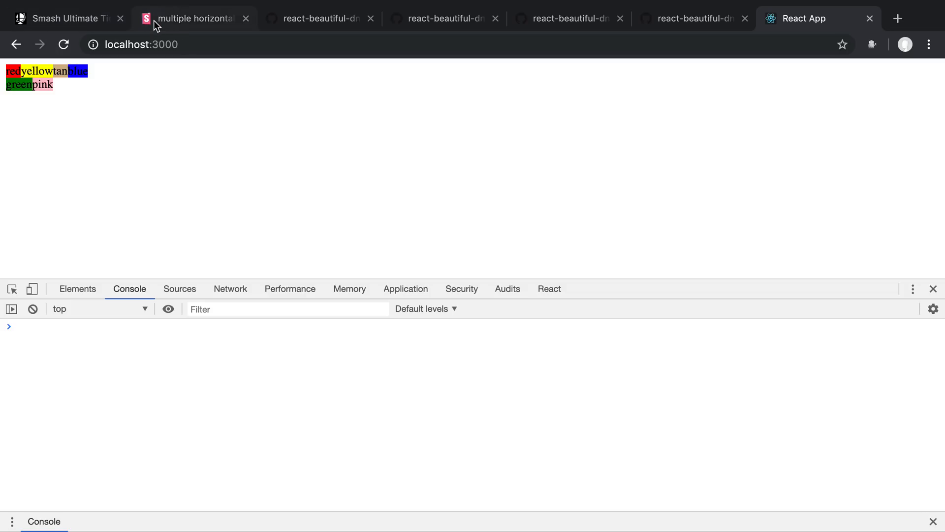
mouse_move(63, 18)
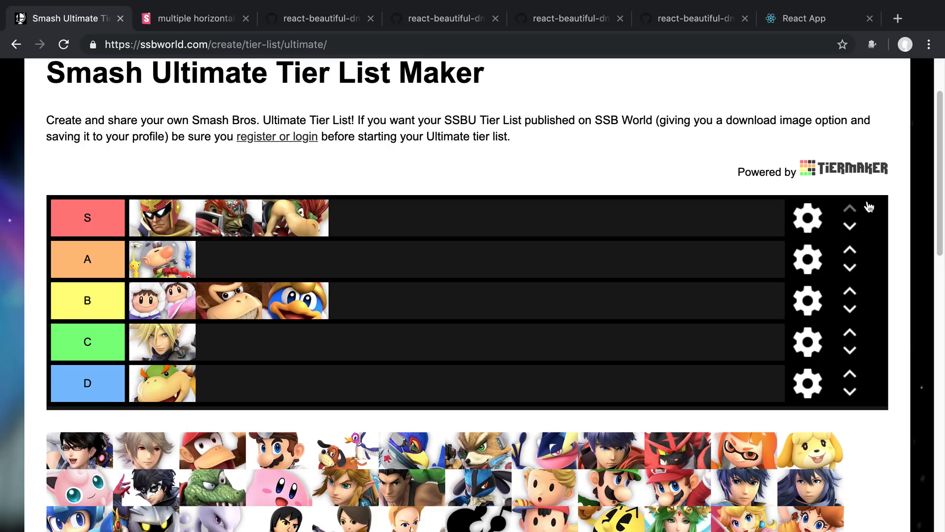
mouse_move(313, 92)
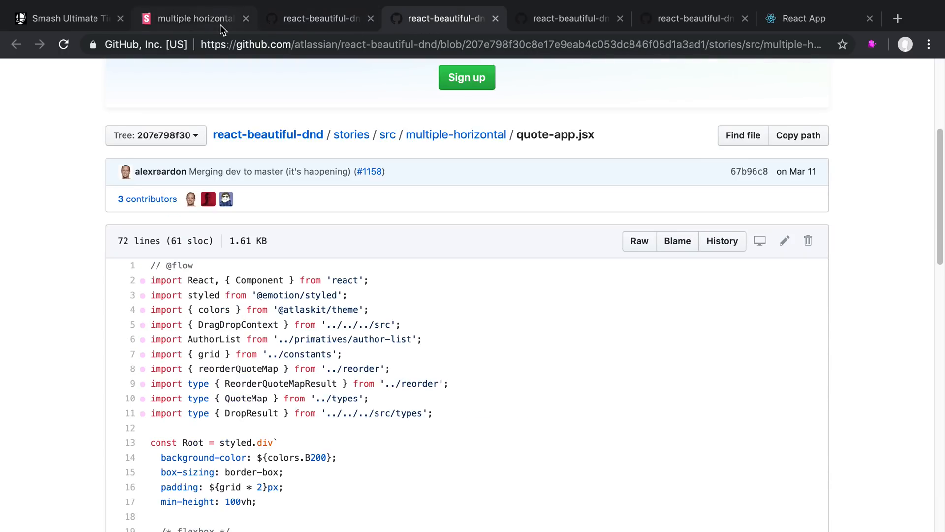
click(810, 18)
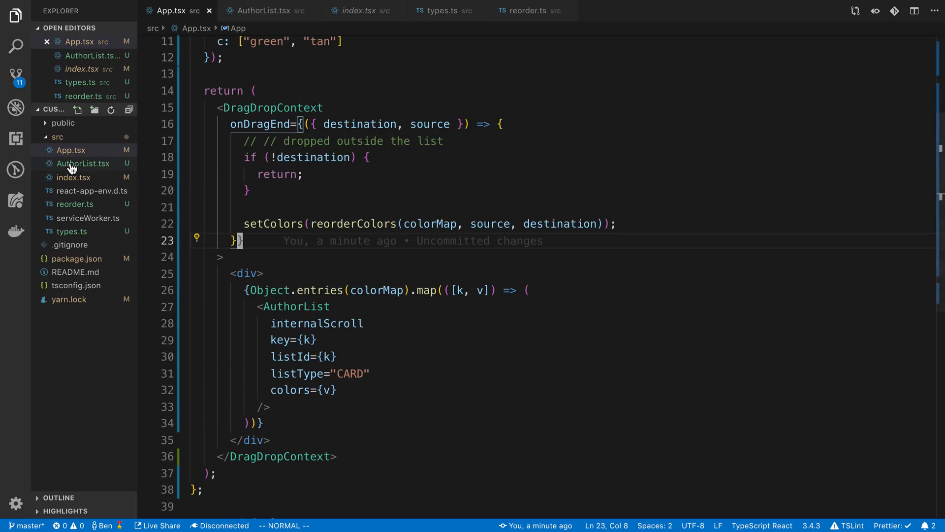
Step: Look over index.tsx and the src folder before rewriting AuthorList
click(81, 164)
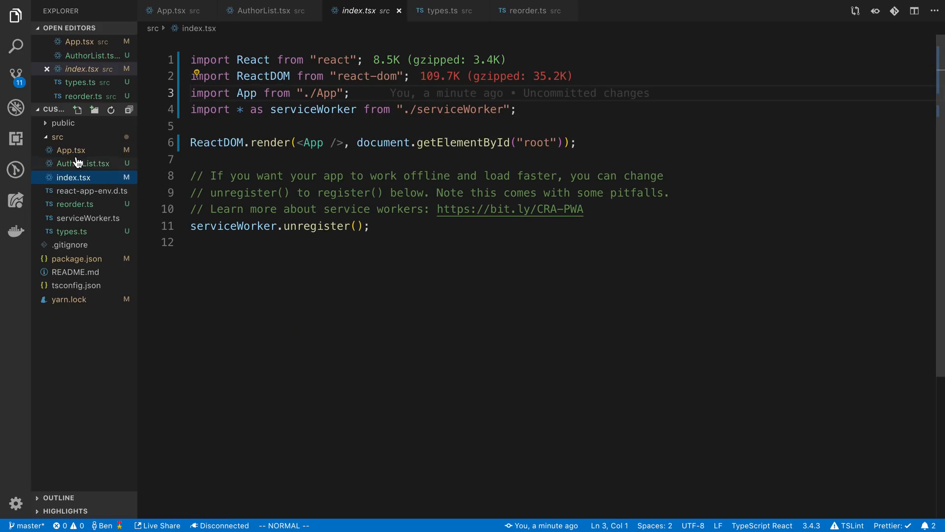
click(524, 10)
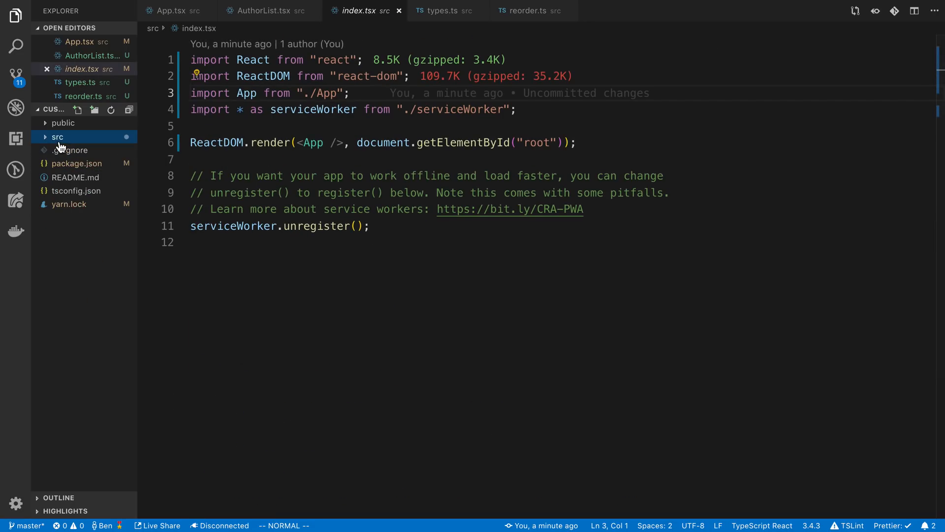
click(262, 10)
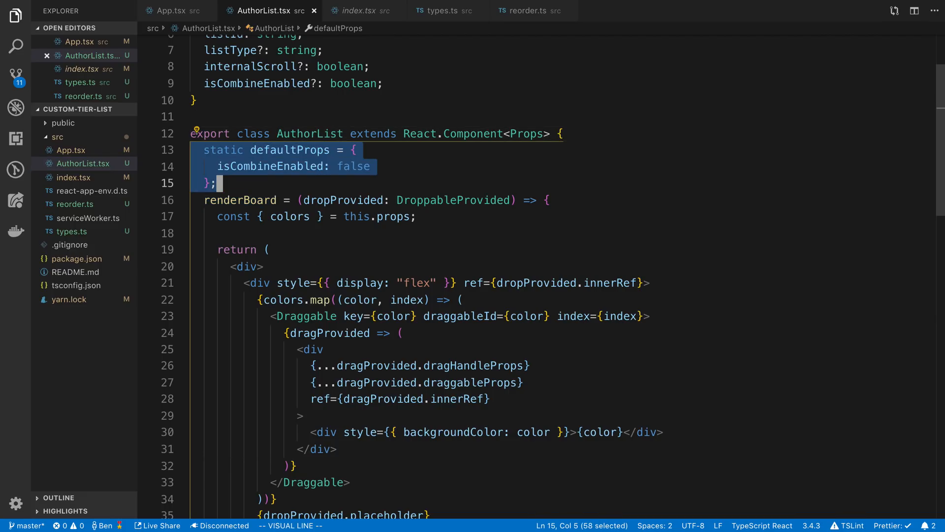
scroll(down, 3)
text(export const AuthorList)
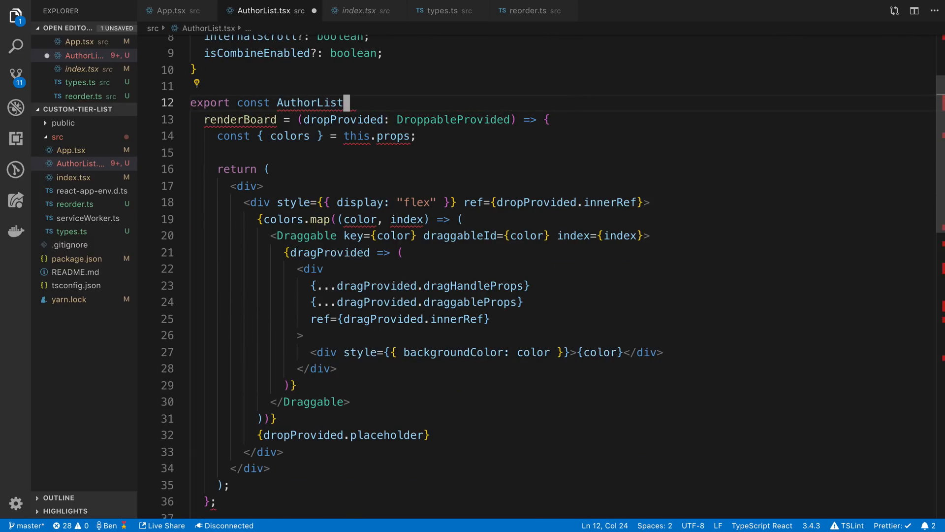
Step: Rewrite AuthorList as React.FC<Props> destructuring listId, listType, internalScroll and returning the Droppable
text(= () => {)
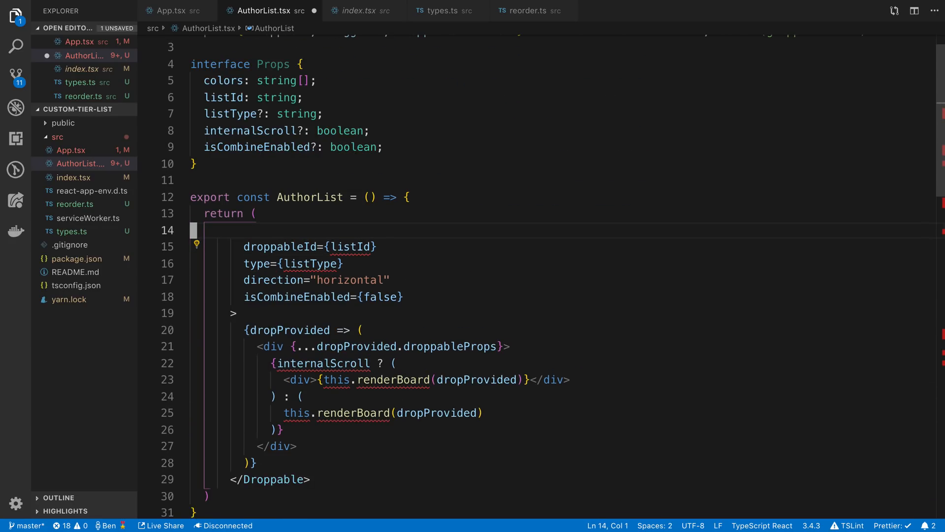
text(<Droppable)
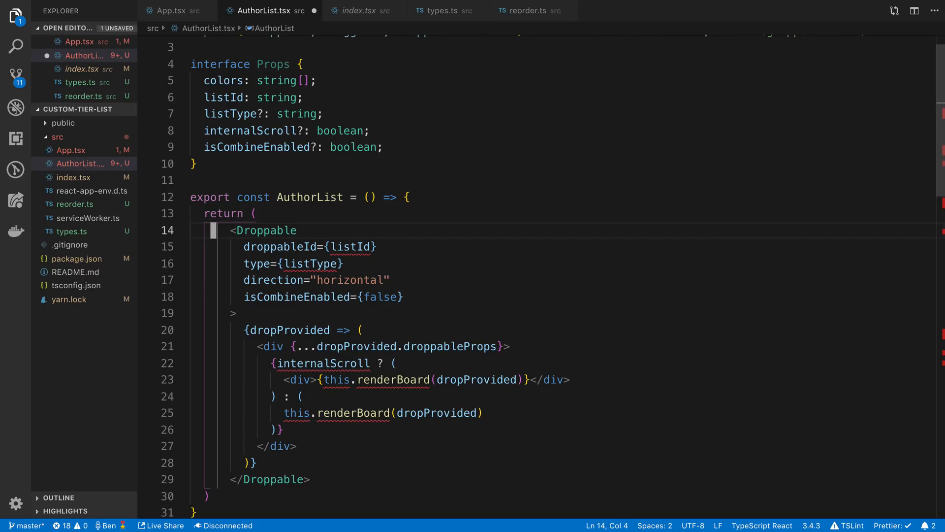
text(:)
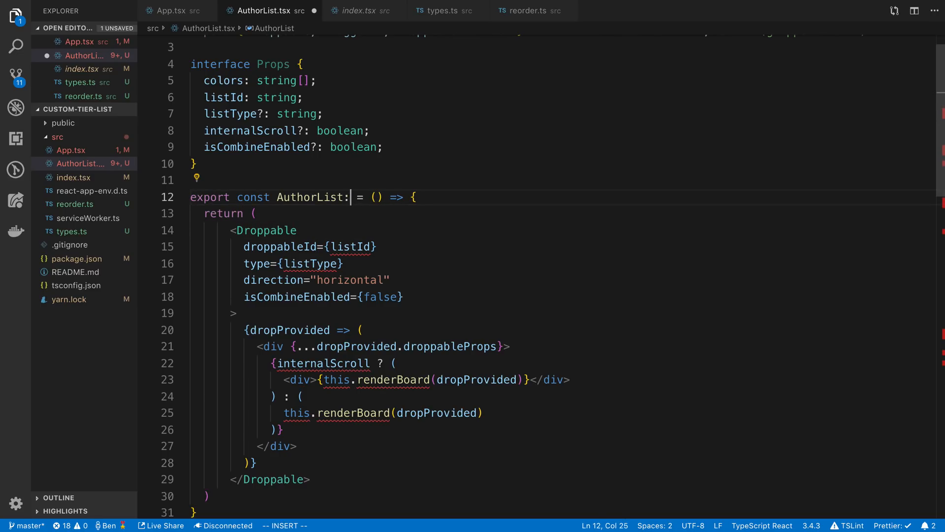
text(React.FC<>)
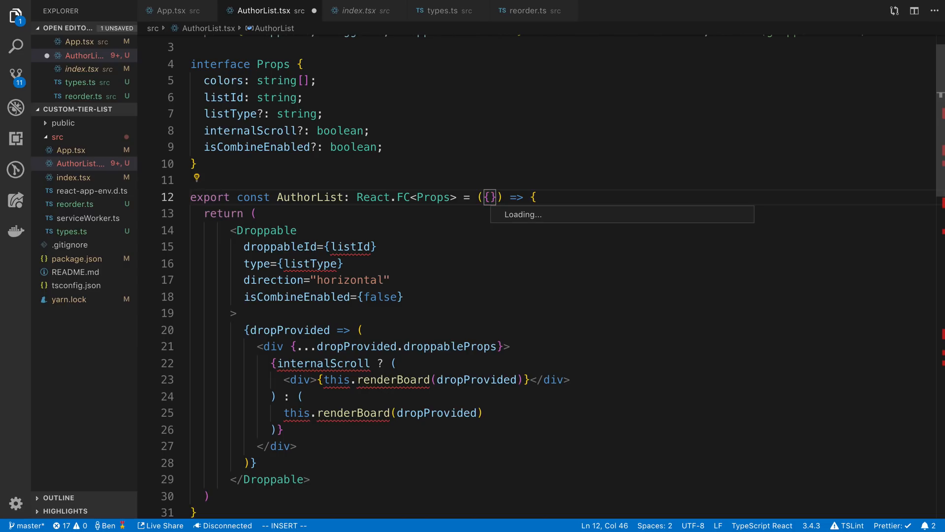
text(listId,)
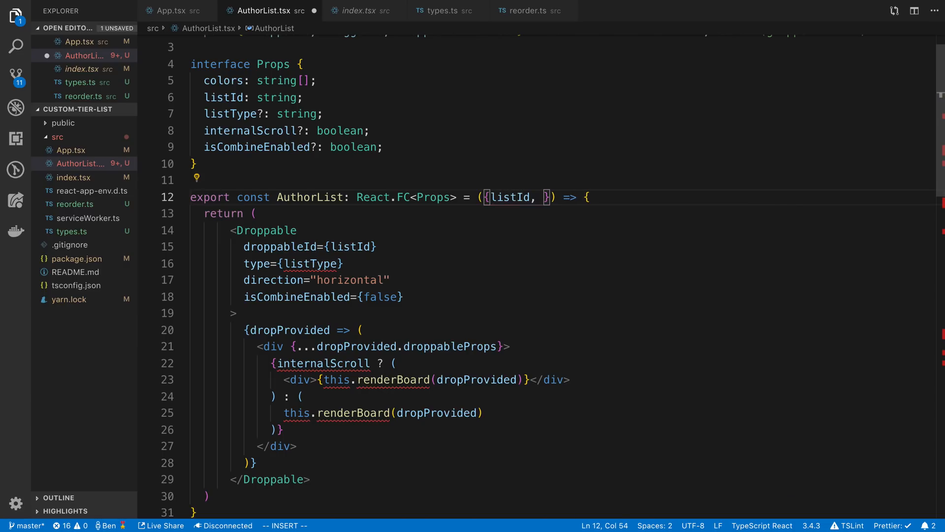
text(listType, iternalScroll)
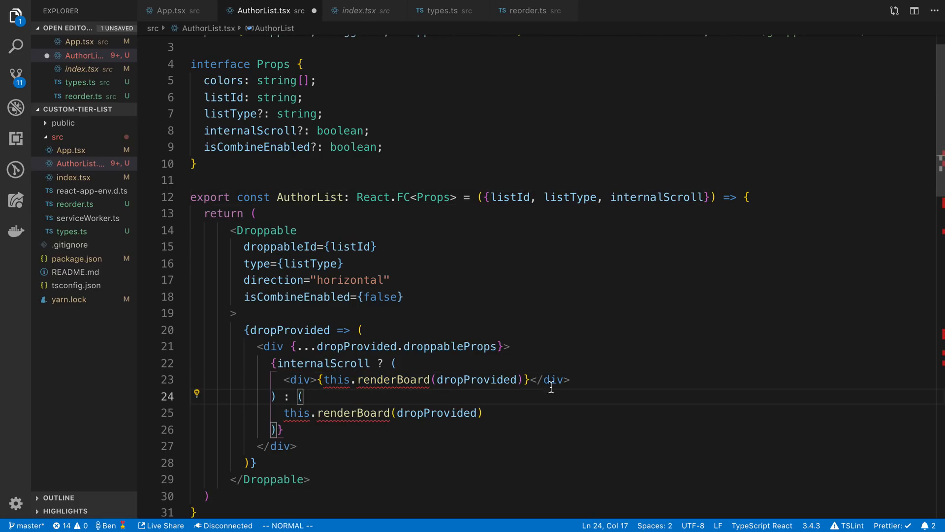
click(169, 10)
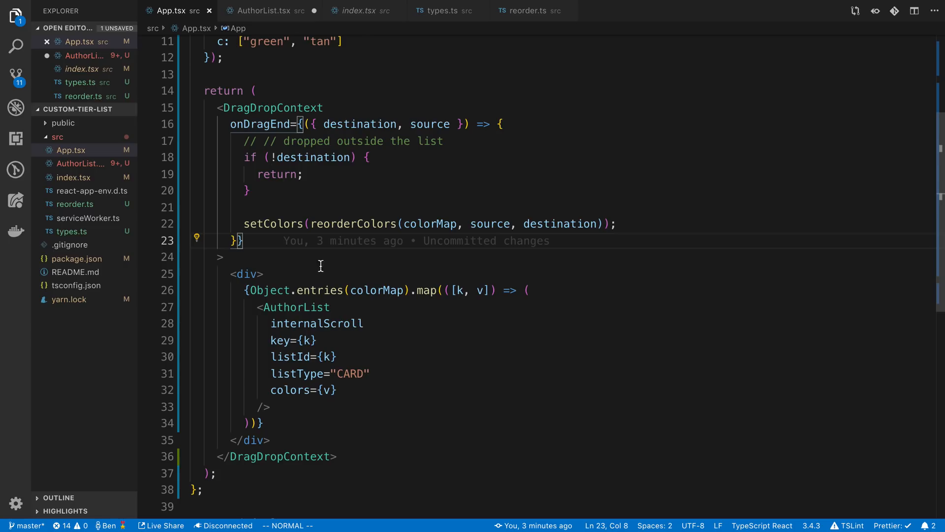
Step: Move the draggable markup into the Droppable, drop renderBoard and render, and destructure colors from props
click(268, 11)
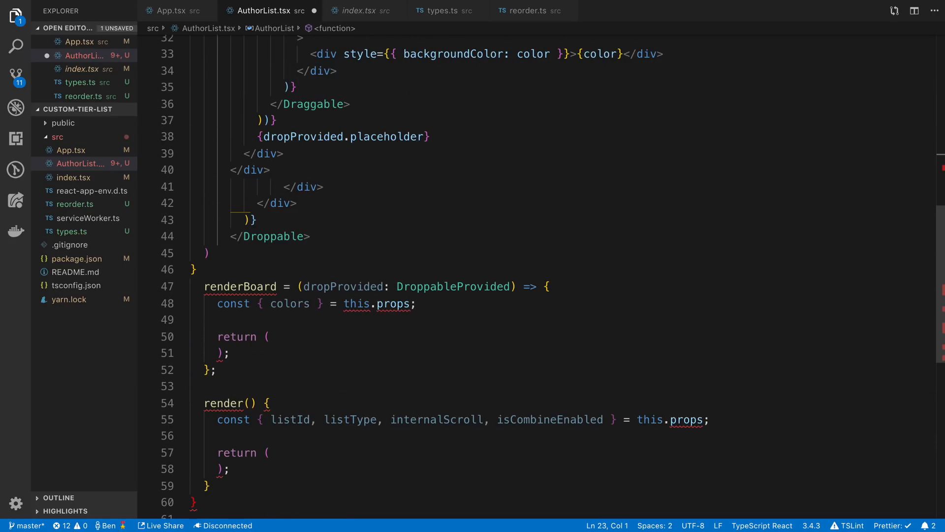
click(235, 286)
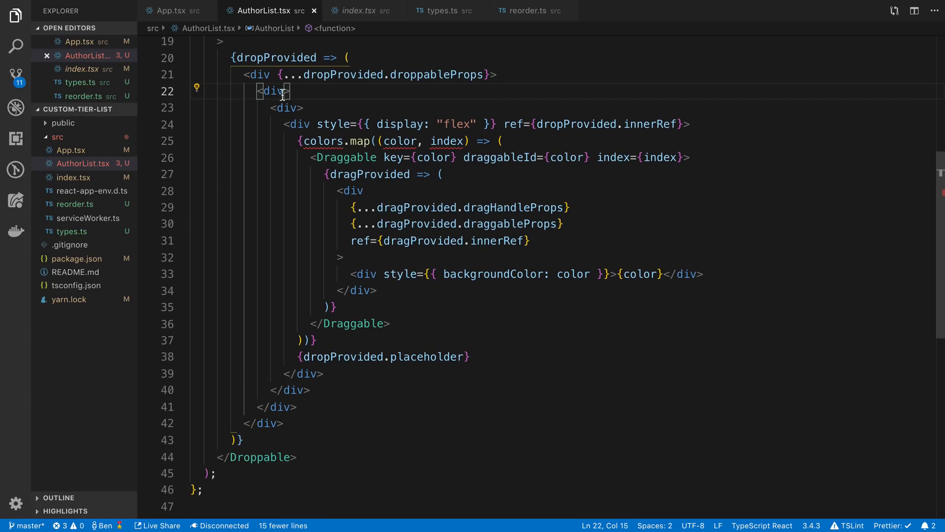
scroll(down, 3)
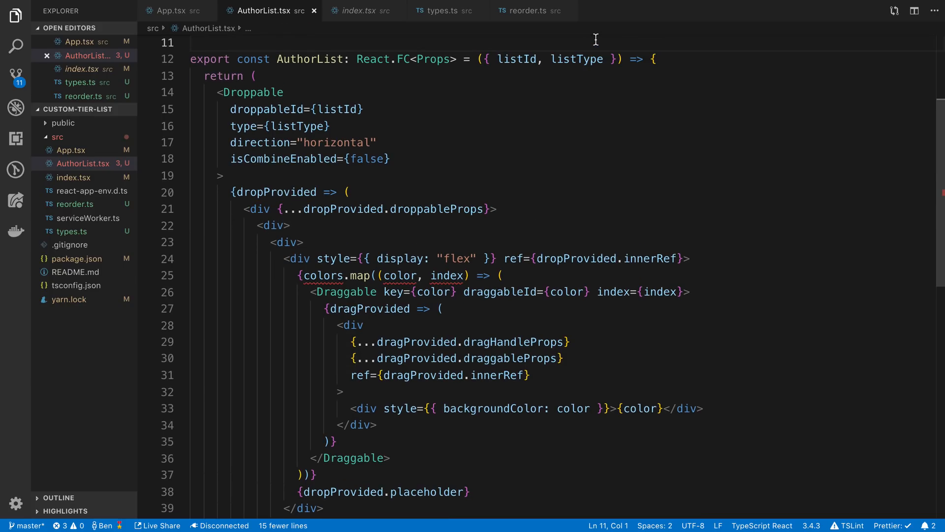
text(, col)
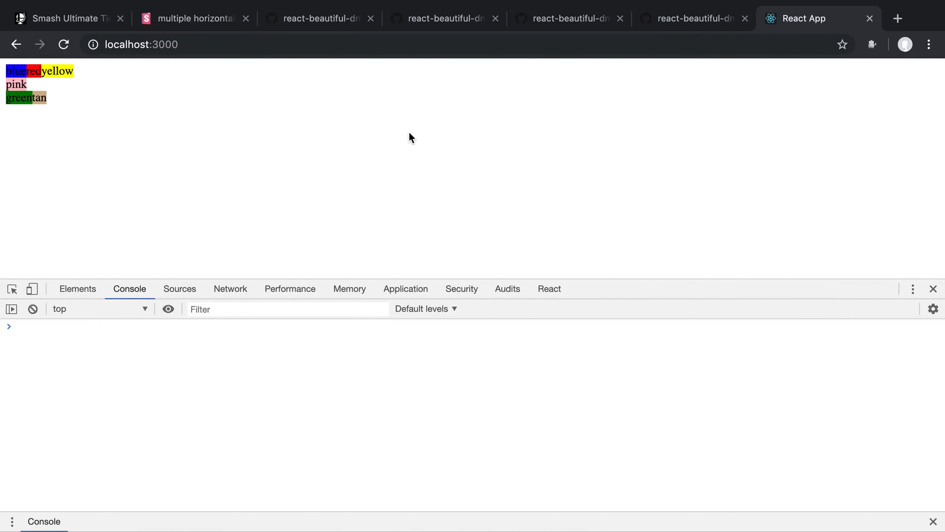
Step: Drag a label up into the top row and the blue label down beside pink
drag(17, 82, 28, 97)
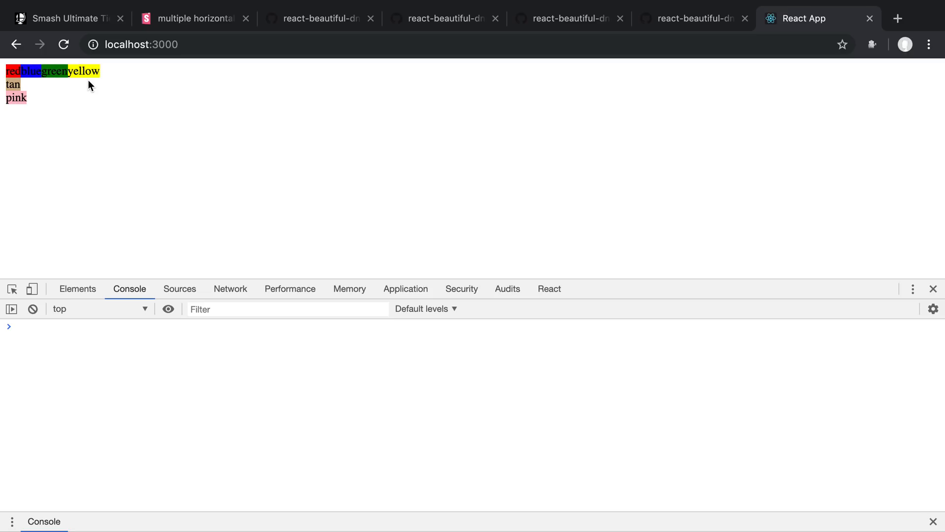
drag(31, 71, 37, 98)
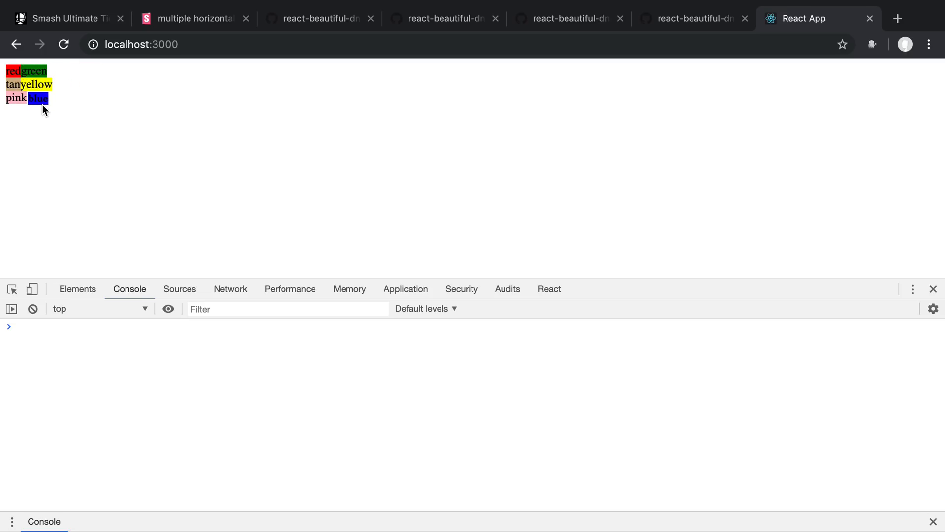